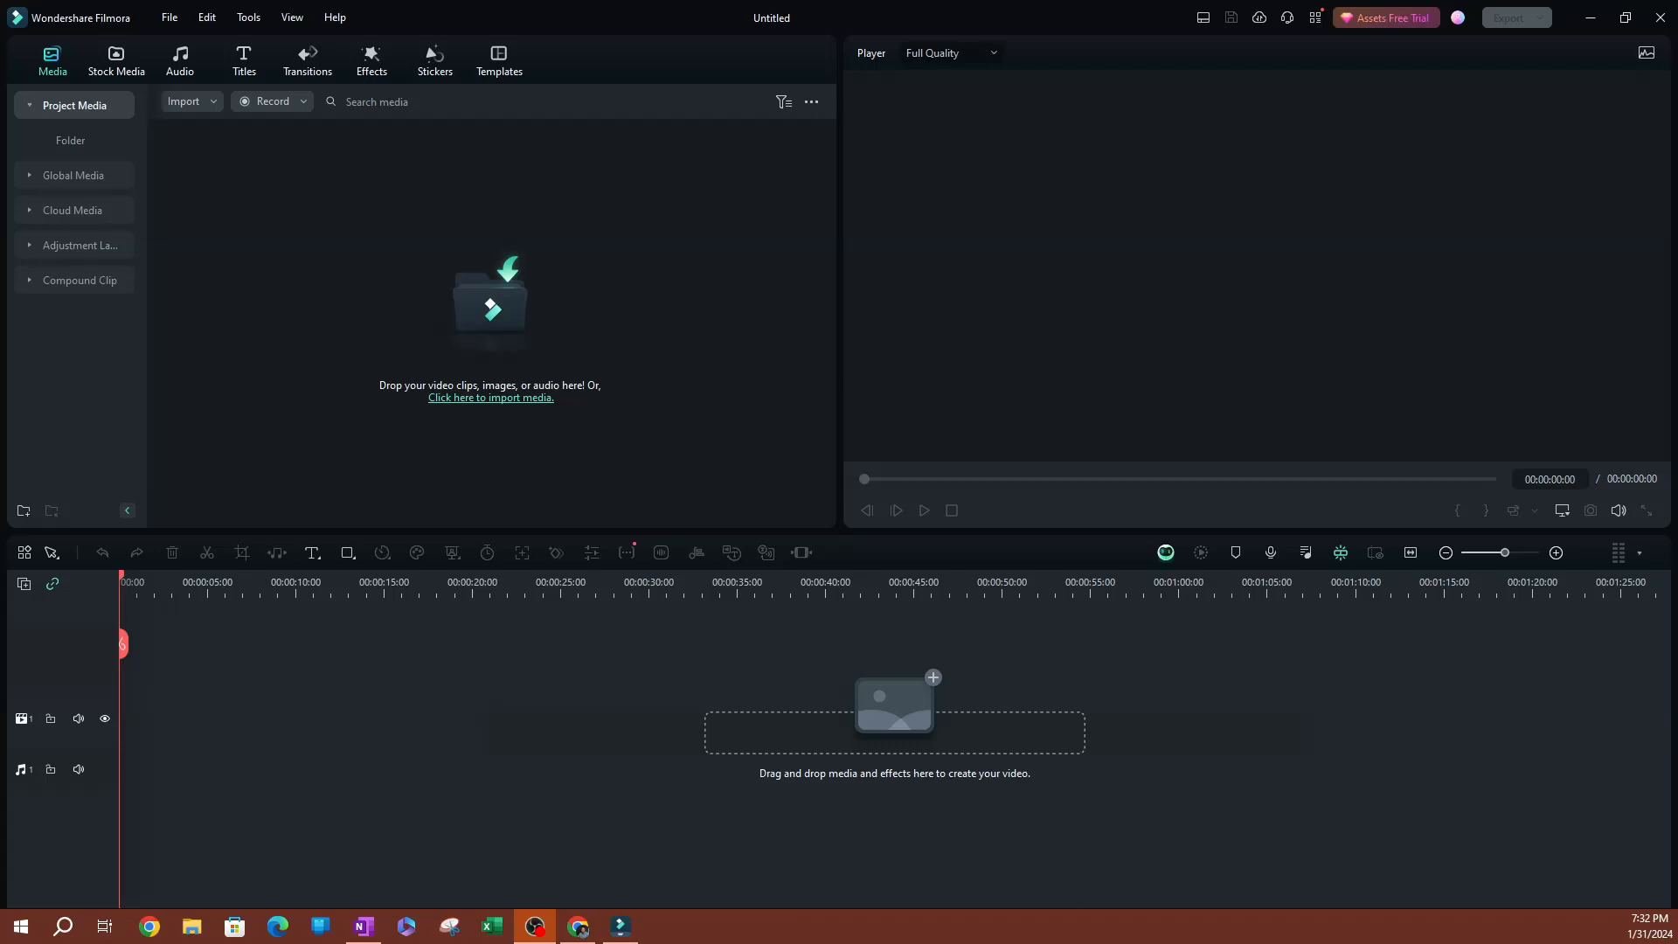
mouse_move(1450, 291)
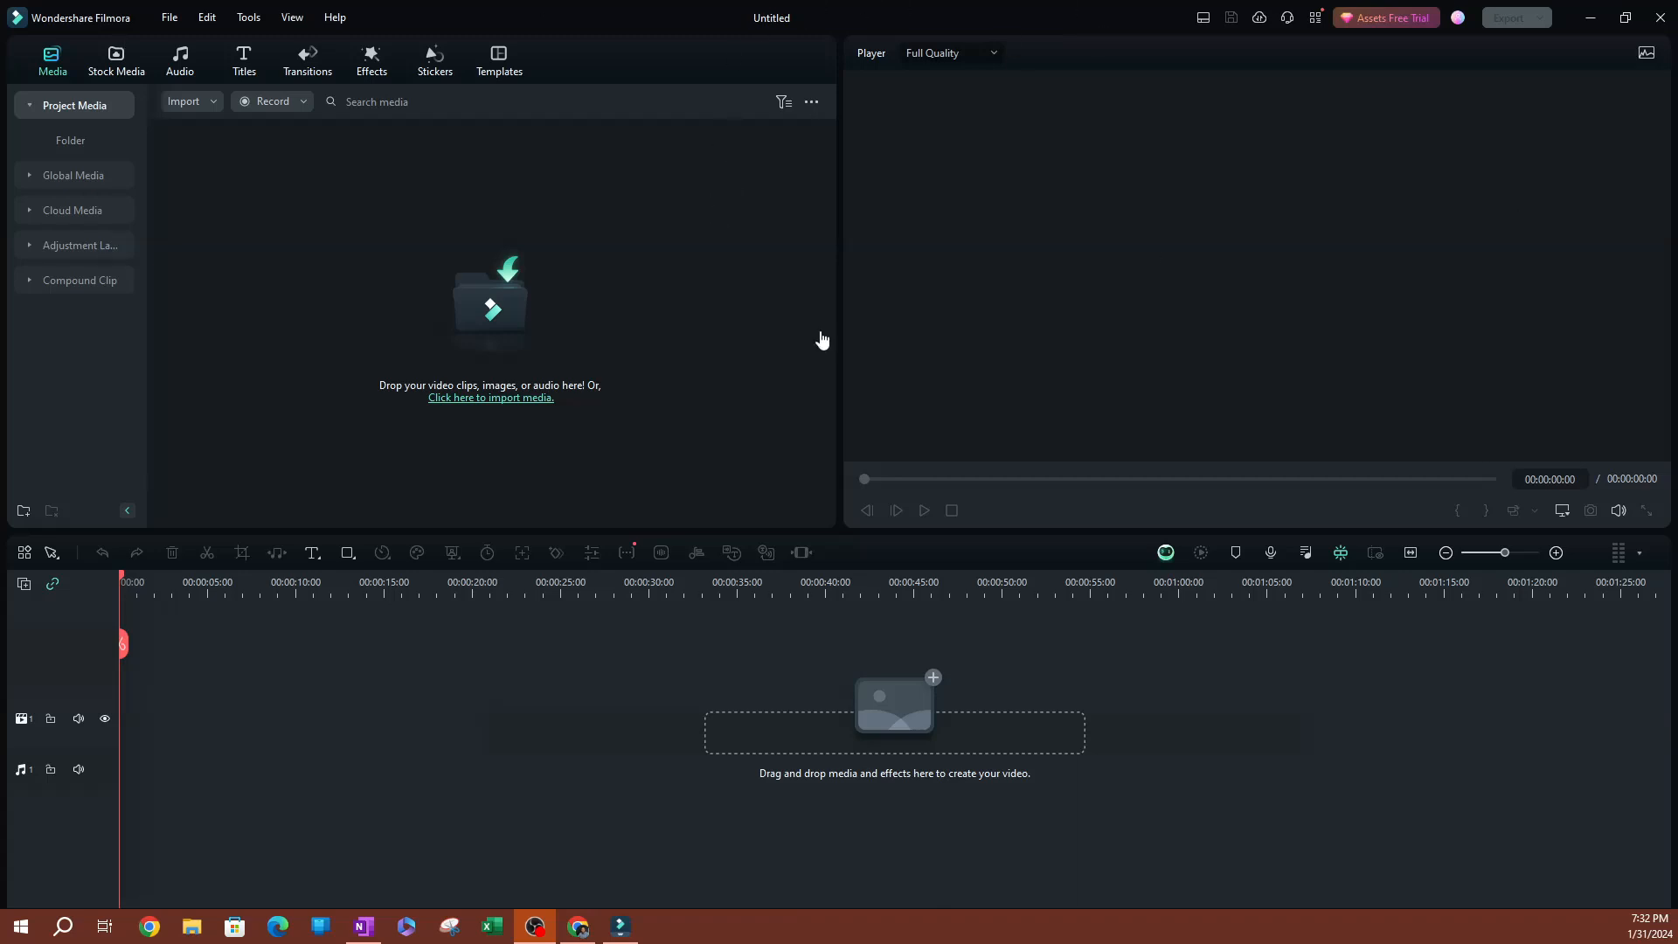
mouse_move(168, 17)
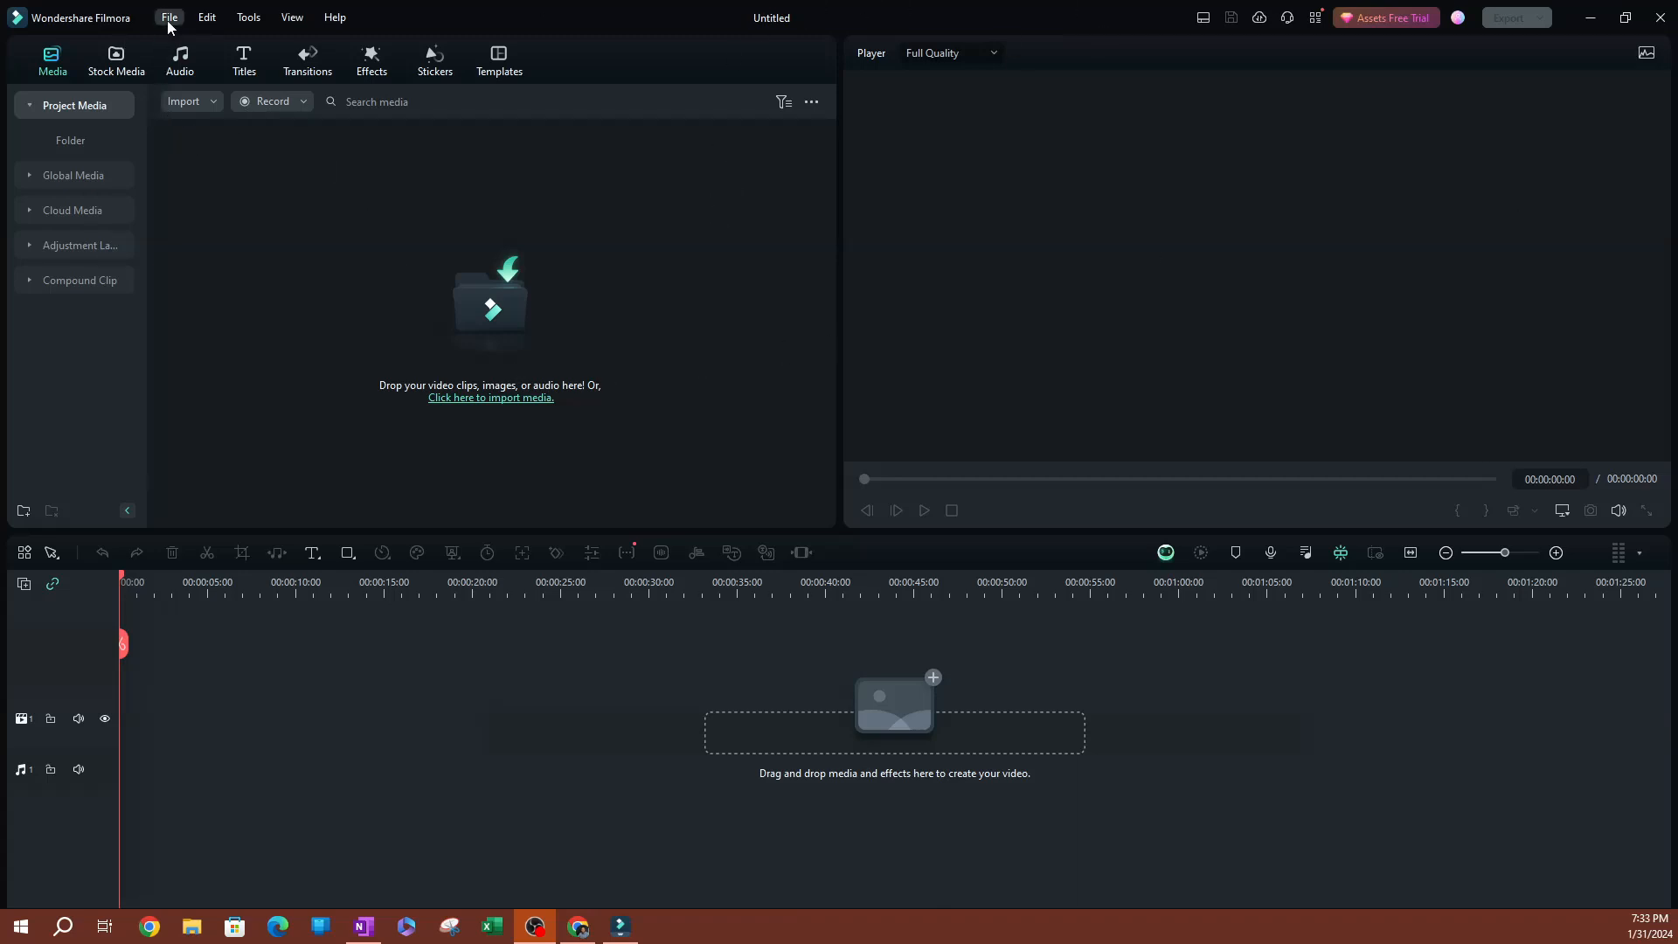
Step: Open Filmora's Preferences dialog from the File menu
click(168, 18)
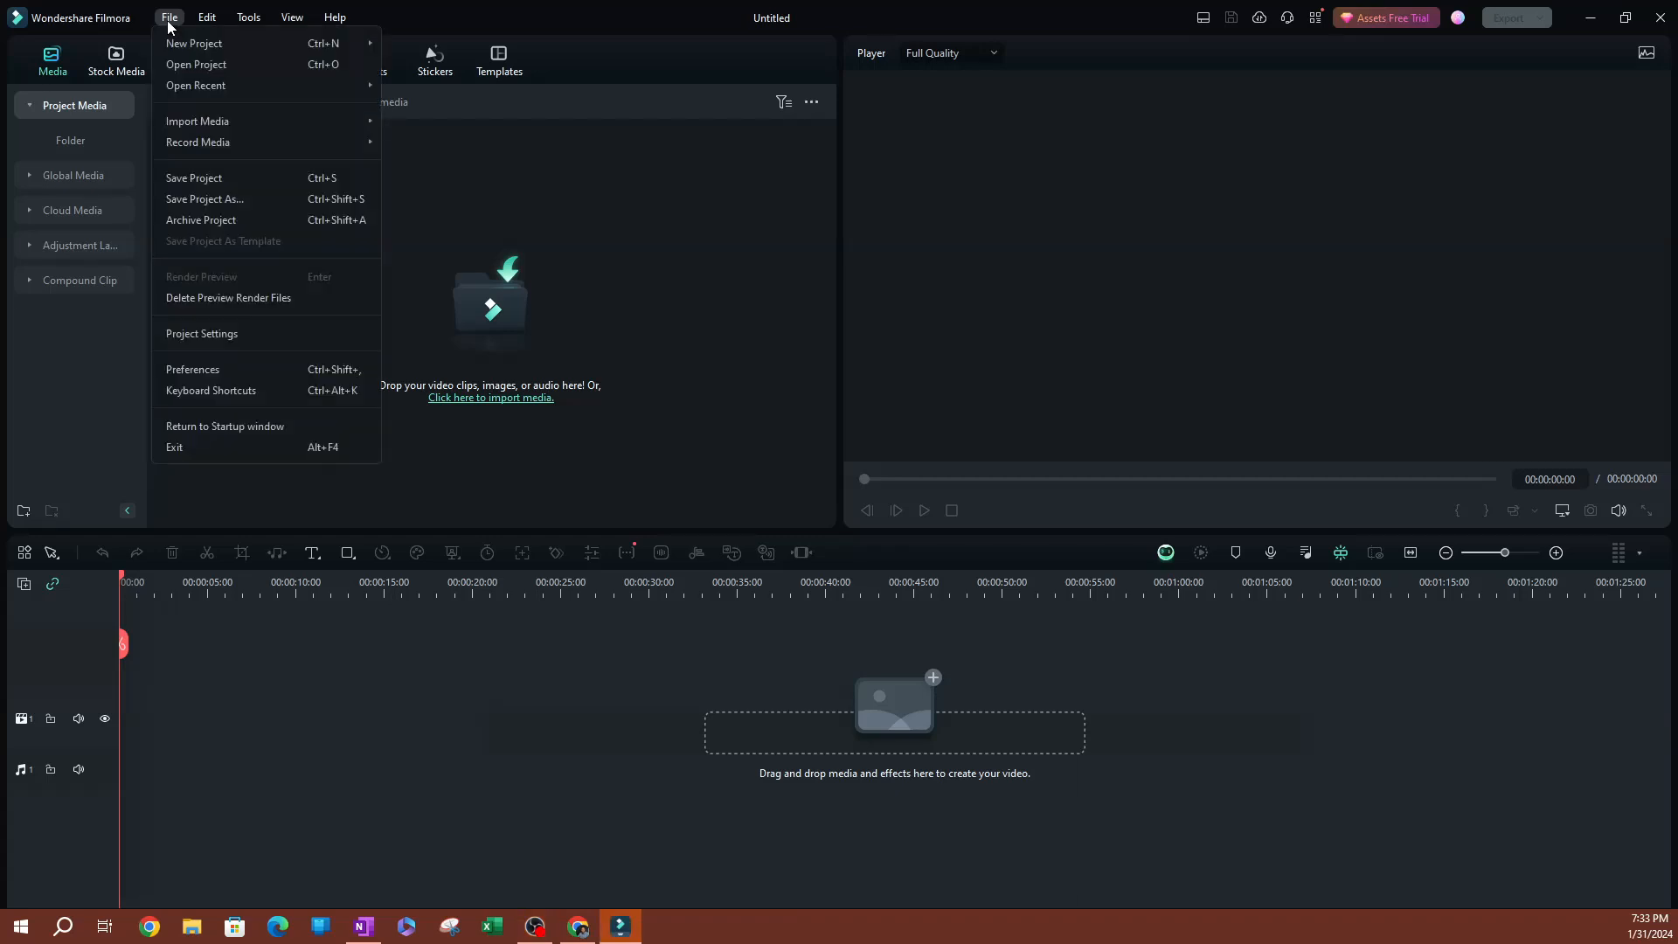
mouse_move(203, 375)
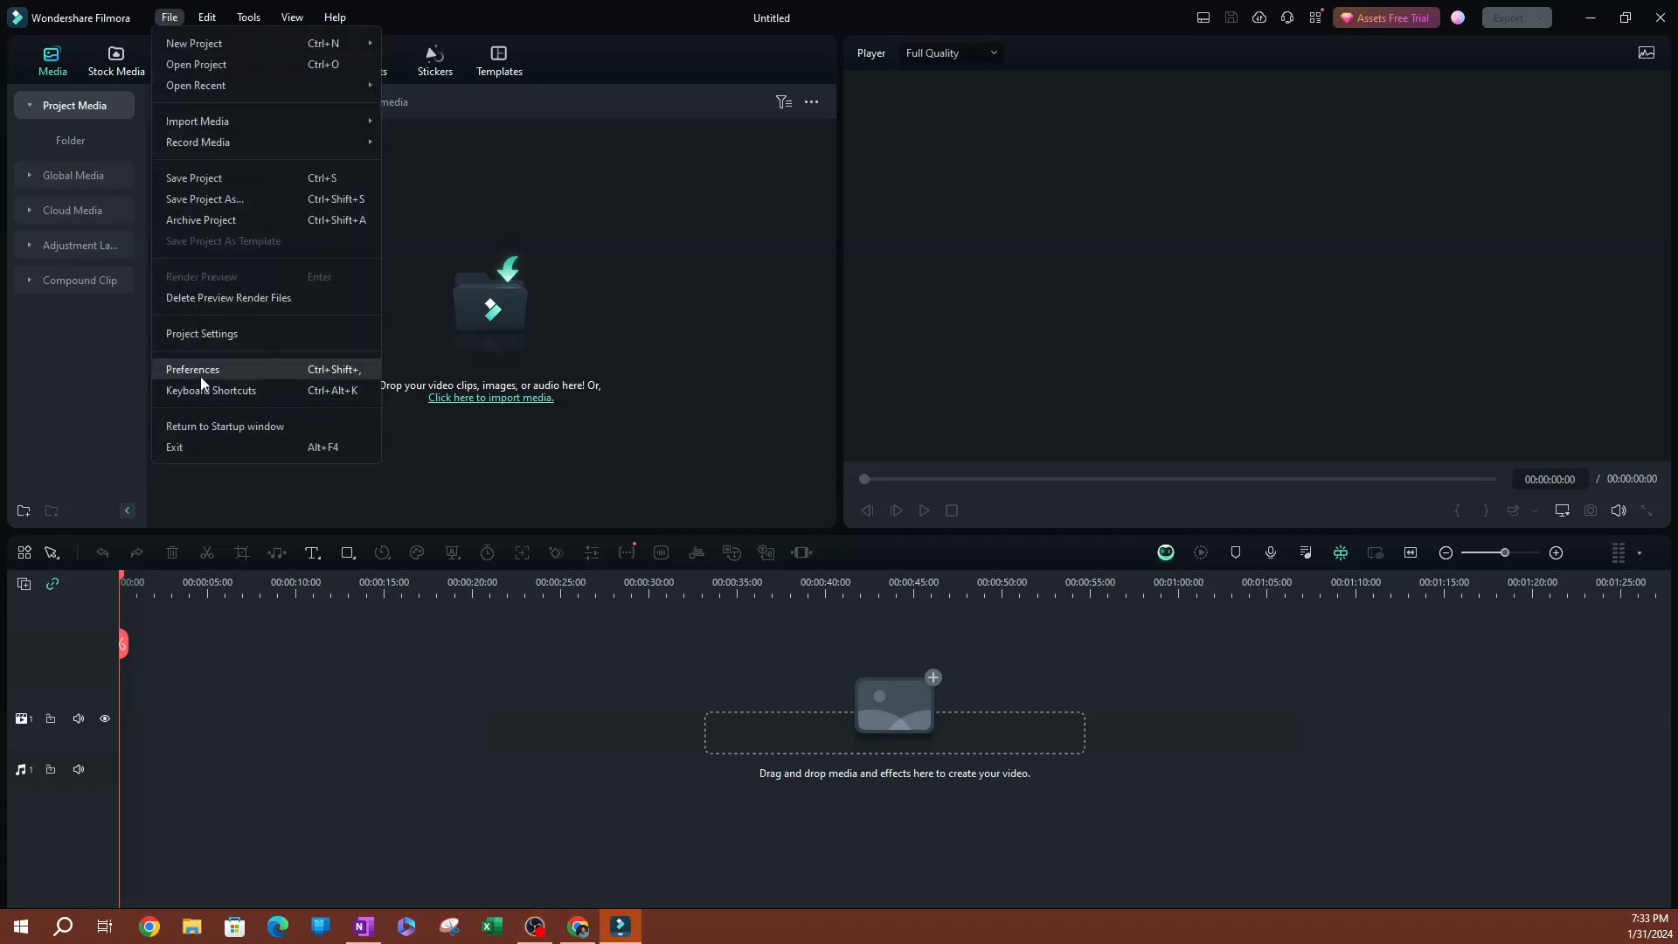
click(192, 369)
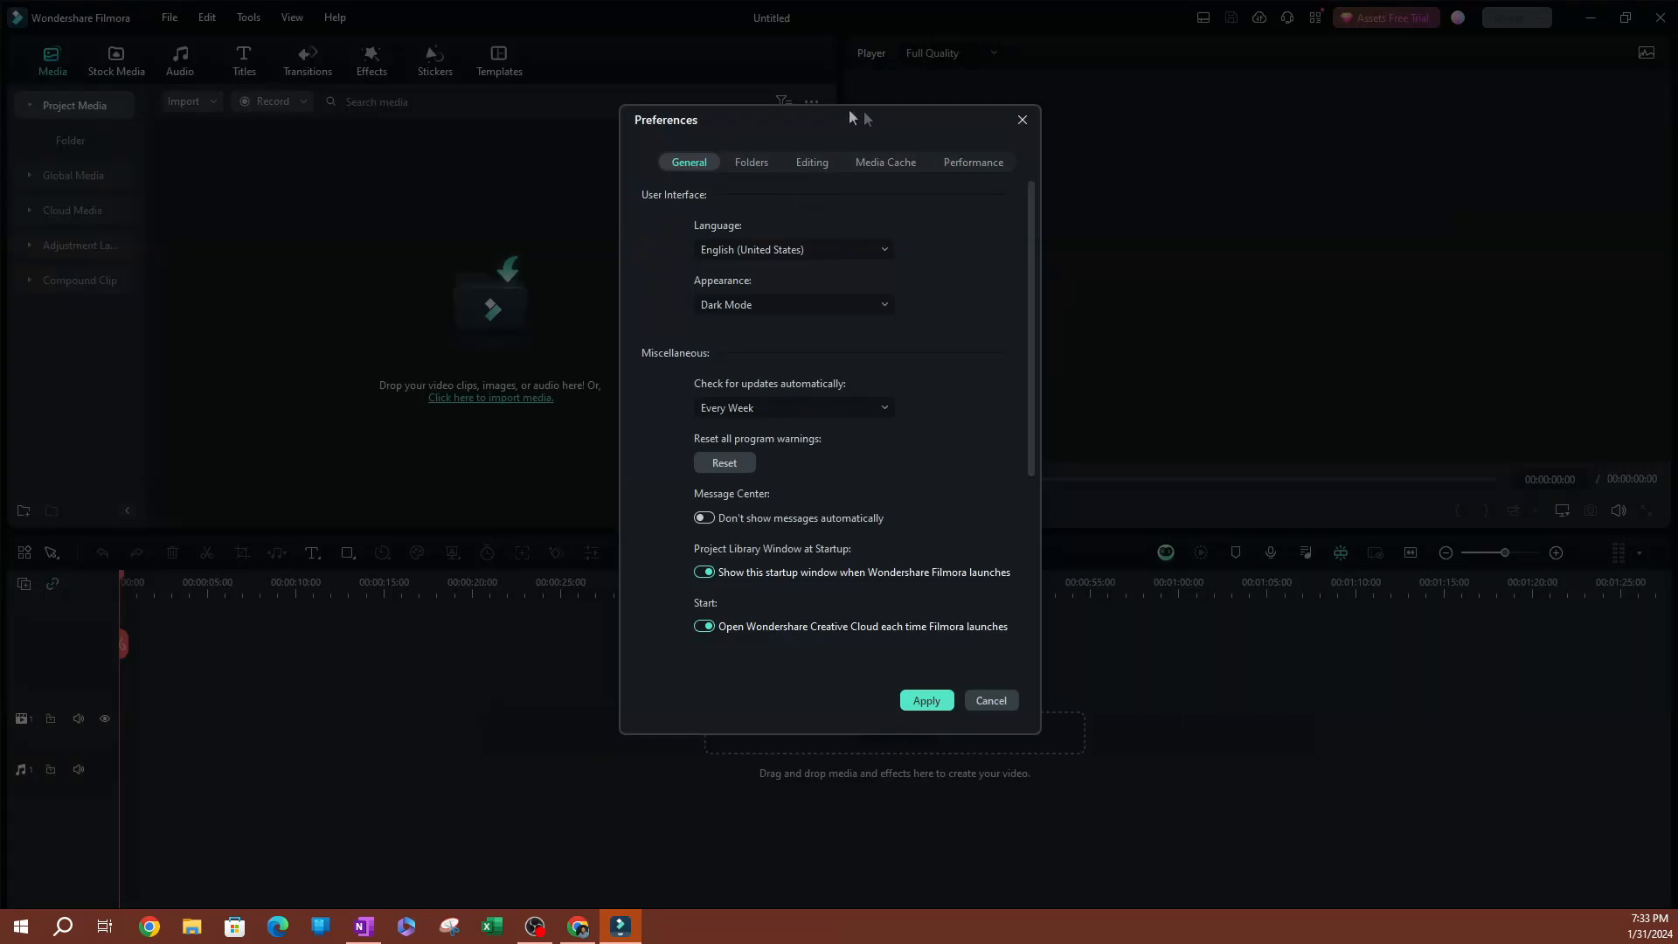
mouse_move(845, 211)
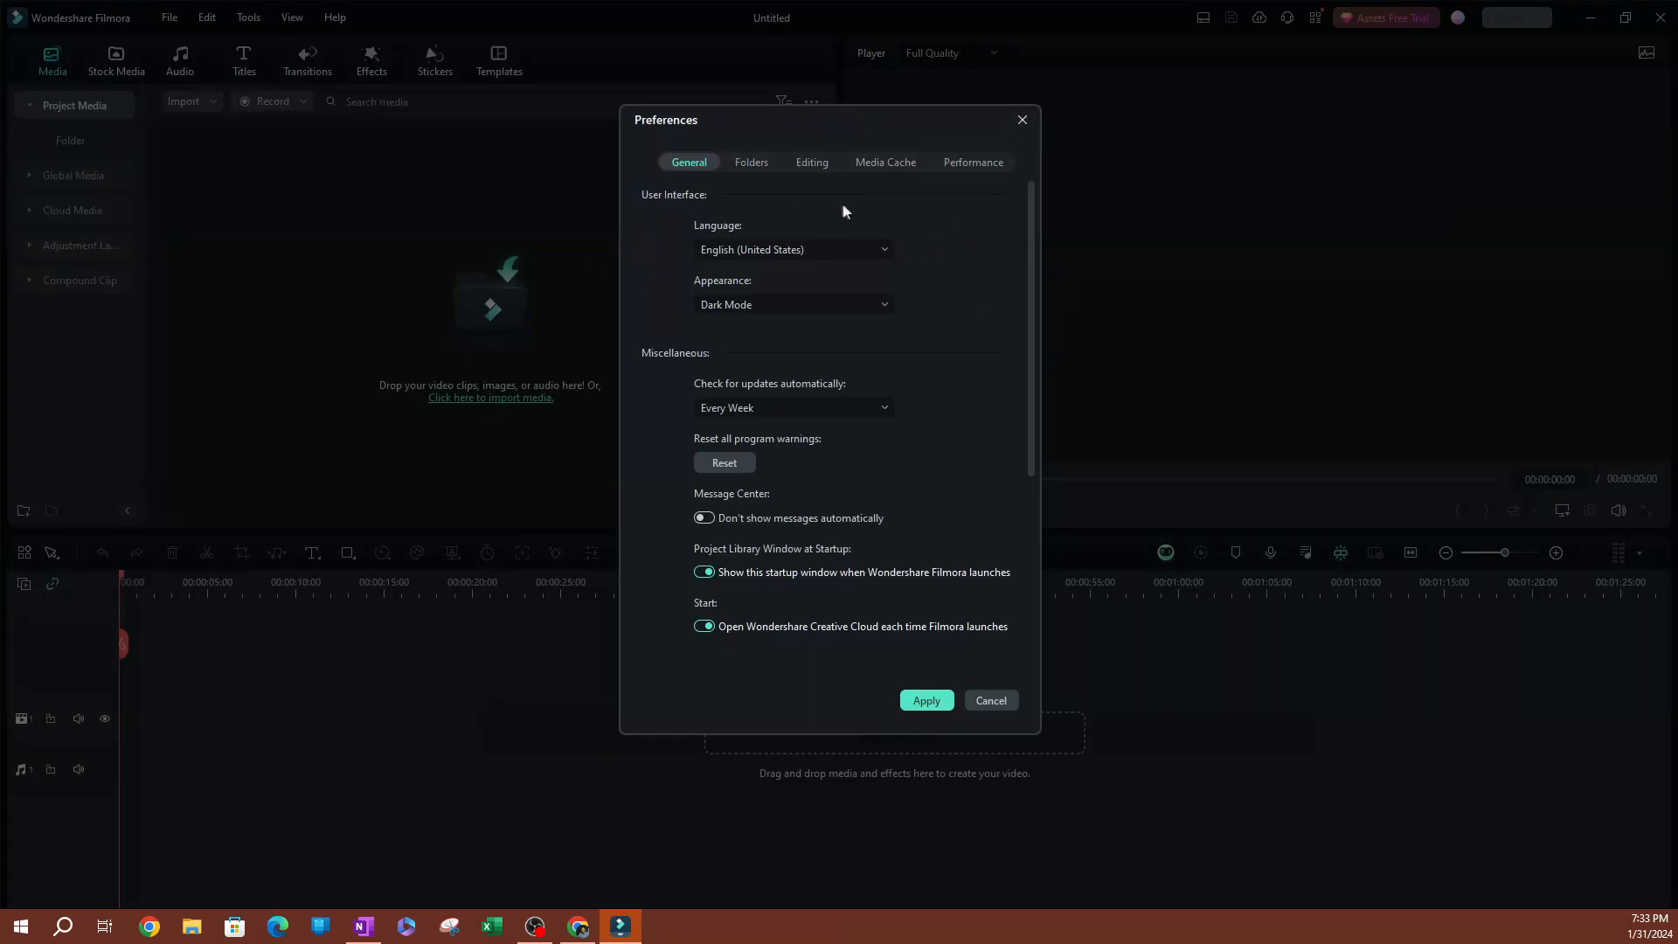
mouse_move(892, 172)
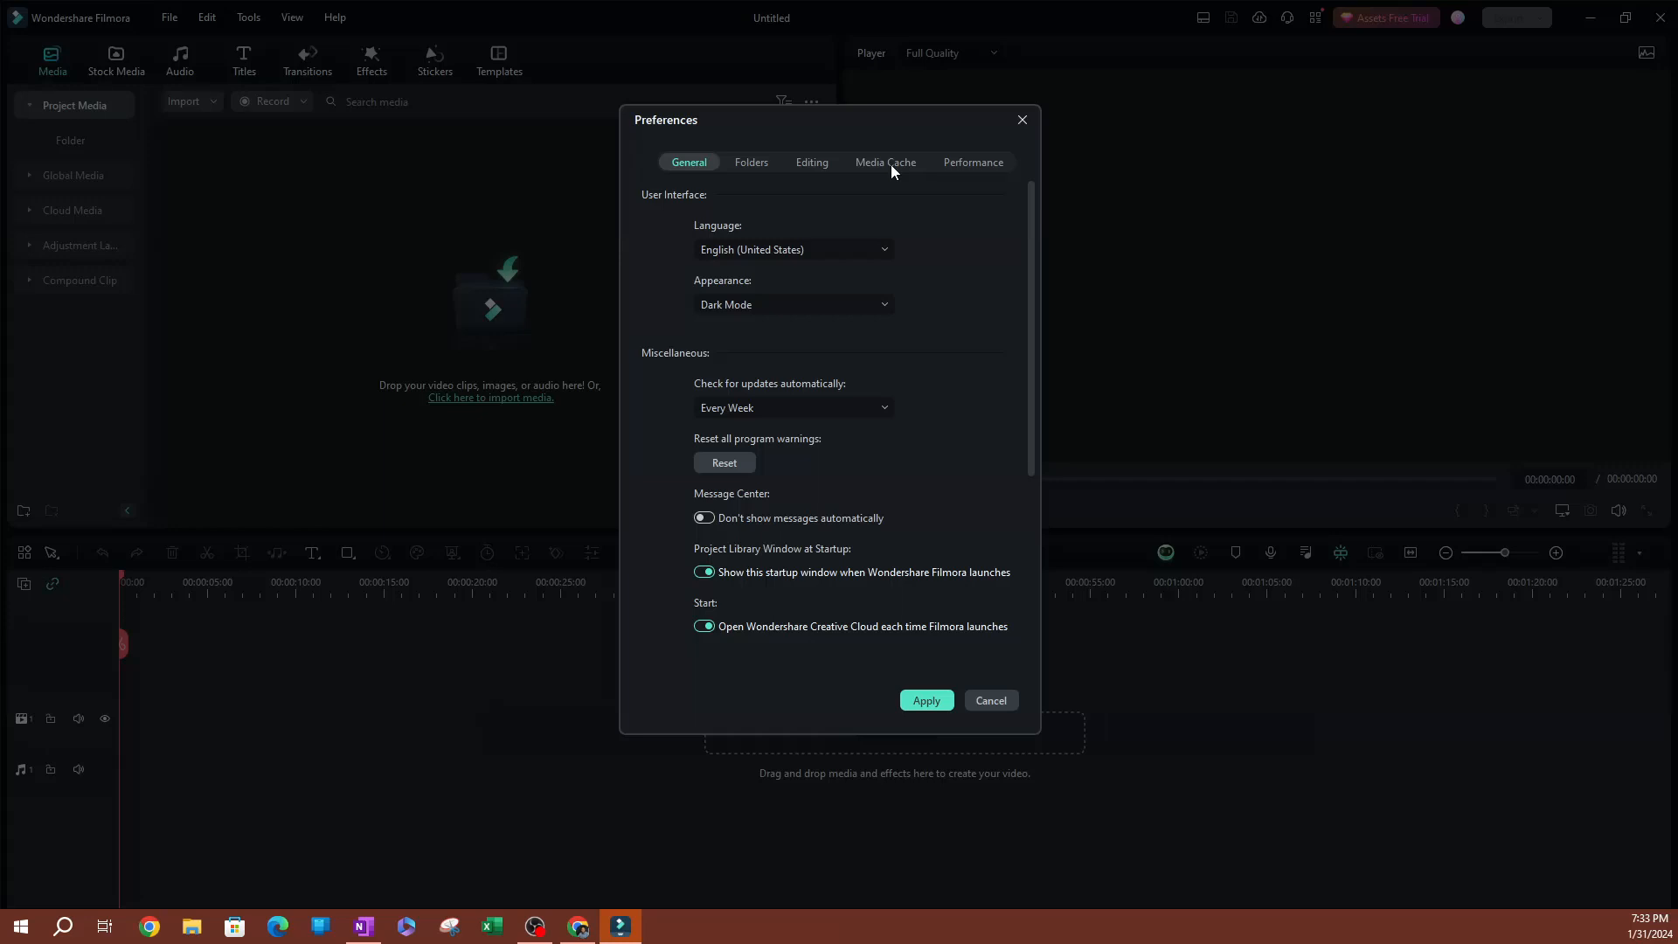
Step: Switch to Media Cache, showing installed effects at 855 files, 653.18 MB
click(886, 161)
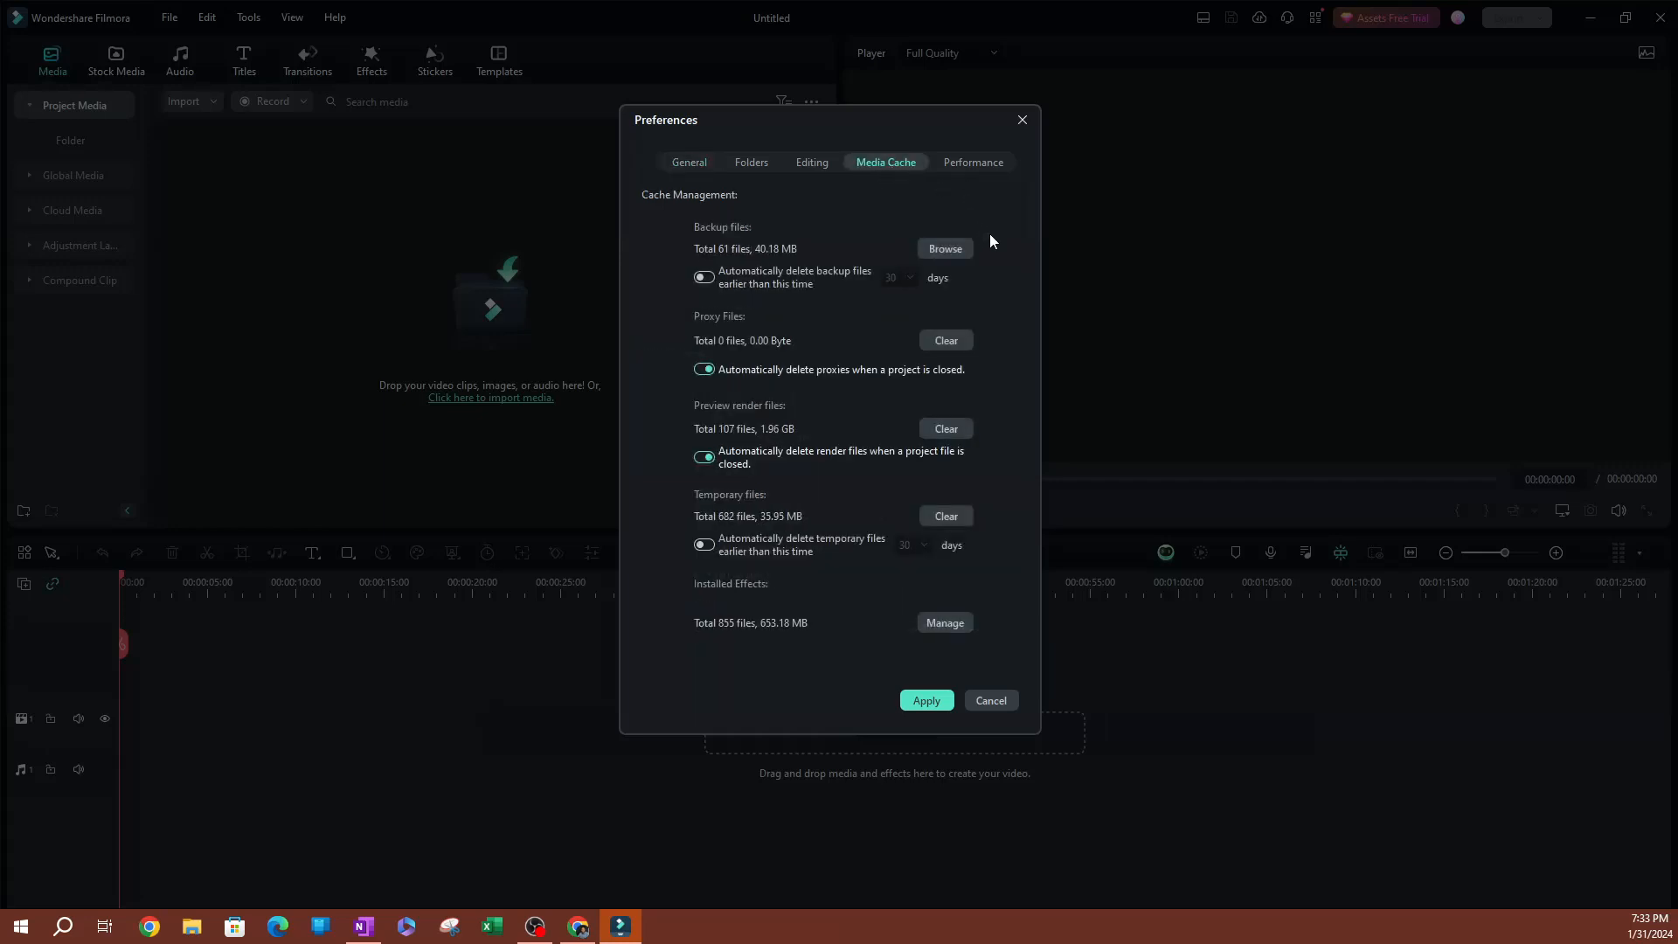
mouse_move(682, 627)
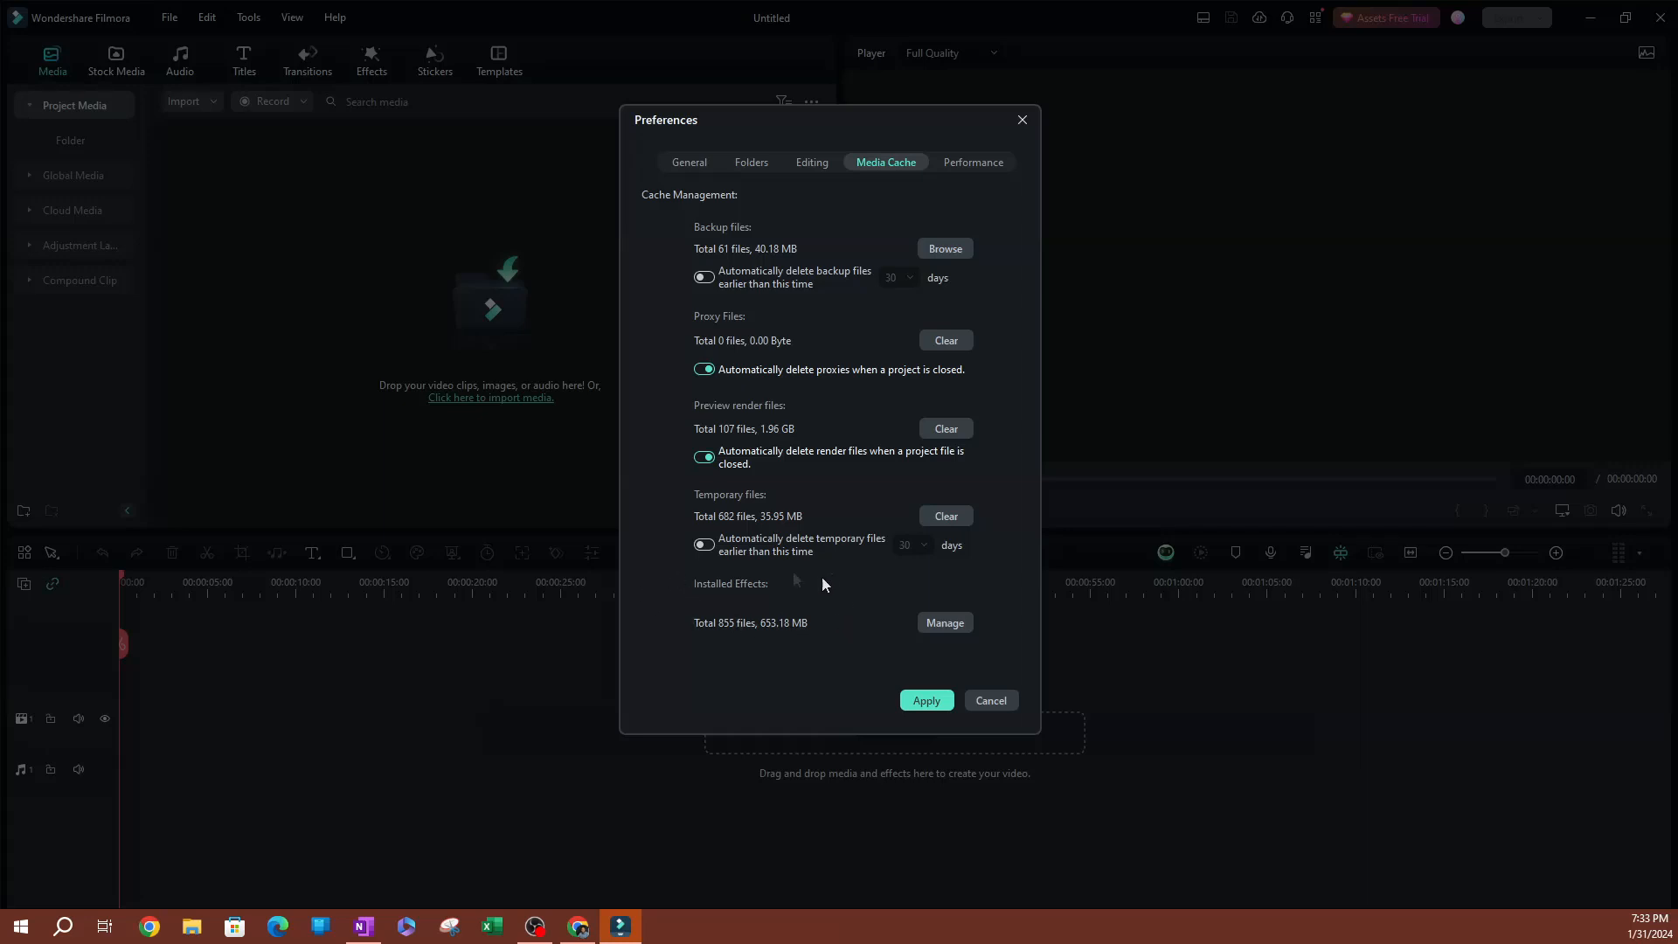
Step: Open Manage Effects and scroll through the installed effect packs and their sizes
click(944, 622)
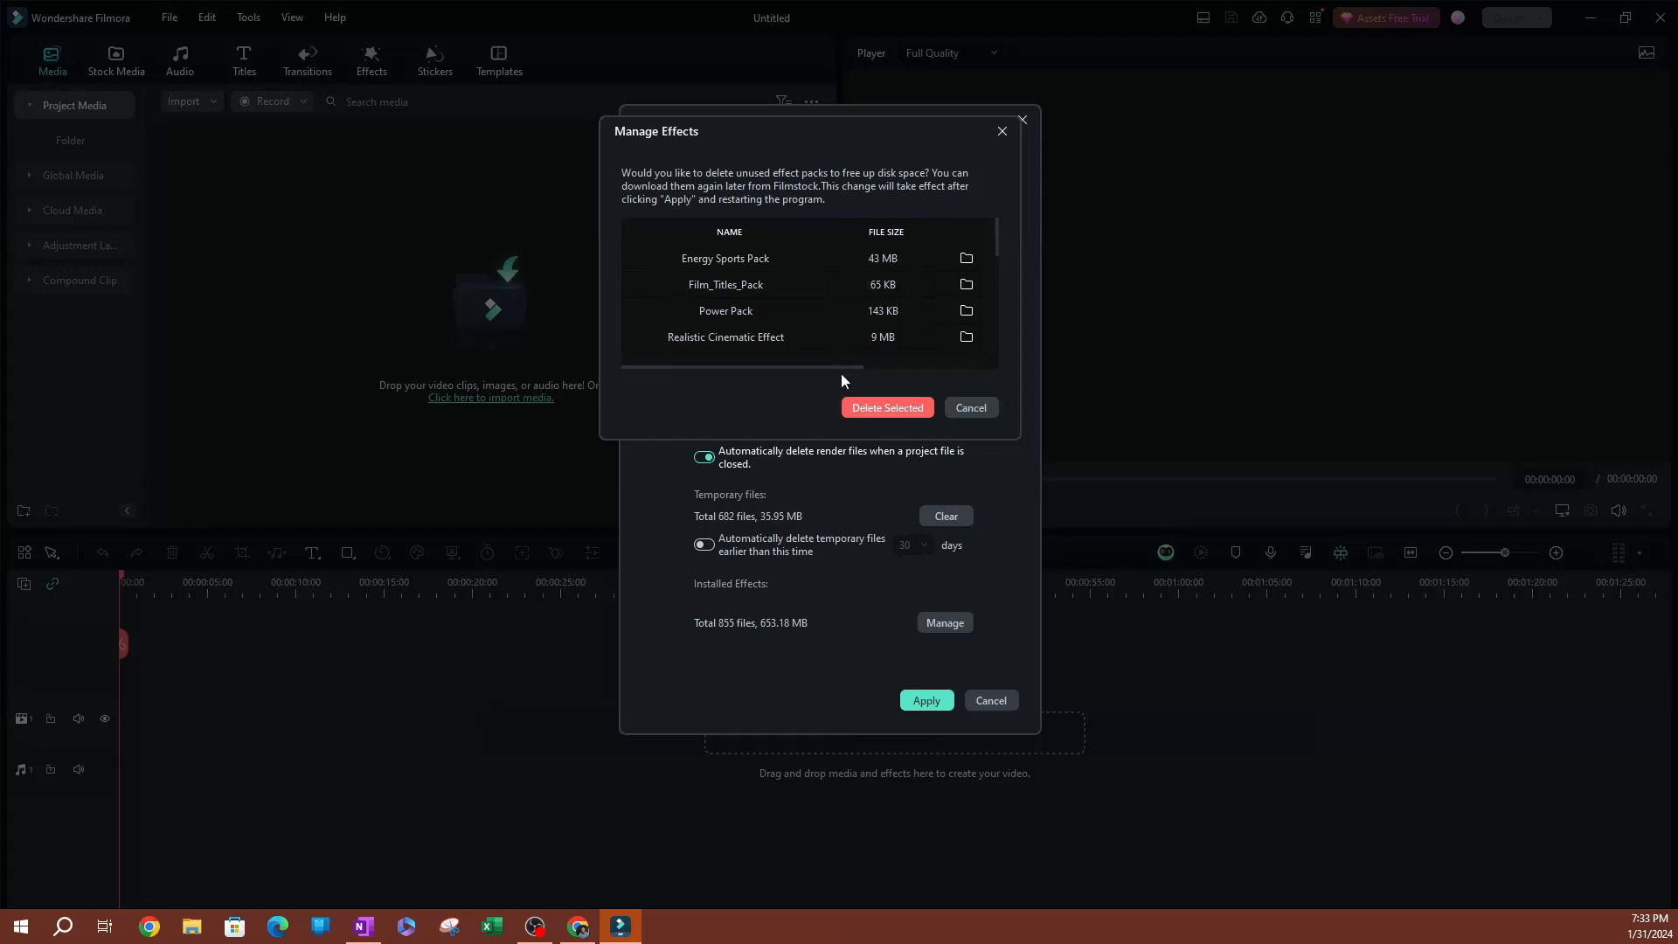
mouse_move(814, 292)
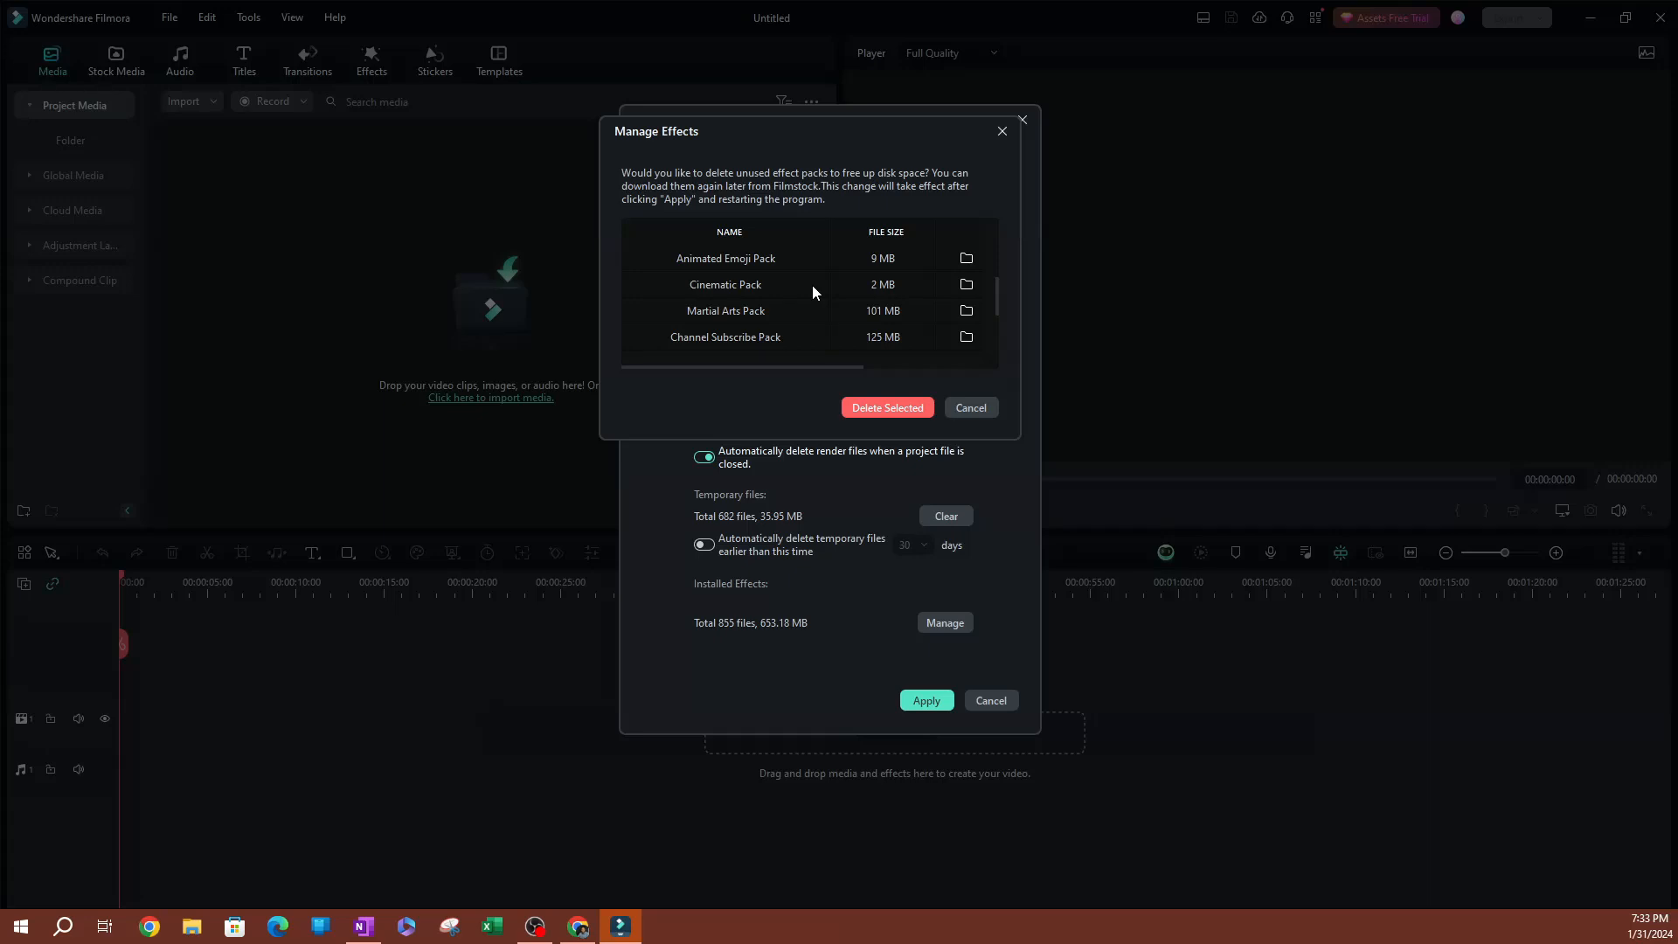
scroll(down, 3)
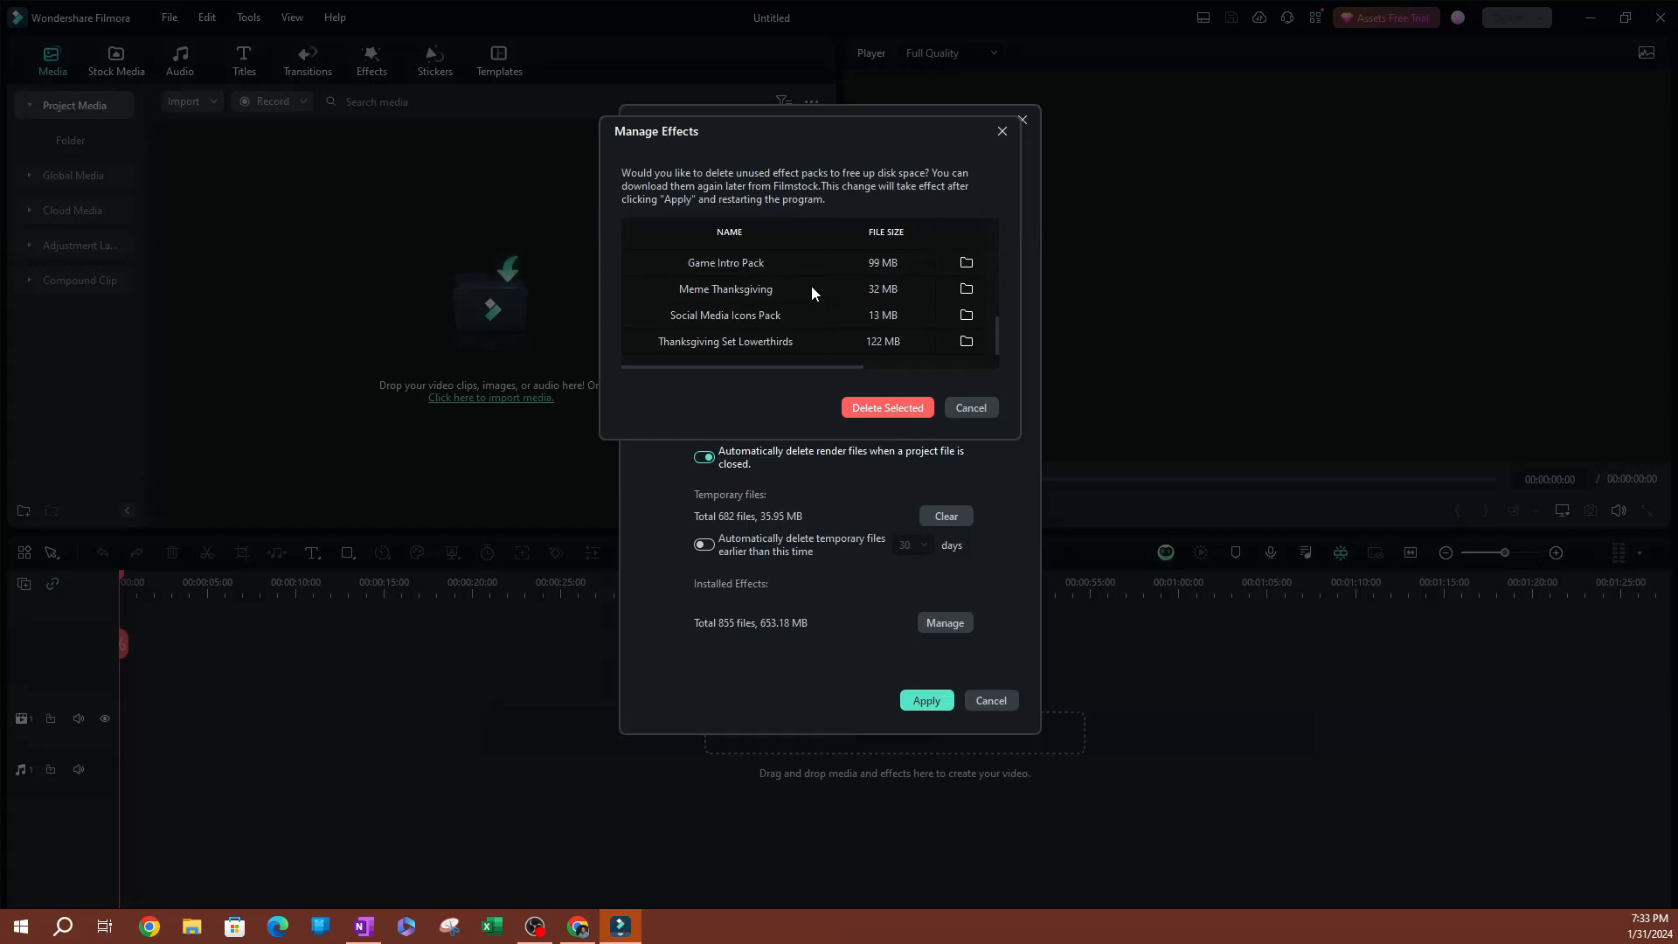
mouse_move(814, 296)
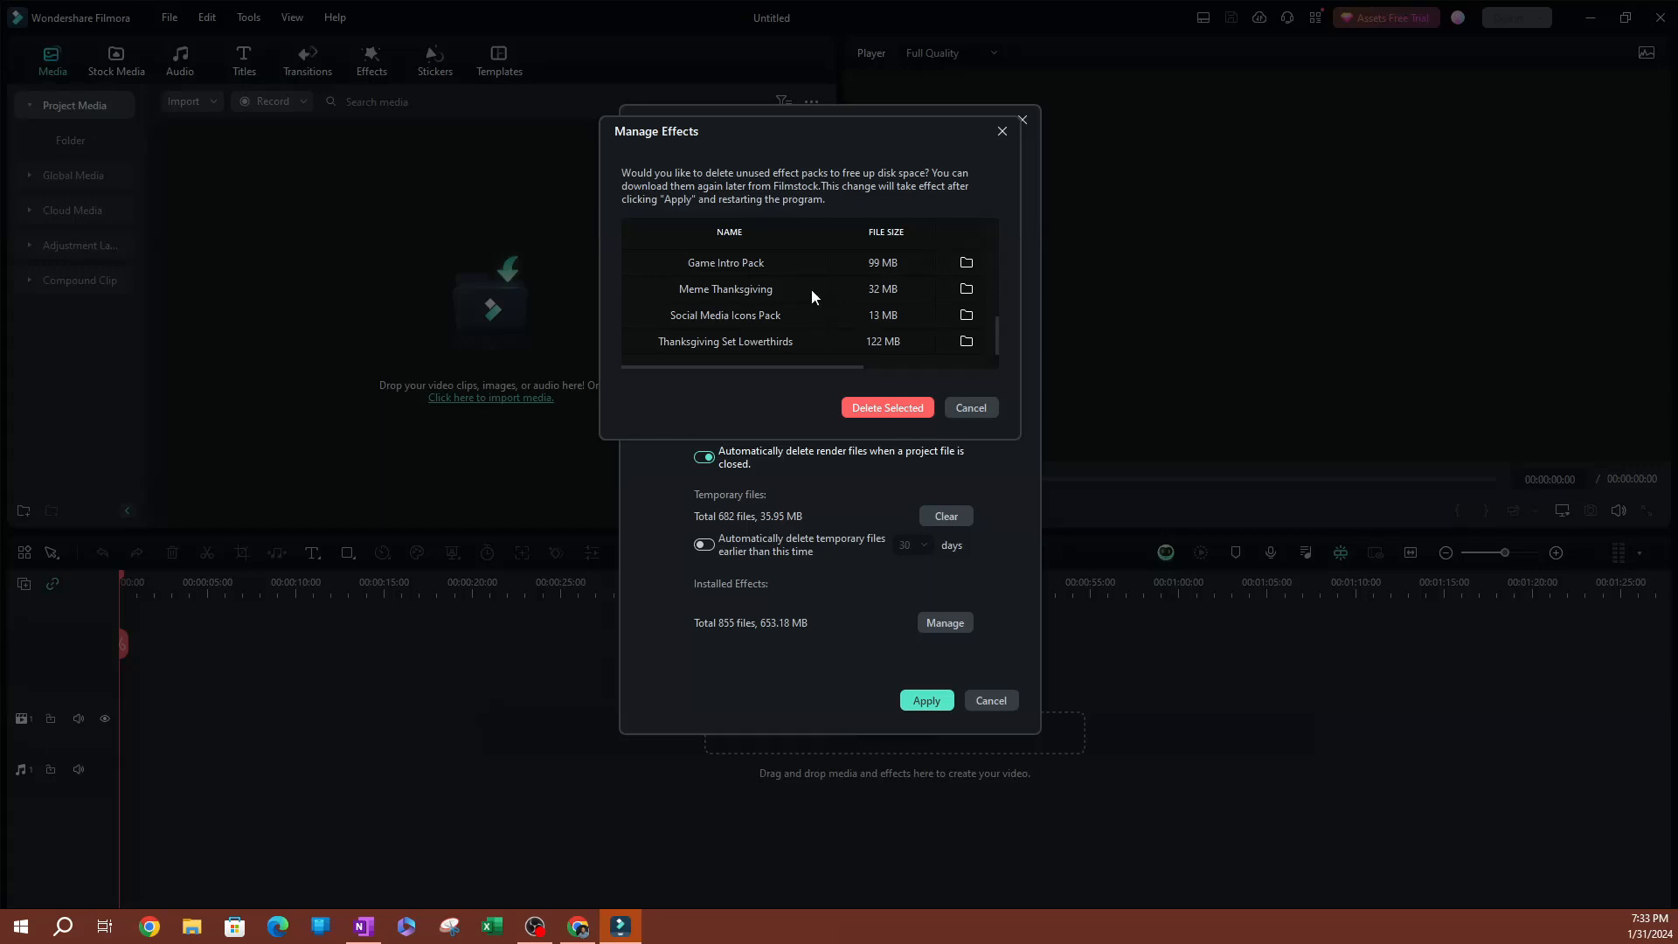
mouse_move(725, 382)
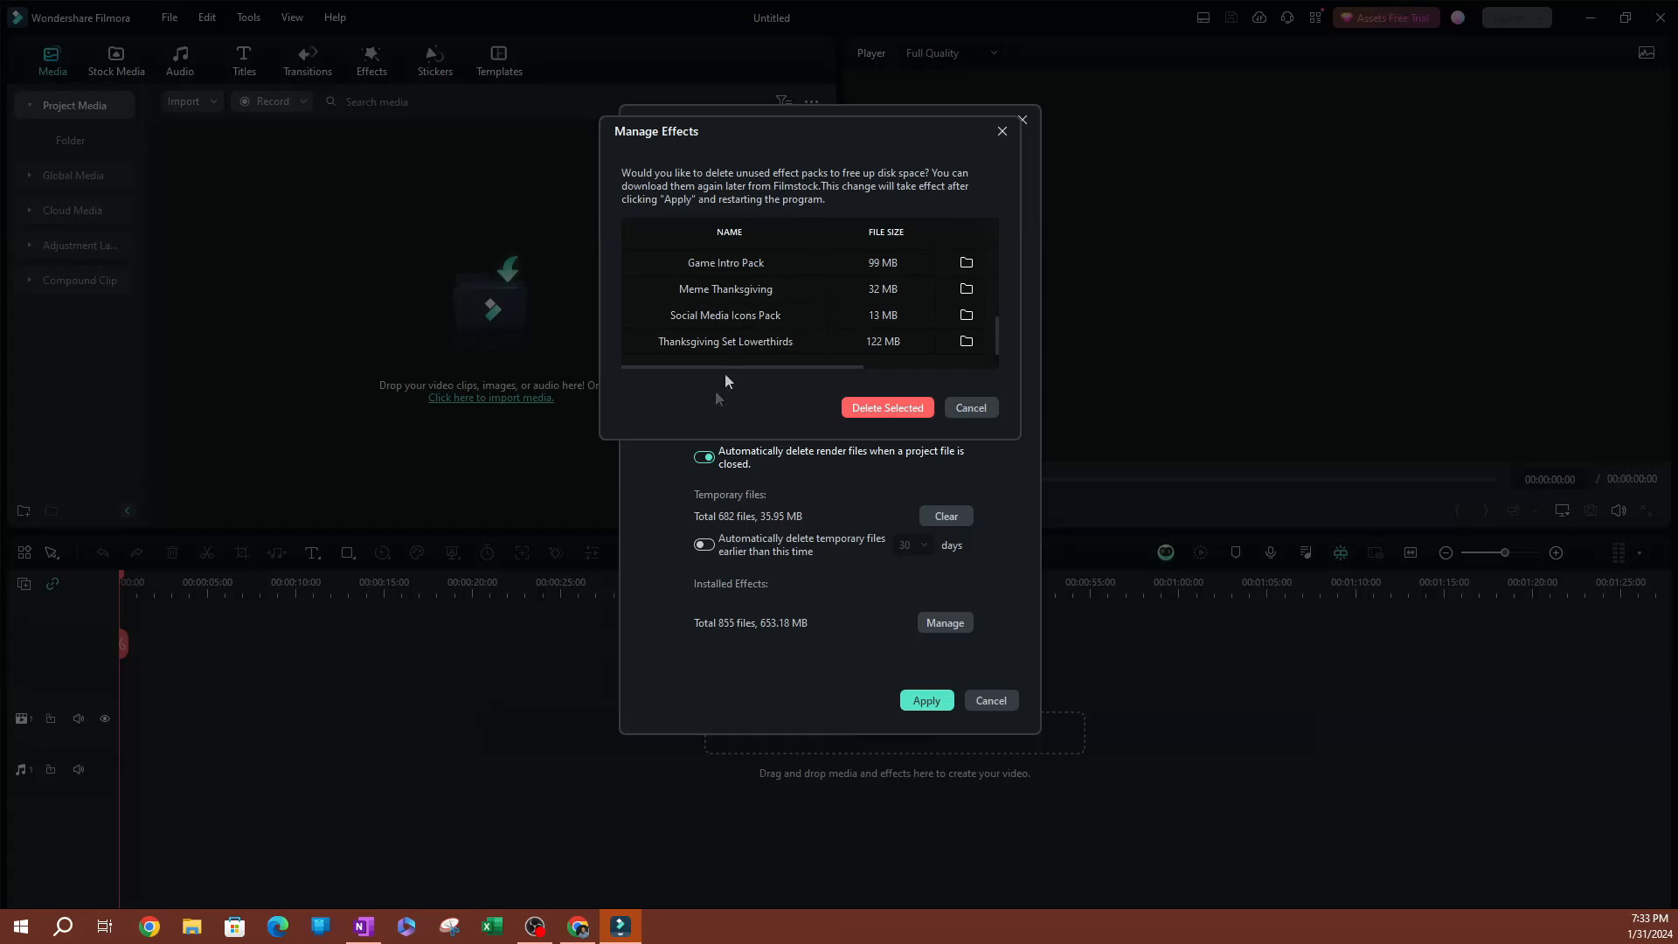
mouse_move(745, 292)
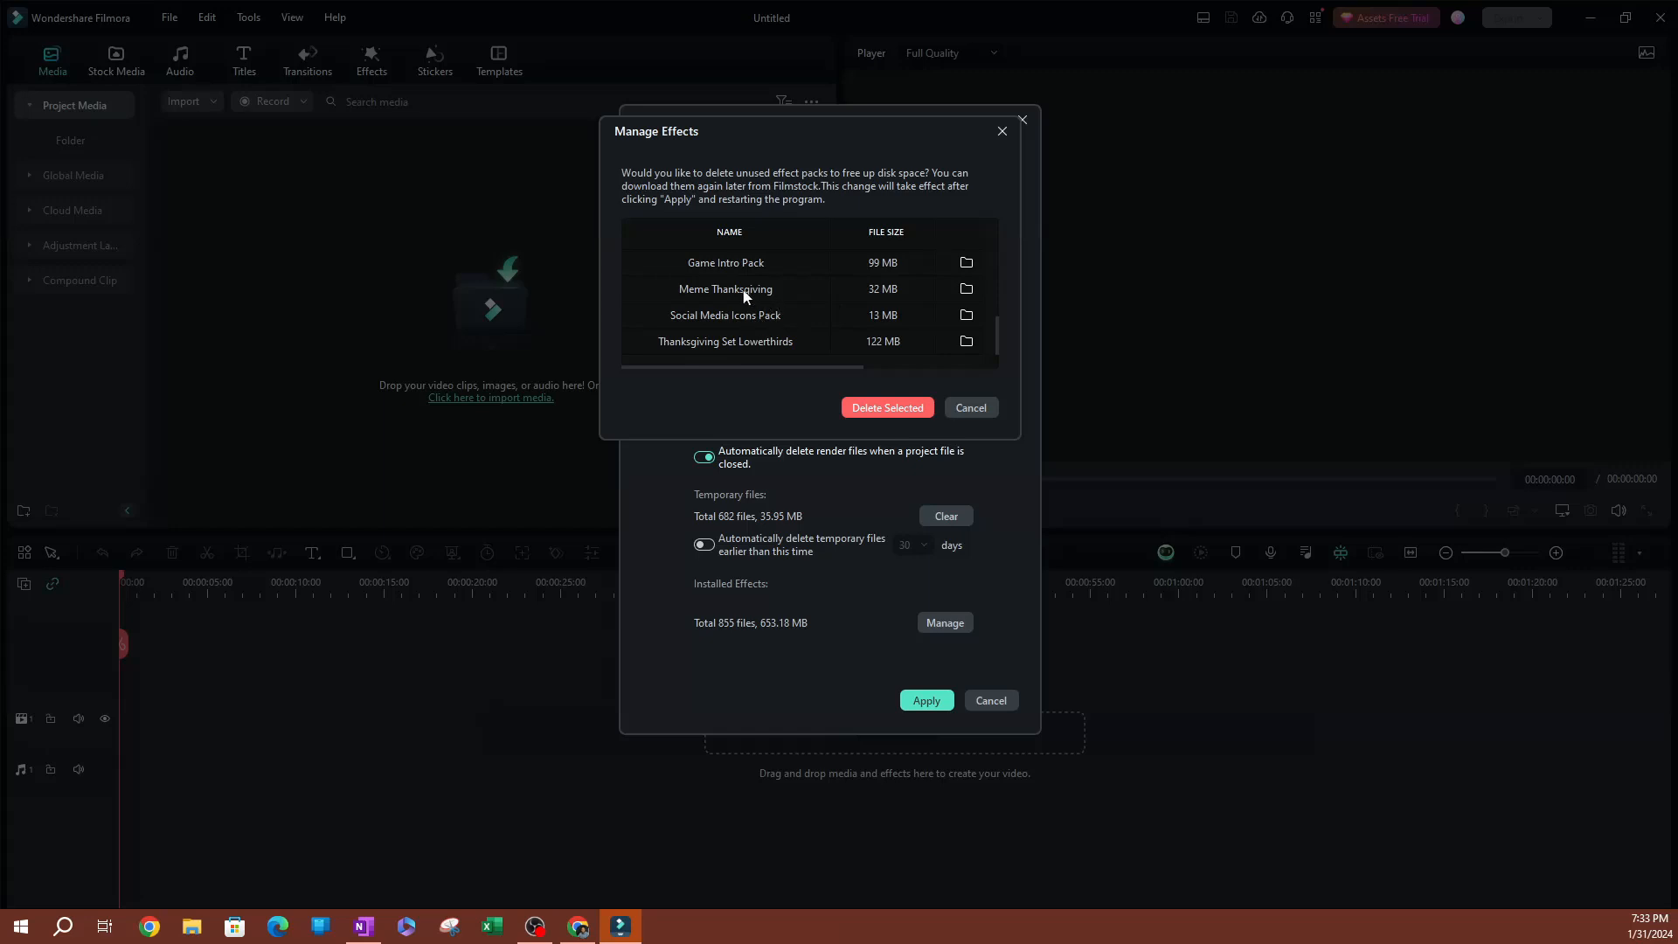
mouse_move(974, 276)
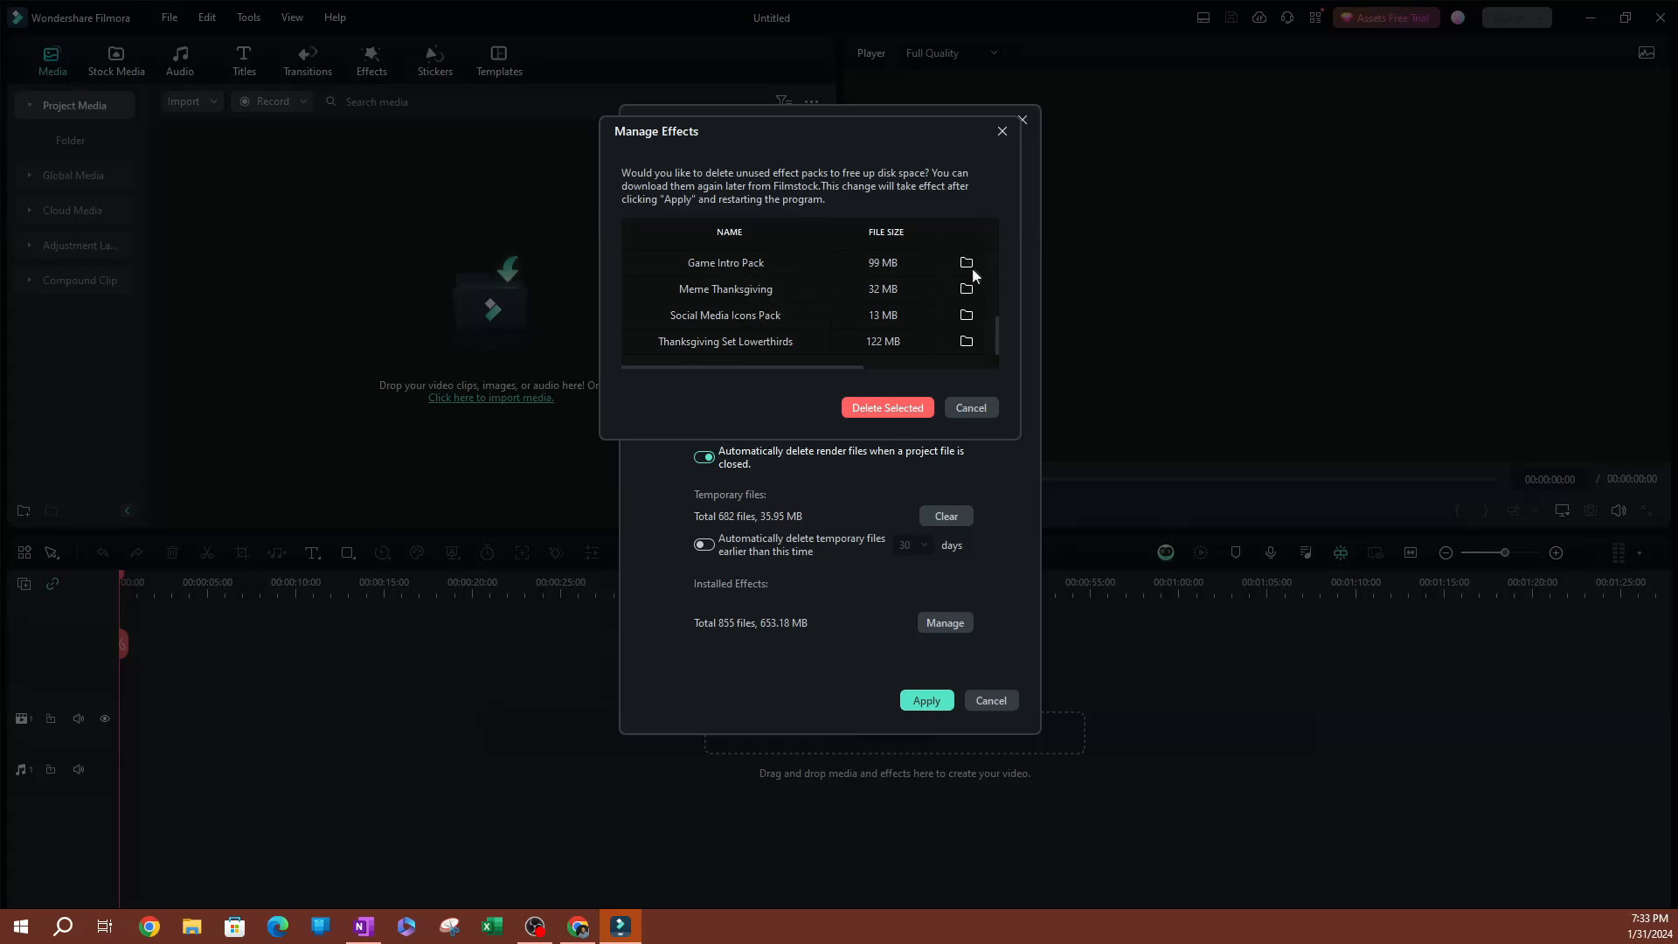
mouse_move(965, 263)
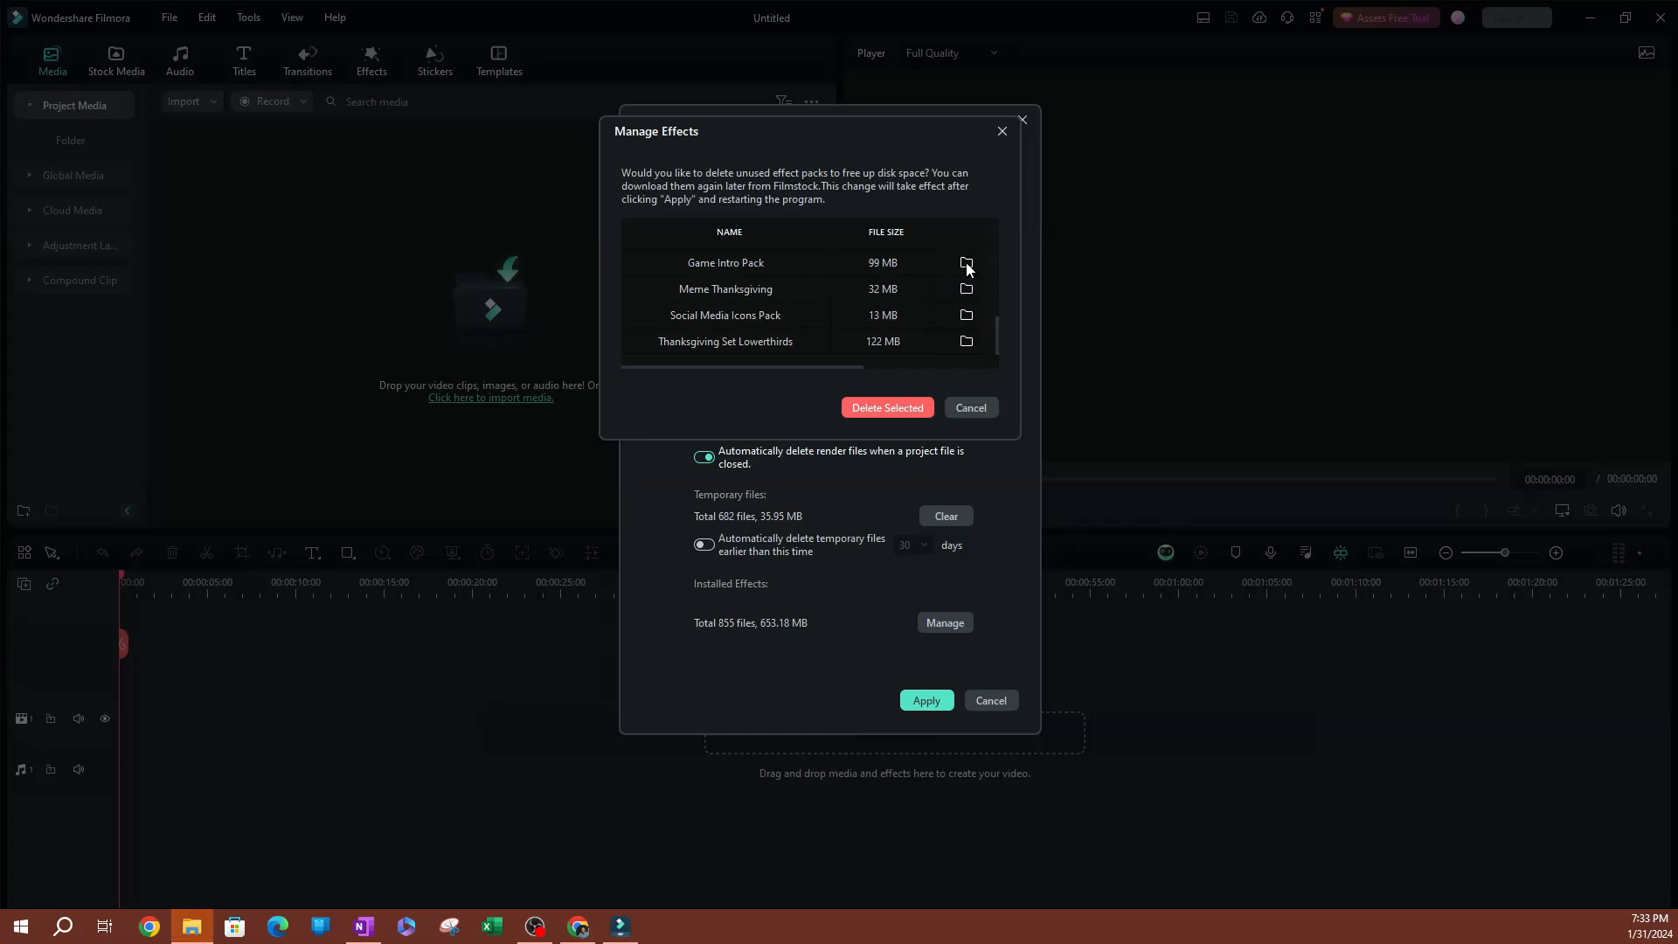
Step: Open Game Intro Pack's folder in File Explorer and right-click game_intro_pack
click(965, 263)
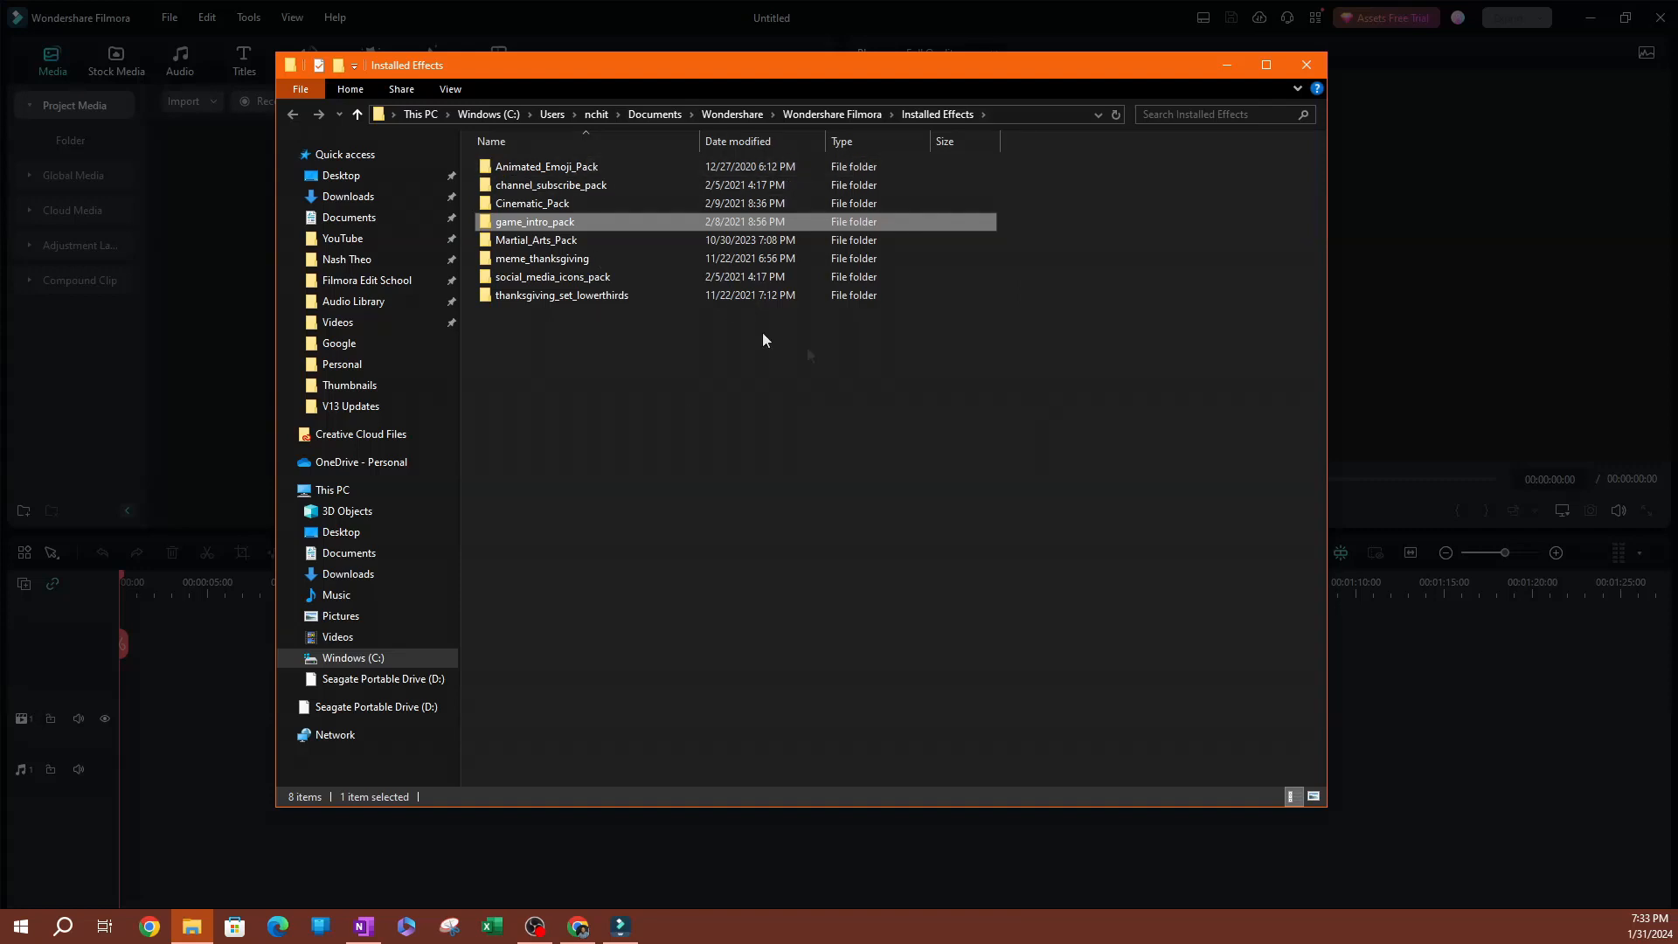
mouse_move(960, 96)
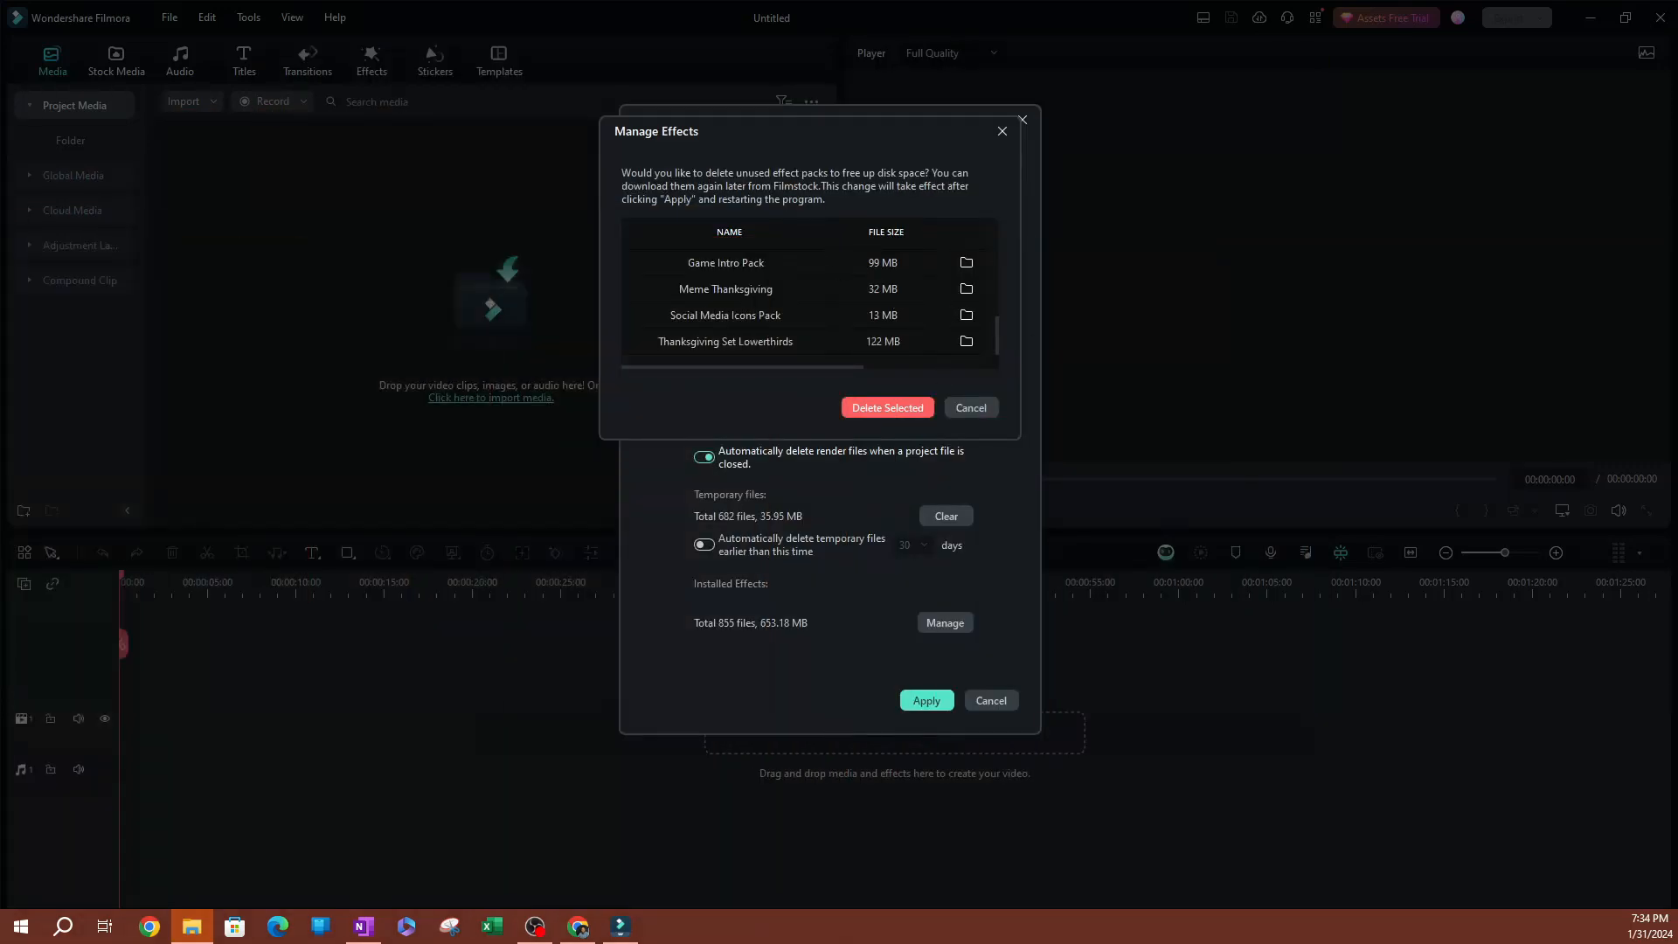
click(964, 262)
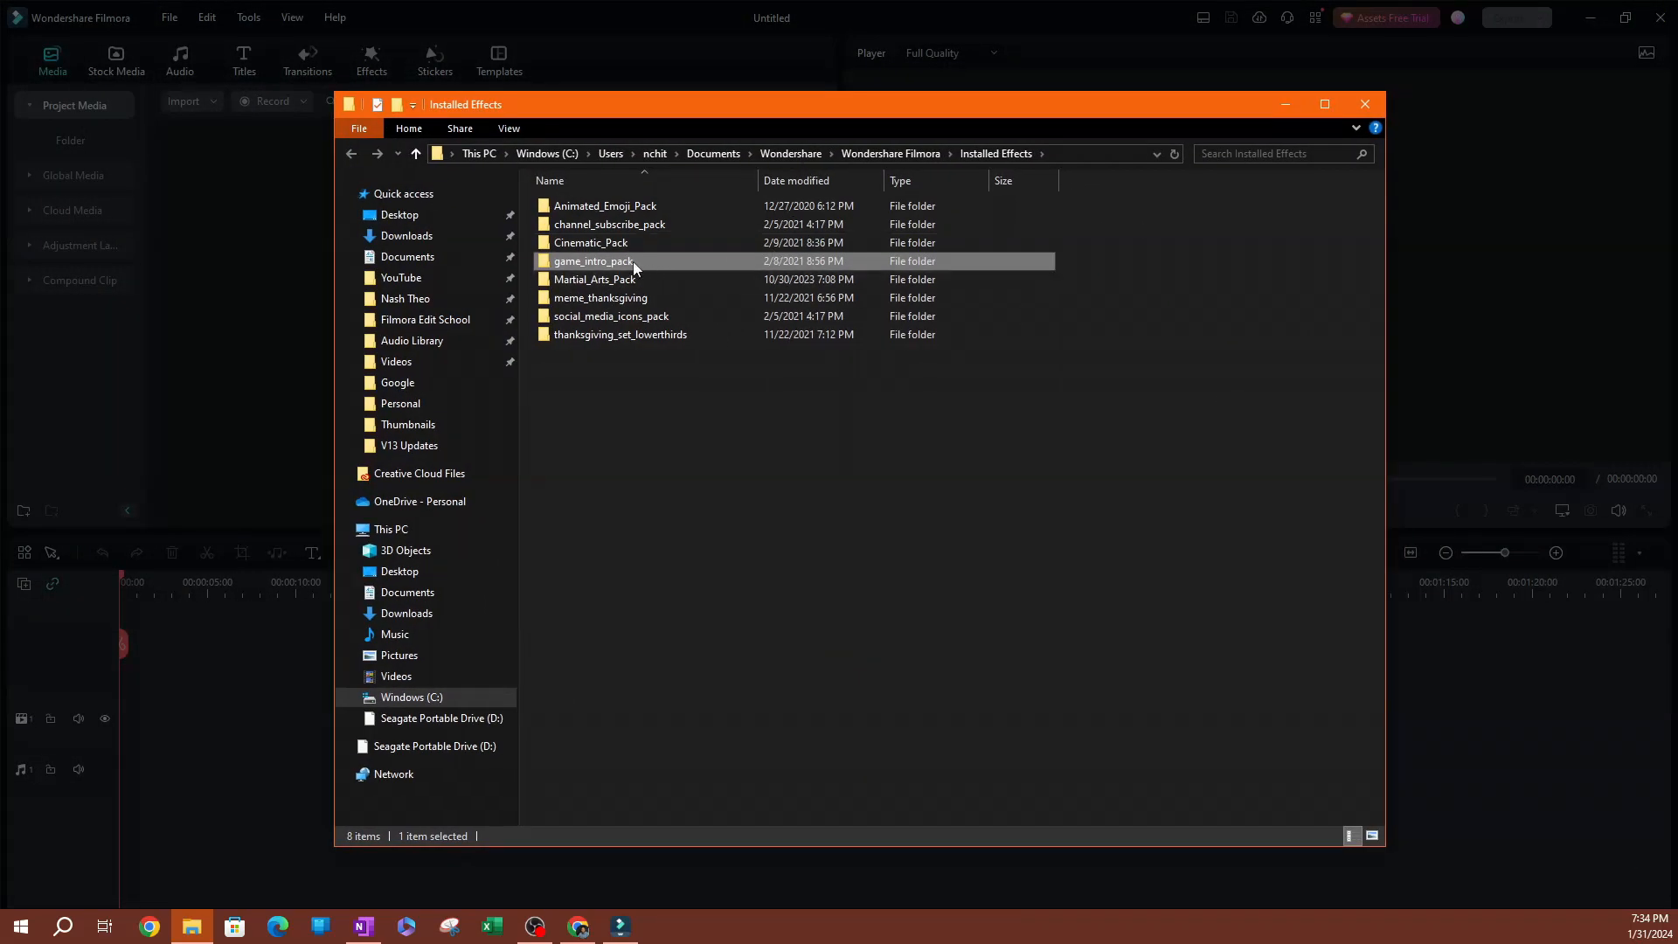
right_click(593, 260)
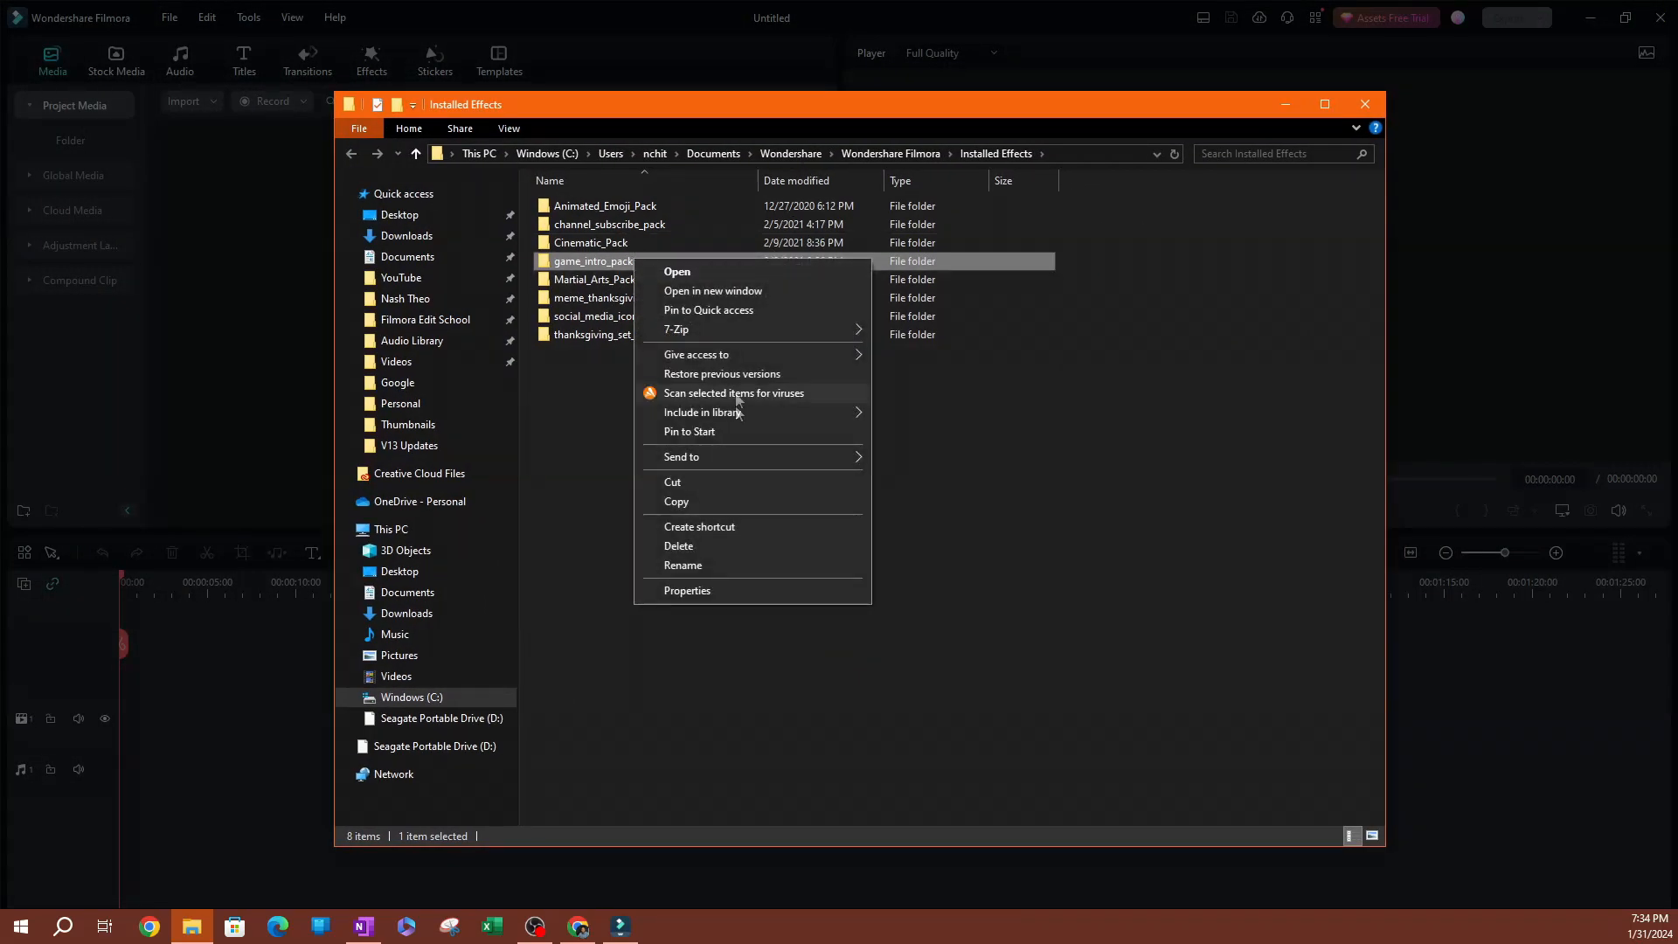
mouse_move(678, 546)
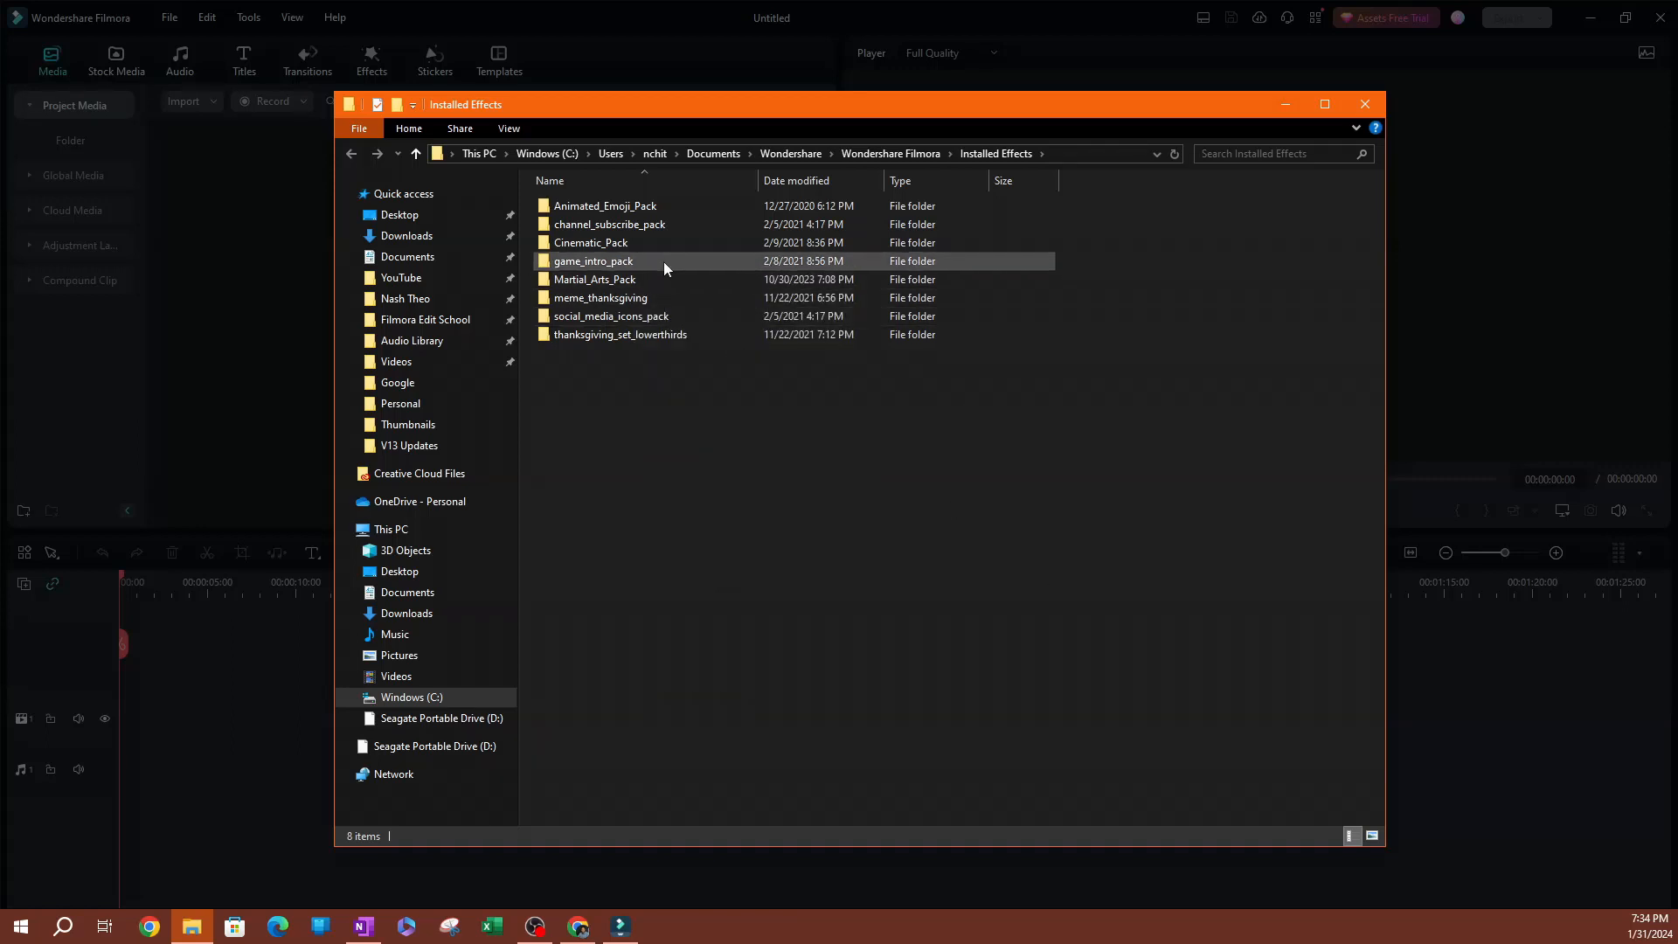
Step: Browse game_intro_pack's Opener_01 and Font folders, then go back to Installed Effects
double_click(592, 261)
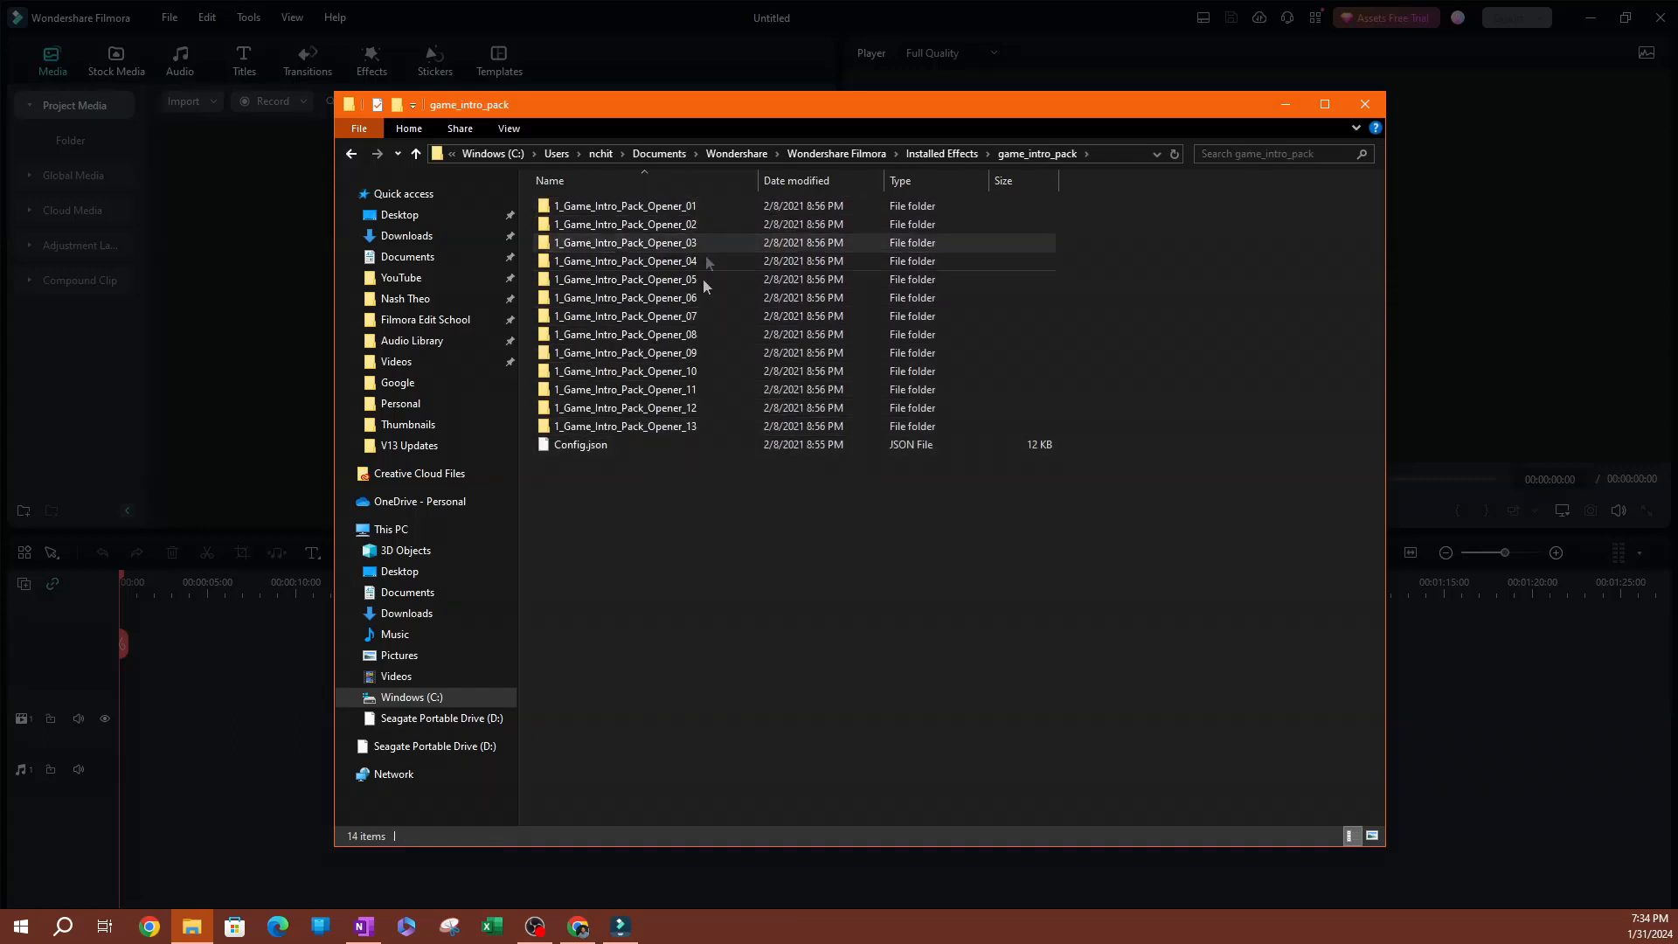
double_click(623, 206)
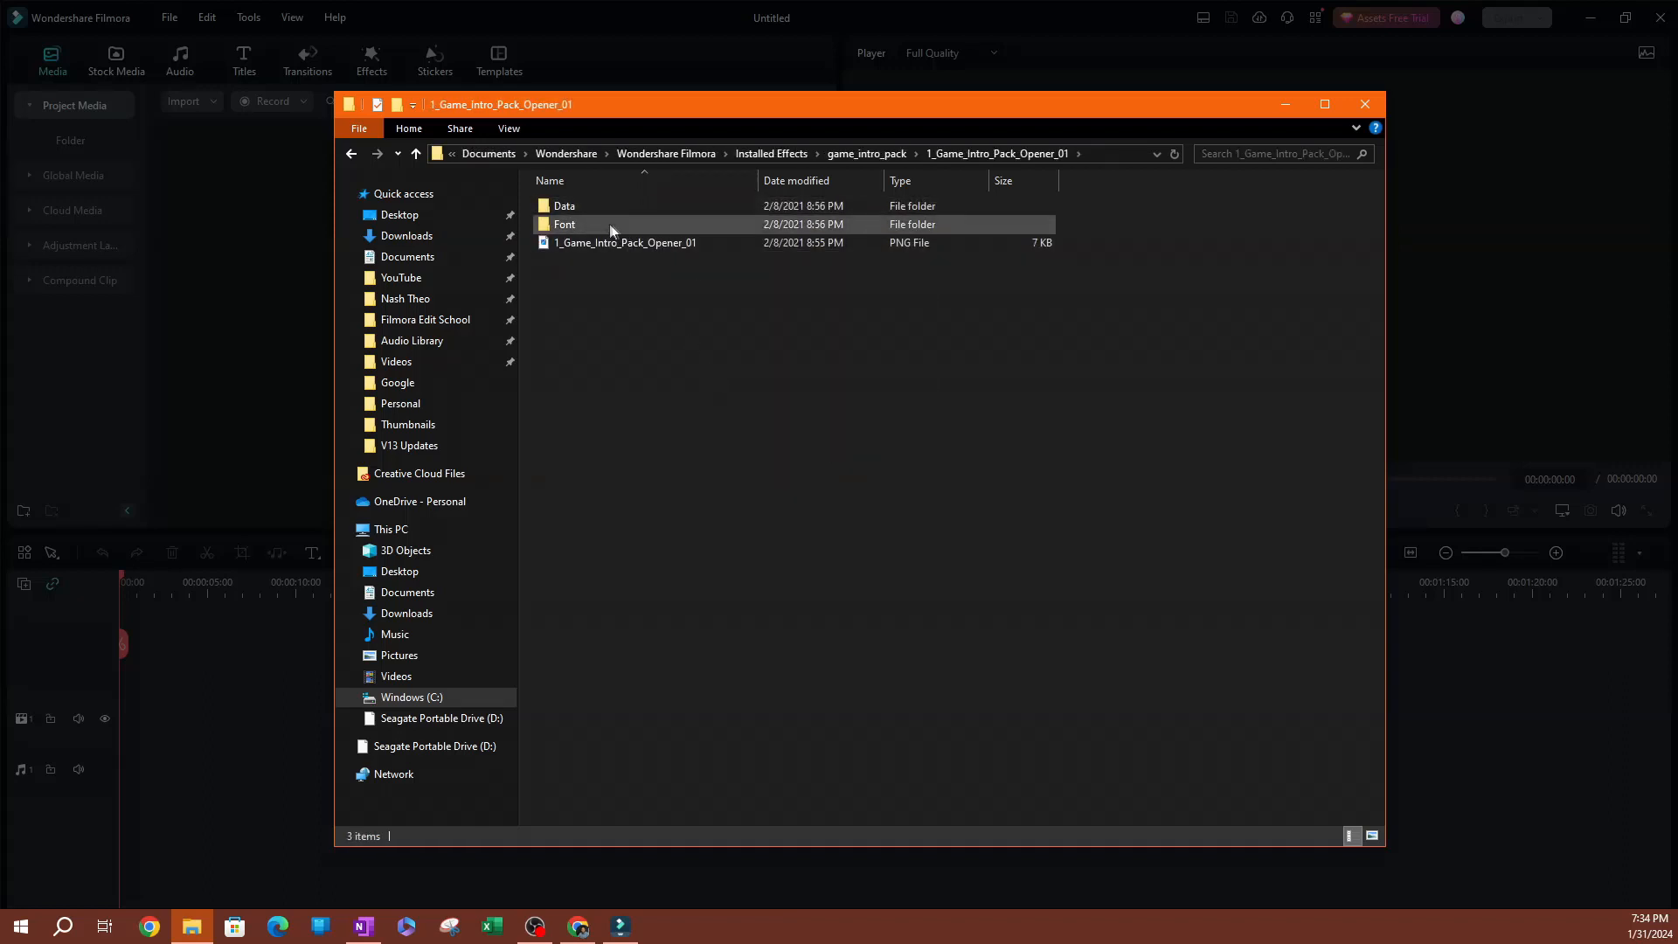
double_click(564, 224)
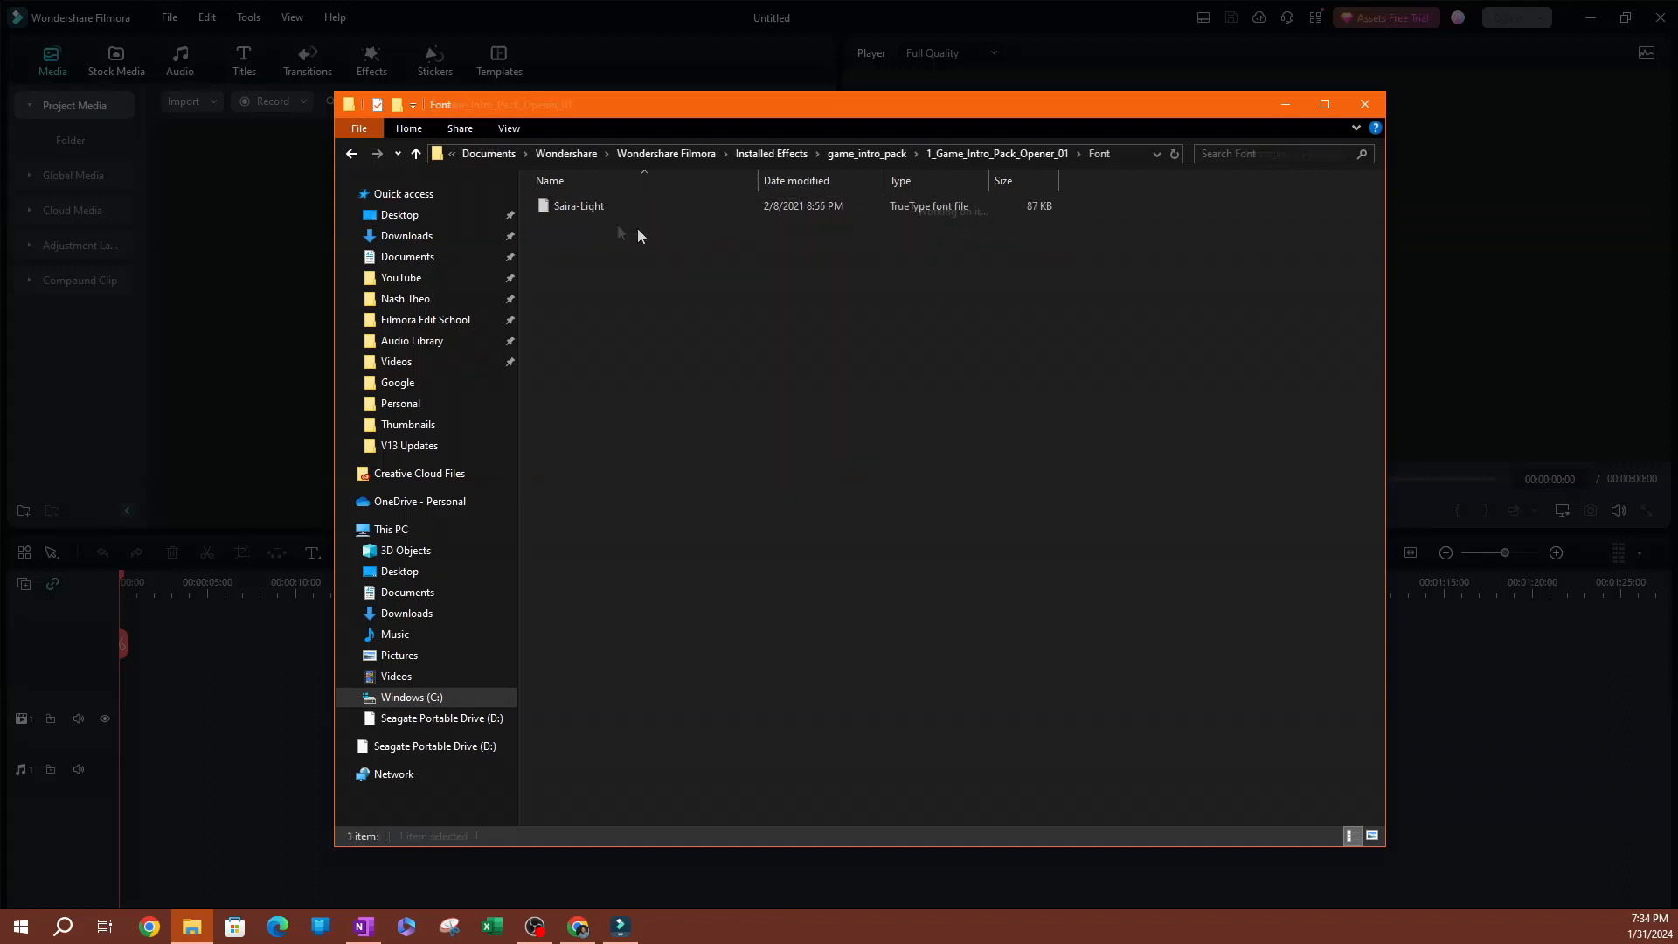
click(352, 153)
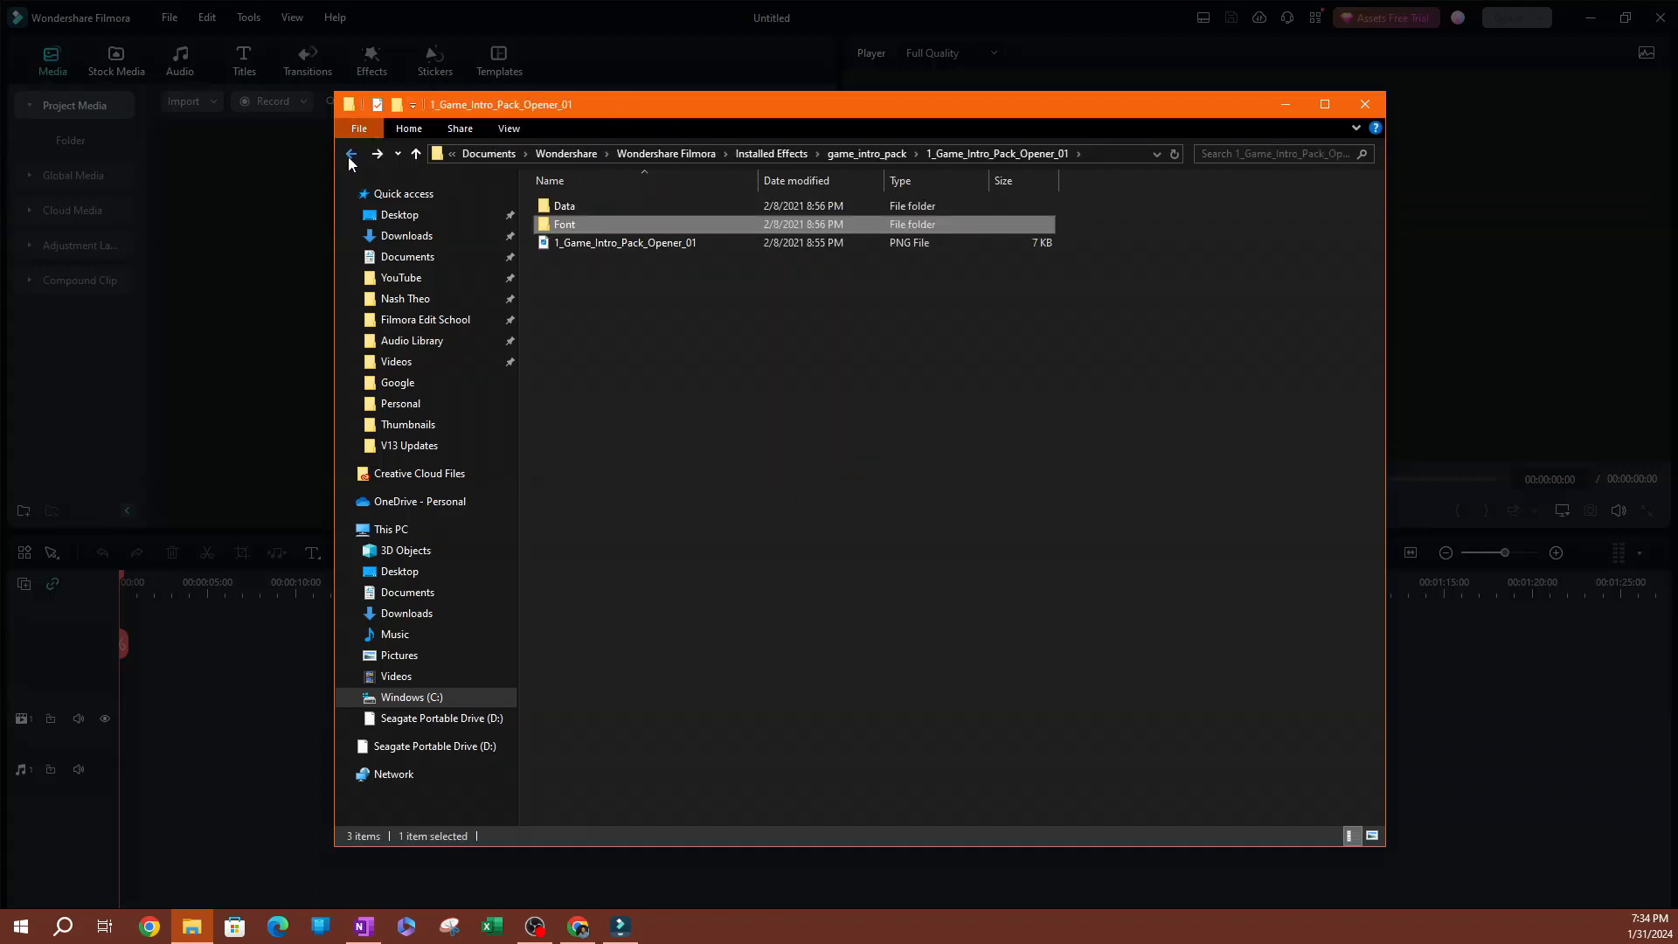
click(349, 153)
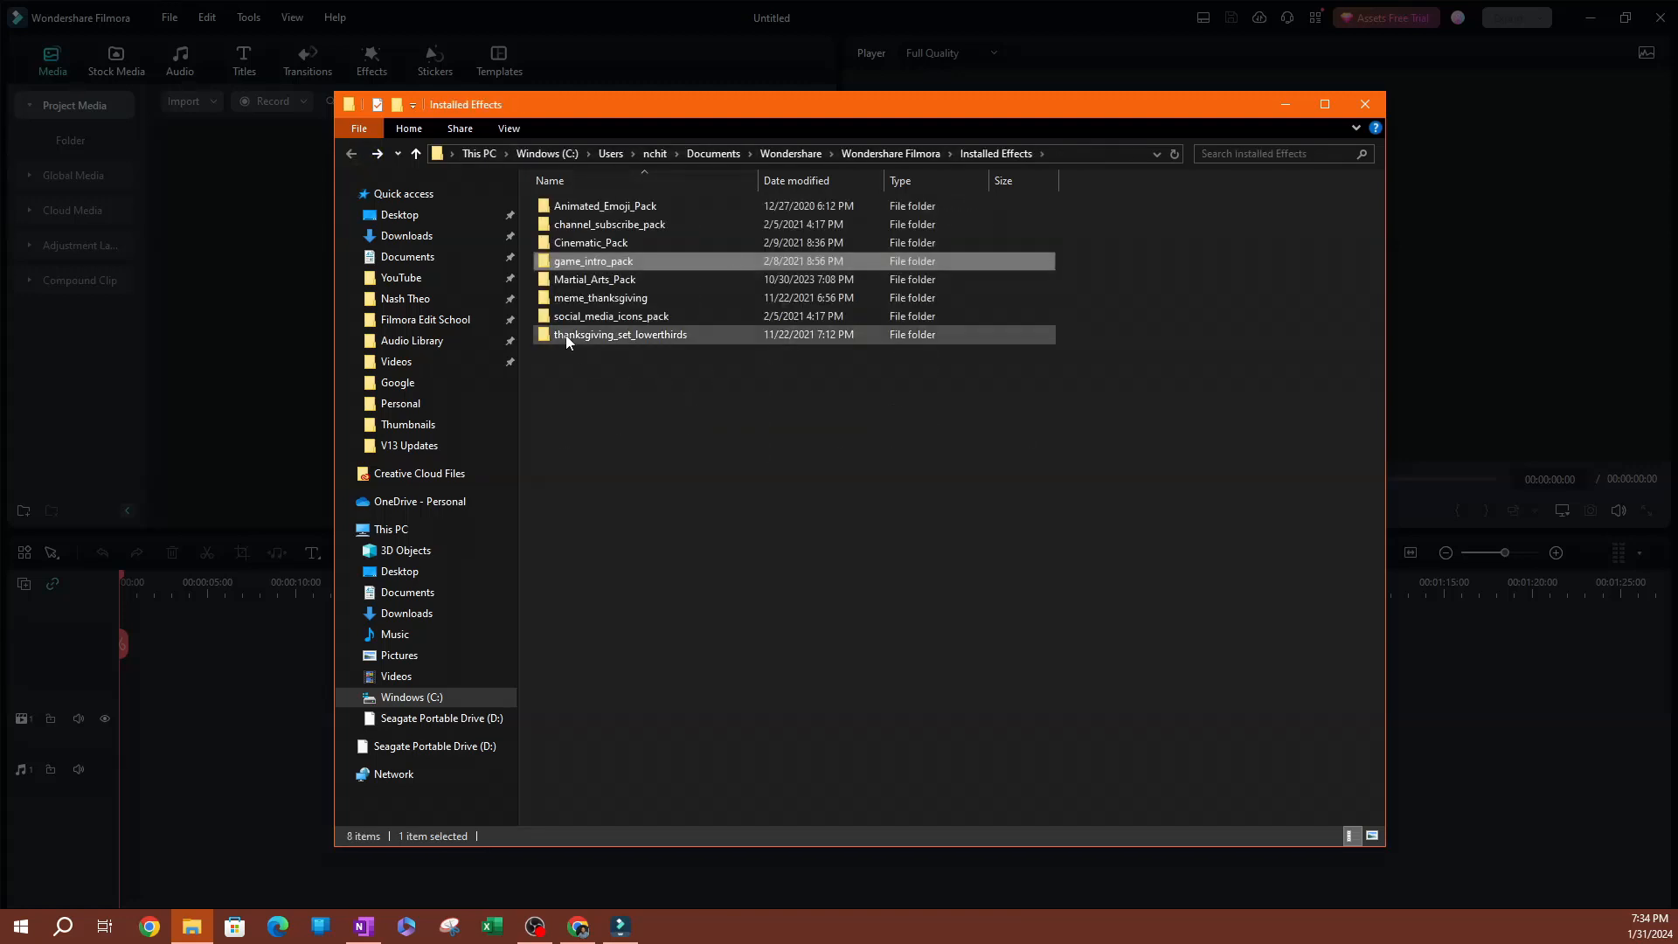
right_click(593, 260)
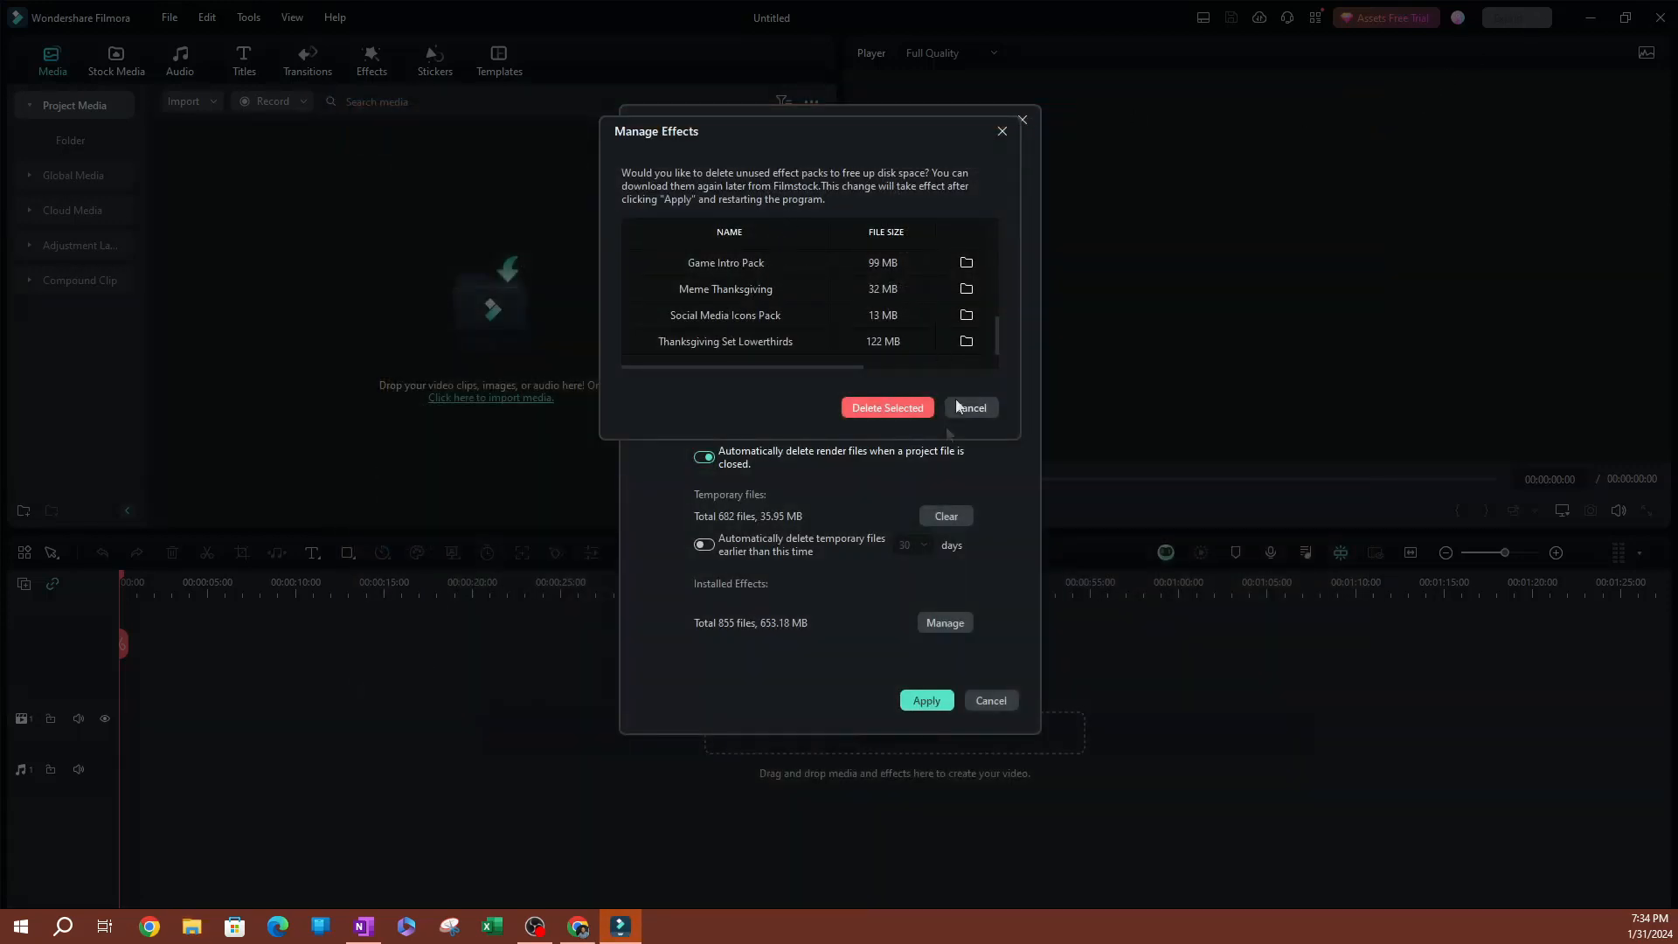
Step: Close and reopen the installed effect pack list, scrolling down through it
click(969, 408)
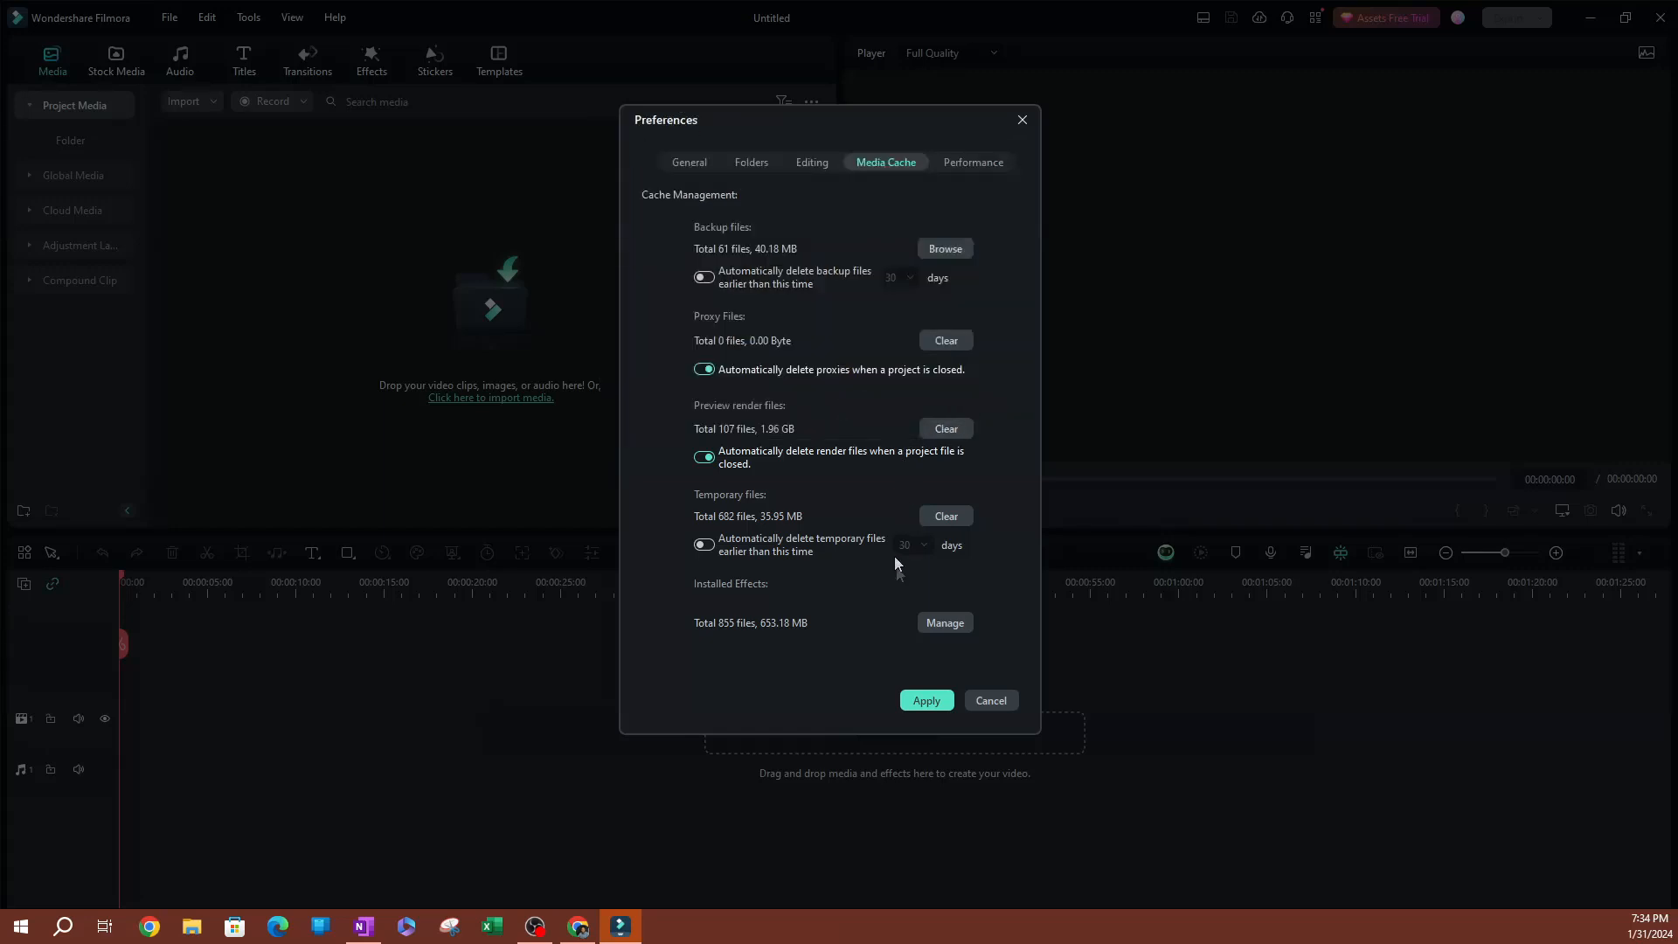
click(945, 622)
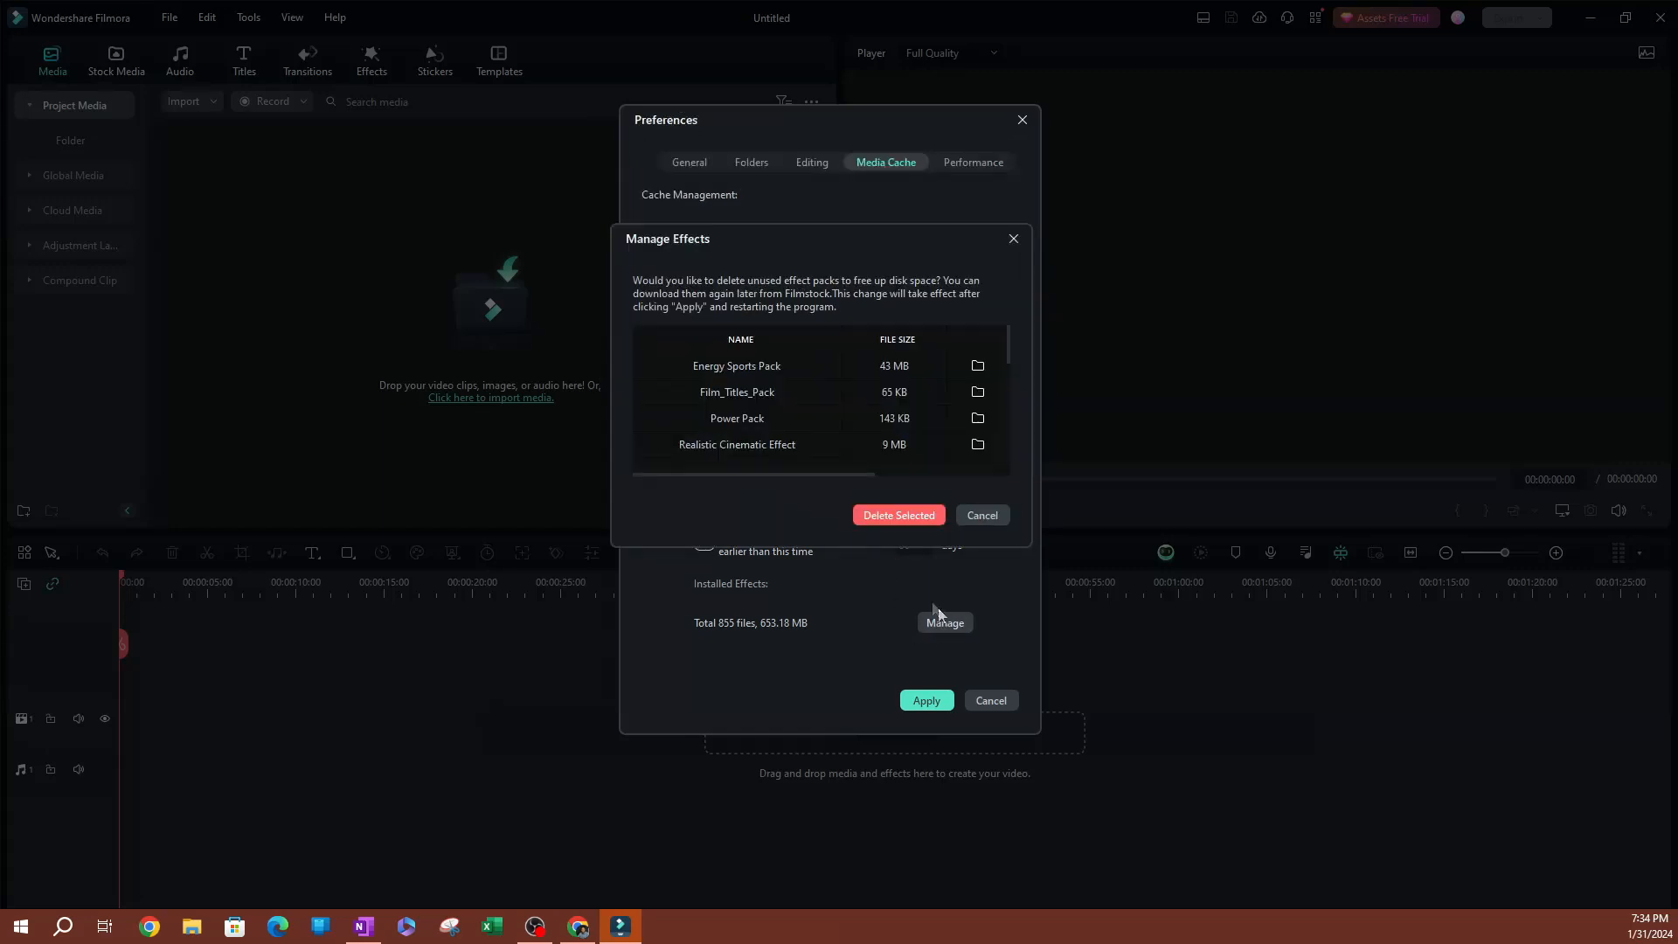
mouse_move(1011, 363)
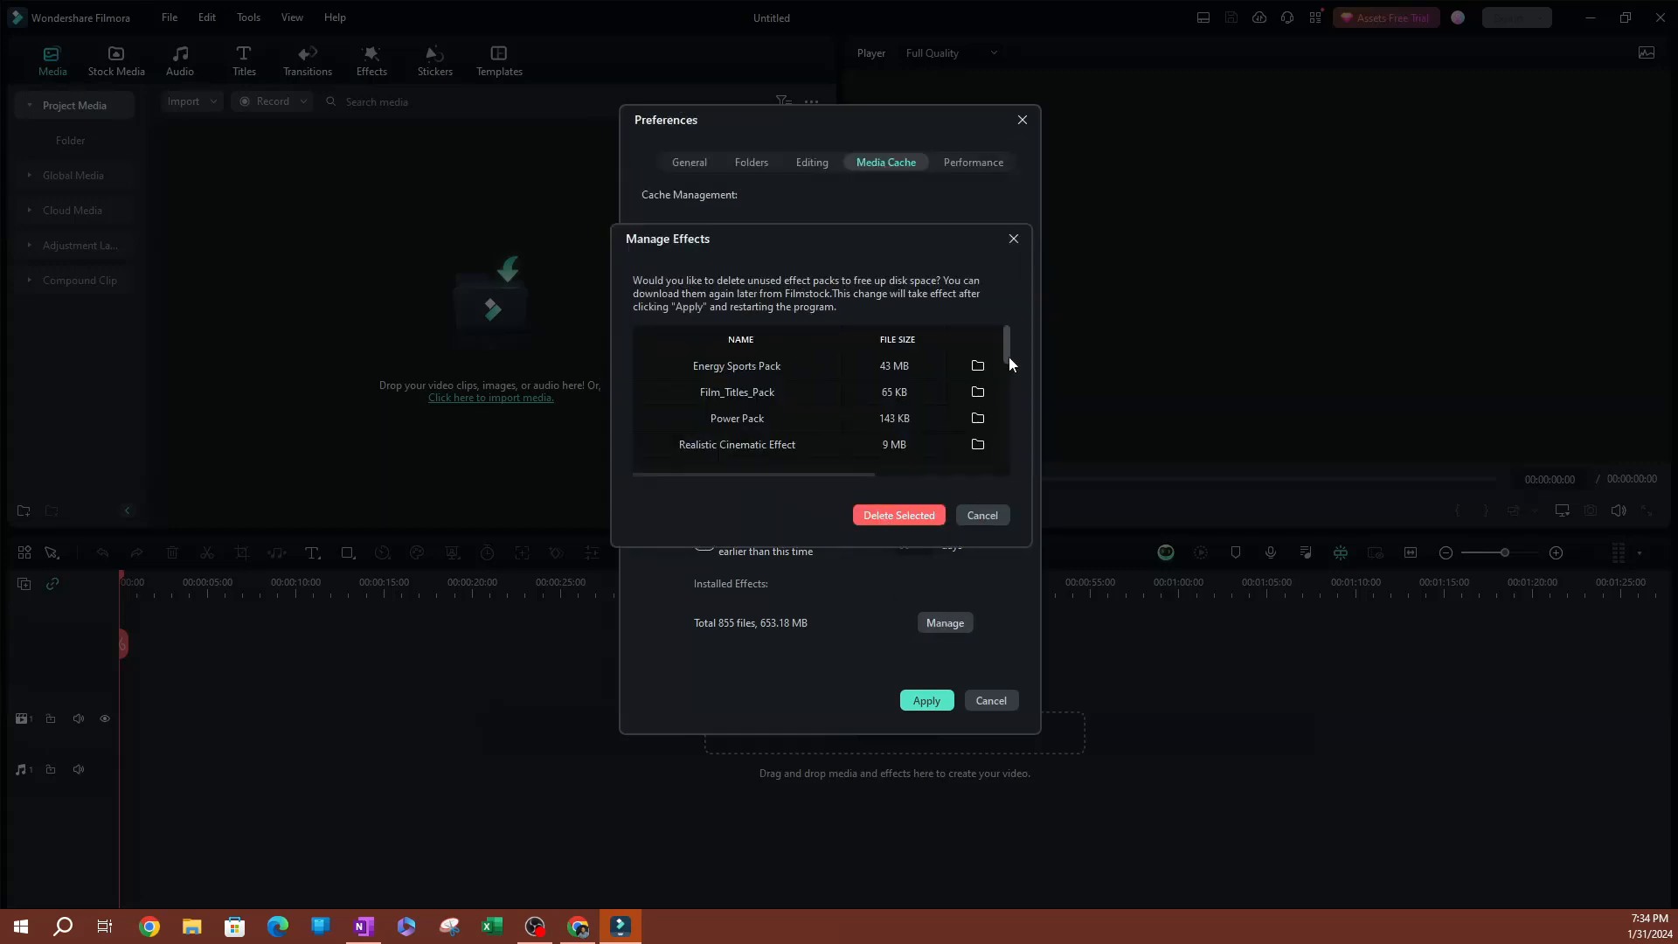
scroll(down, 3)
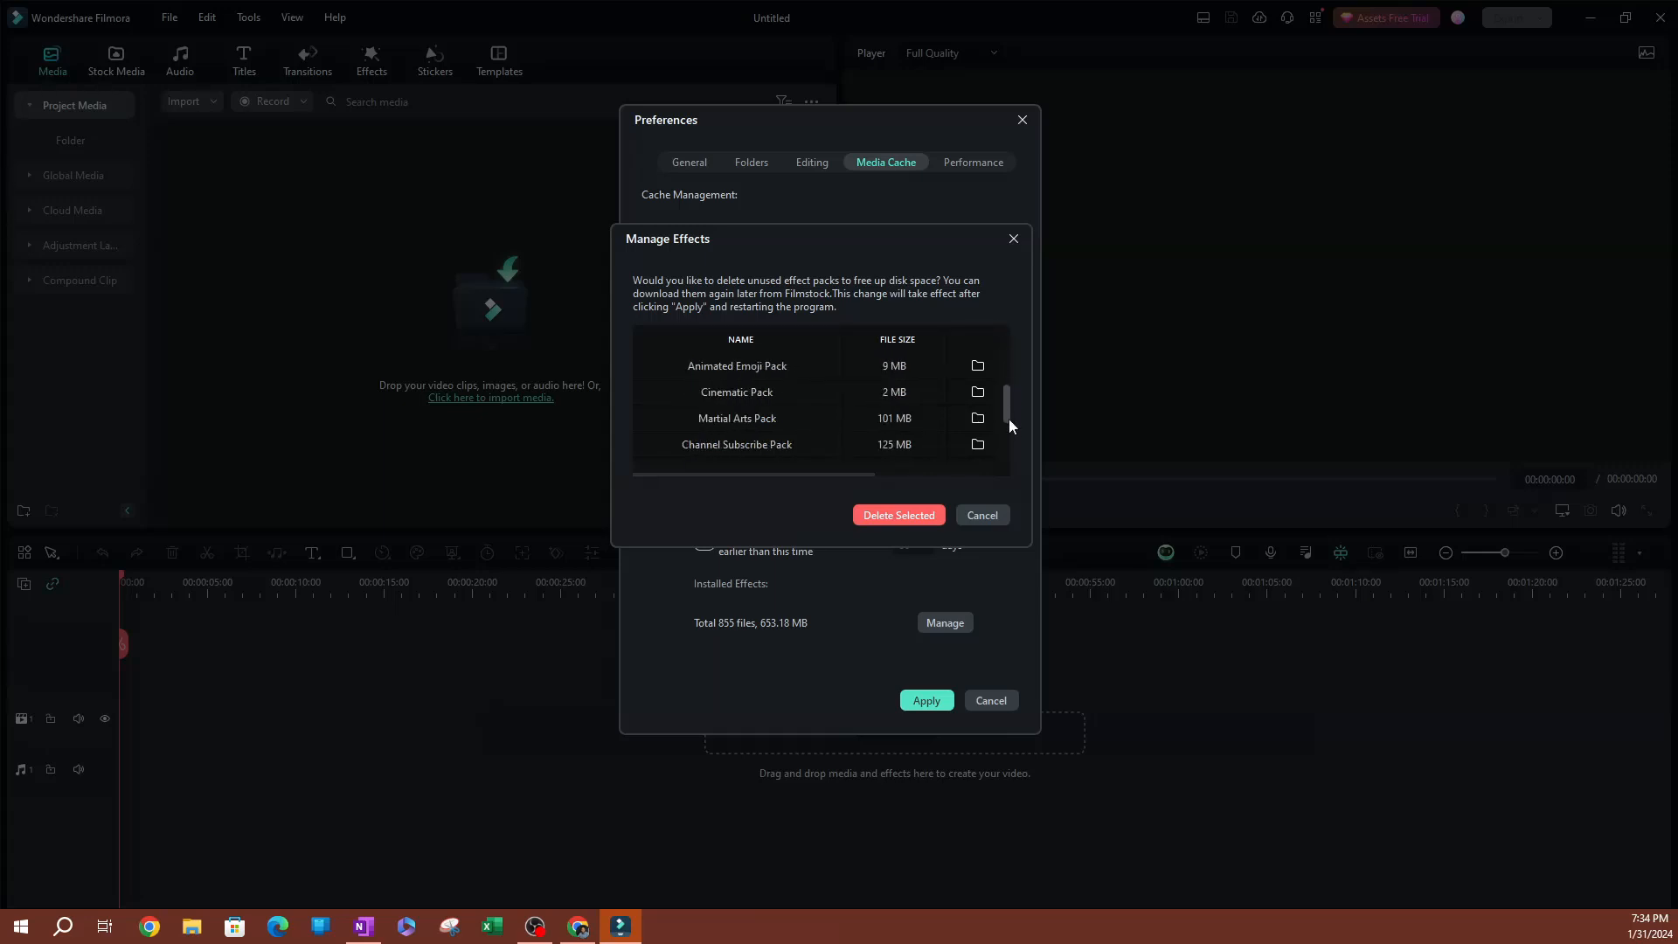
scroll(down, 3)
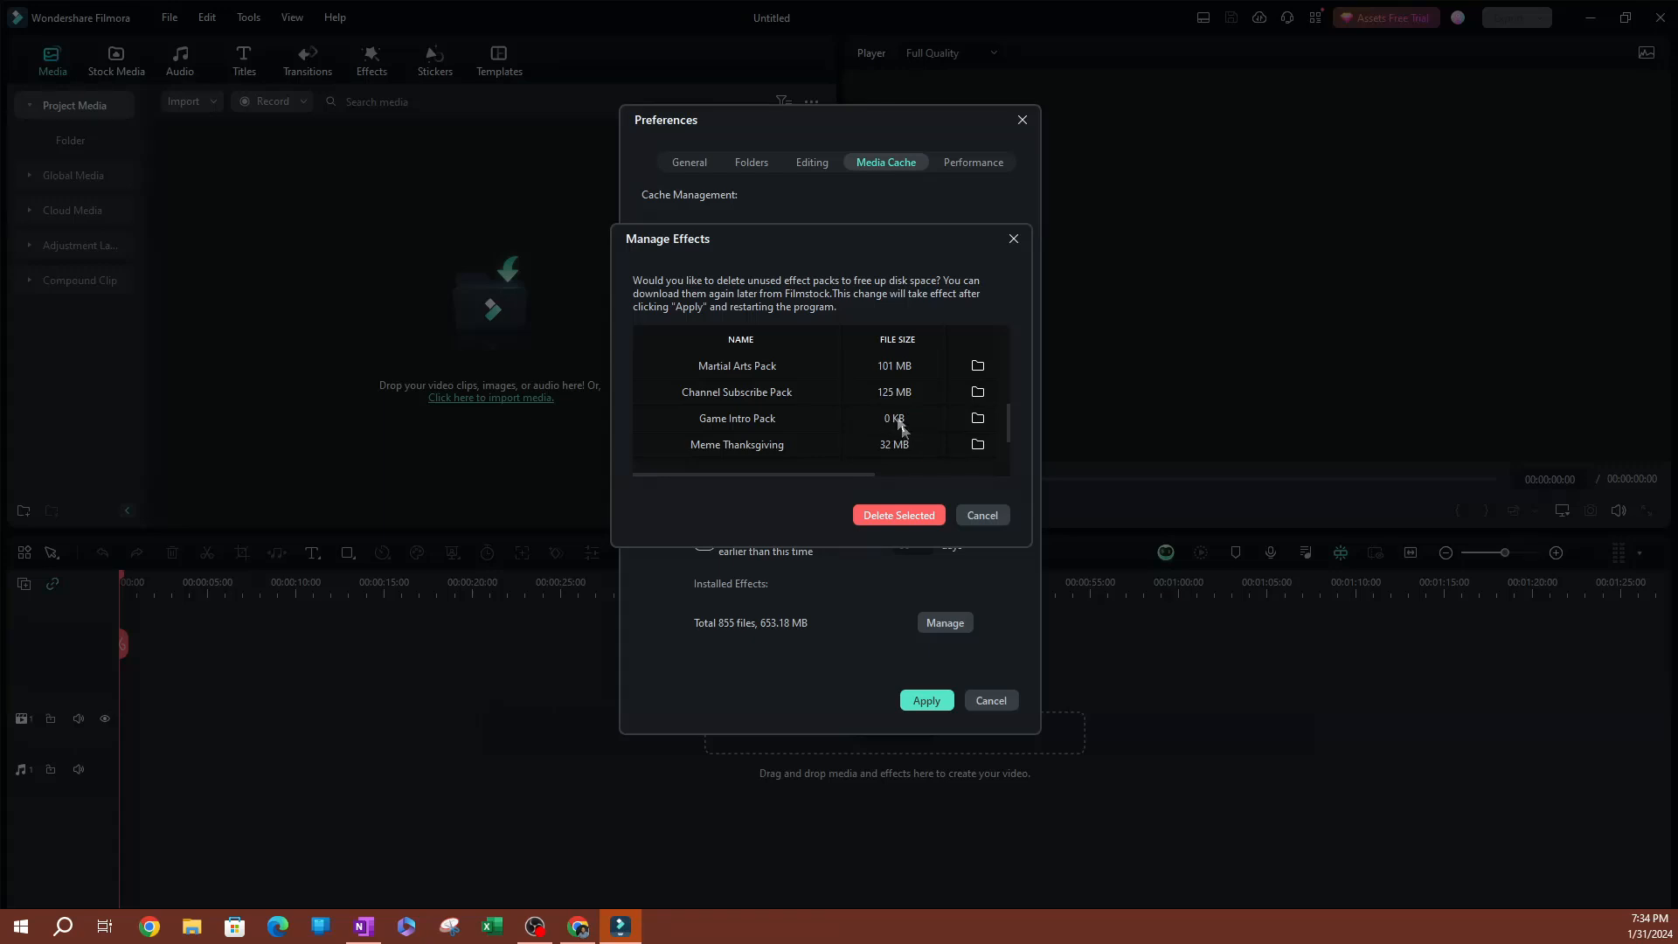
mouse_move(909, 439)
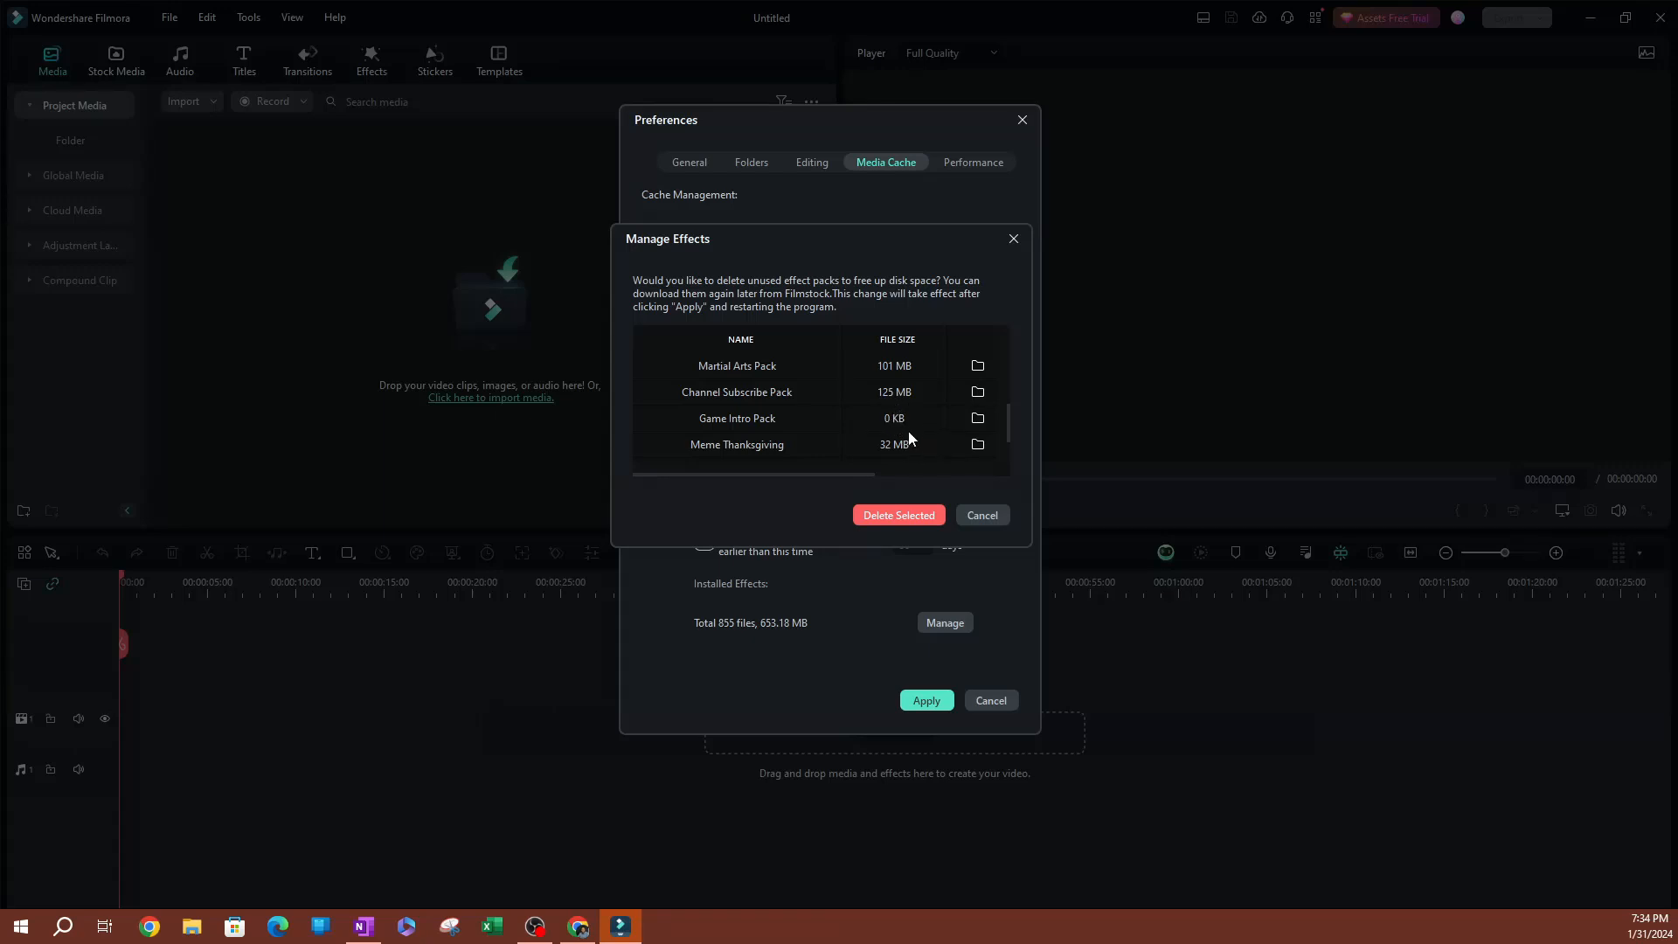
mouse_move(774, 426)
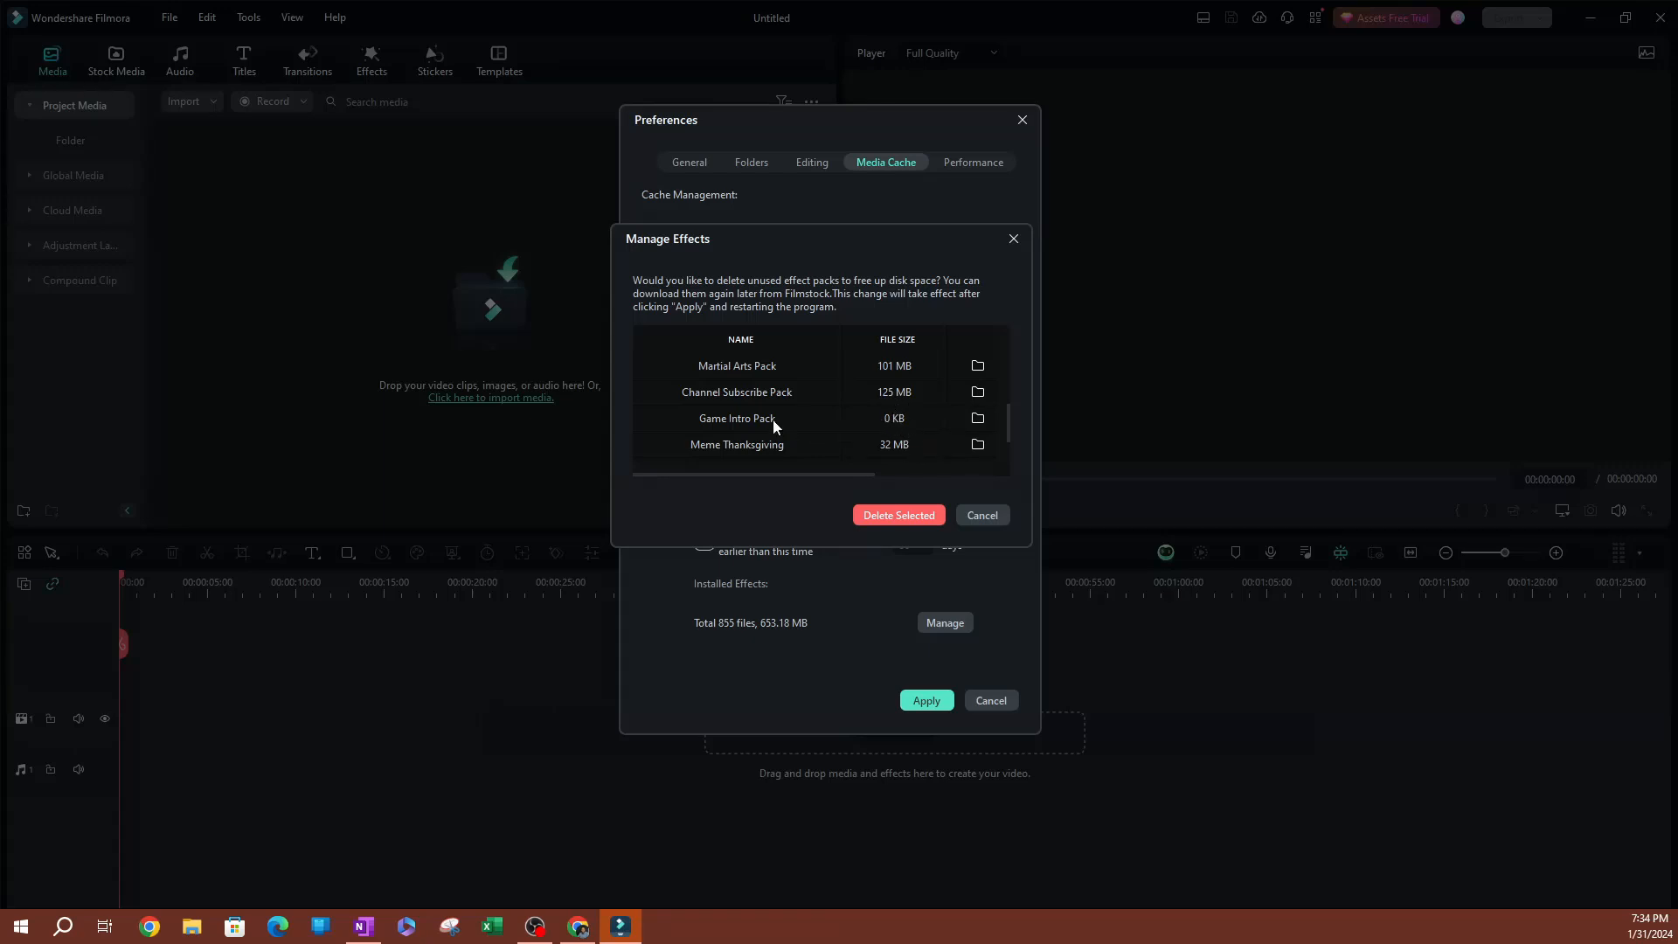
Step: Select Game Intro Pack at 0 KB, then close Manage Effects and Preferences
click(736, 418)
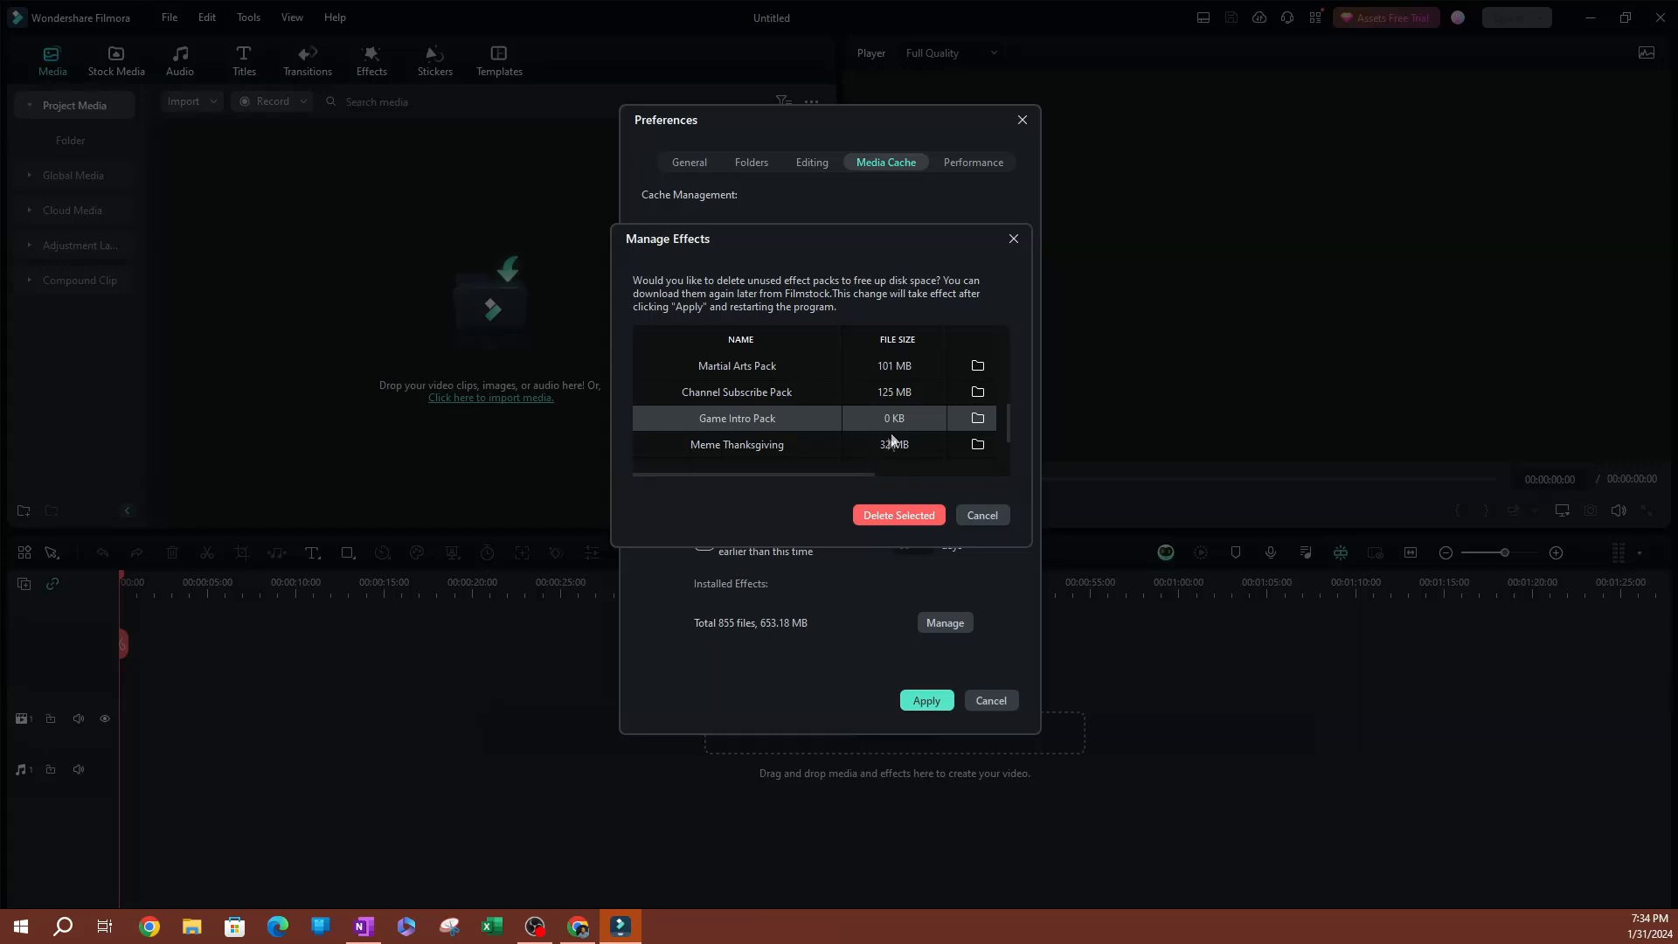
click(982, 515)
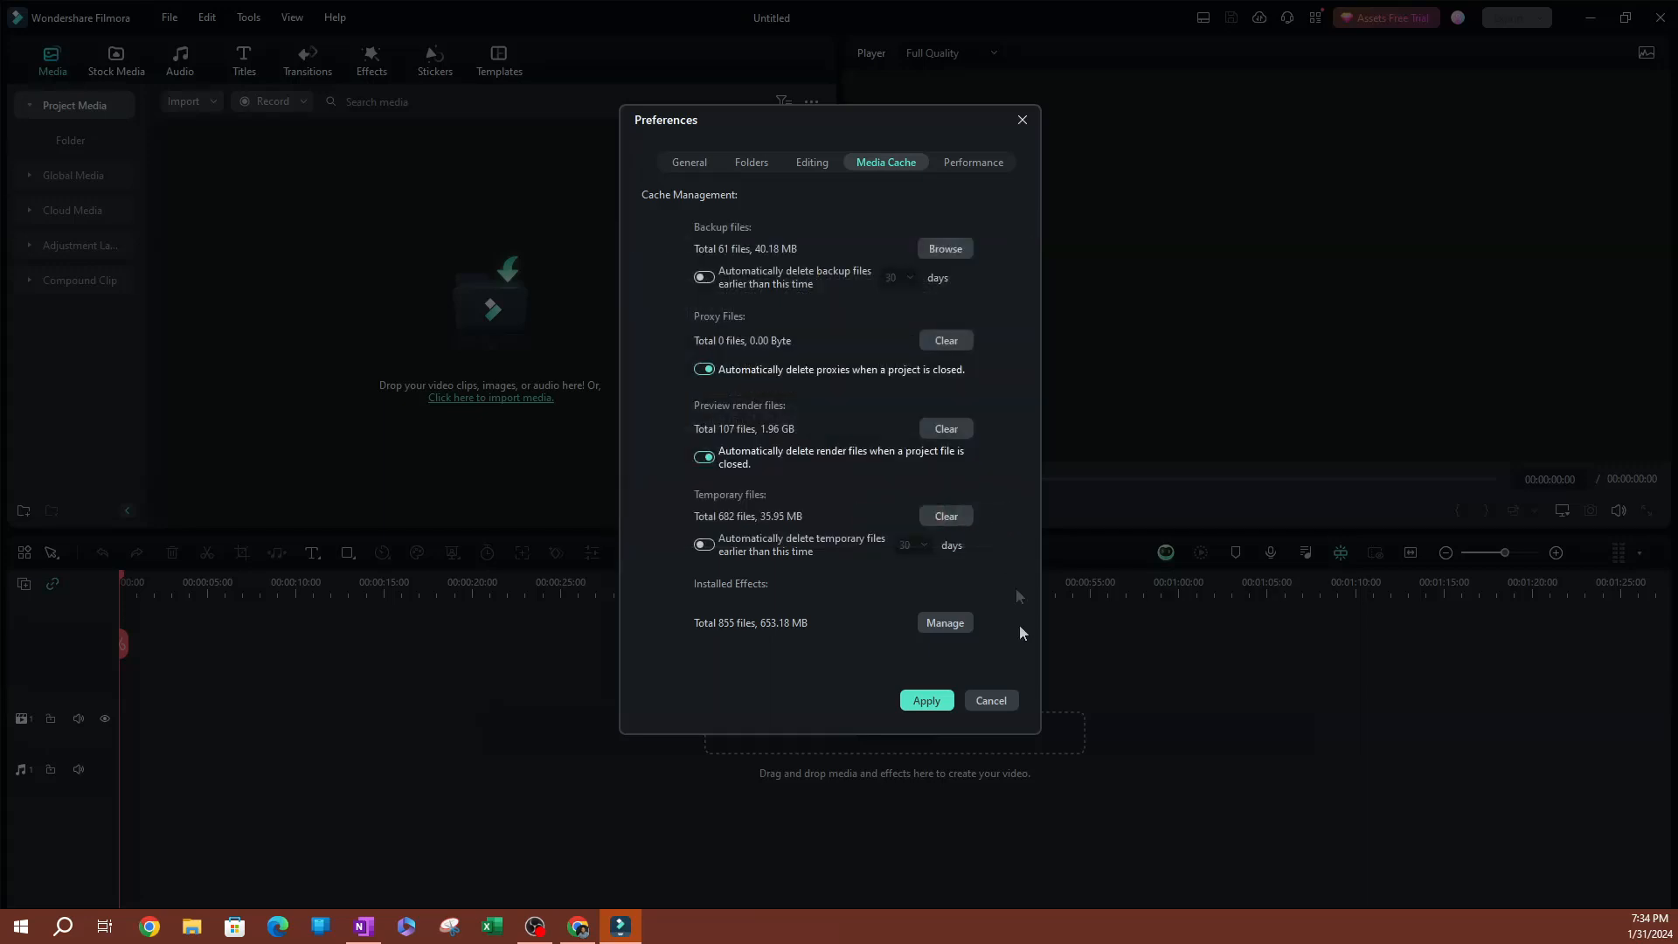
click(168, 17)
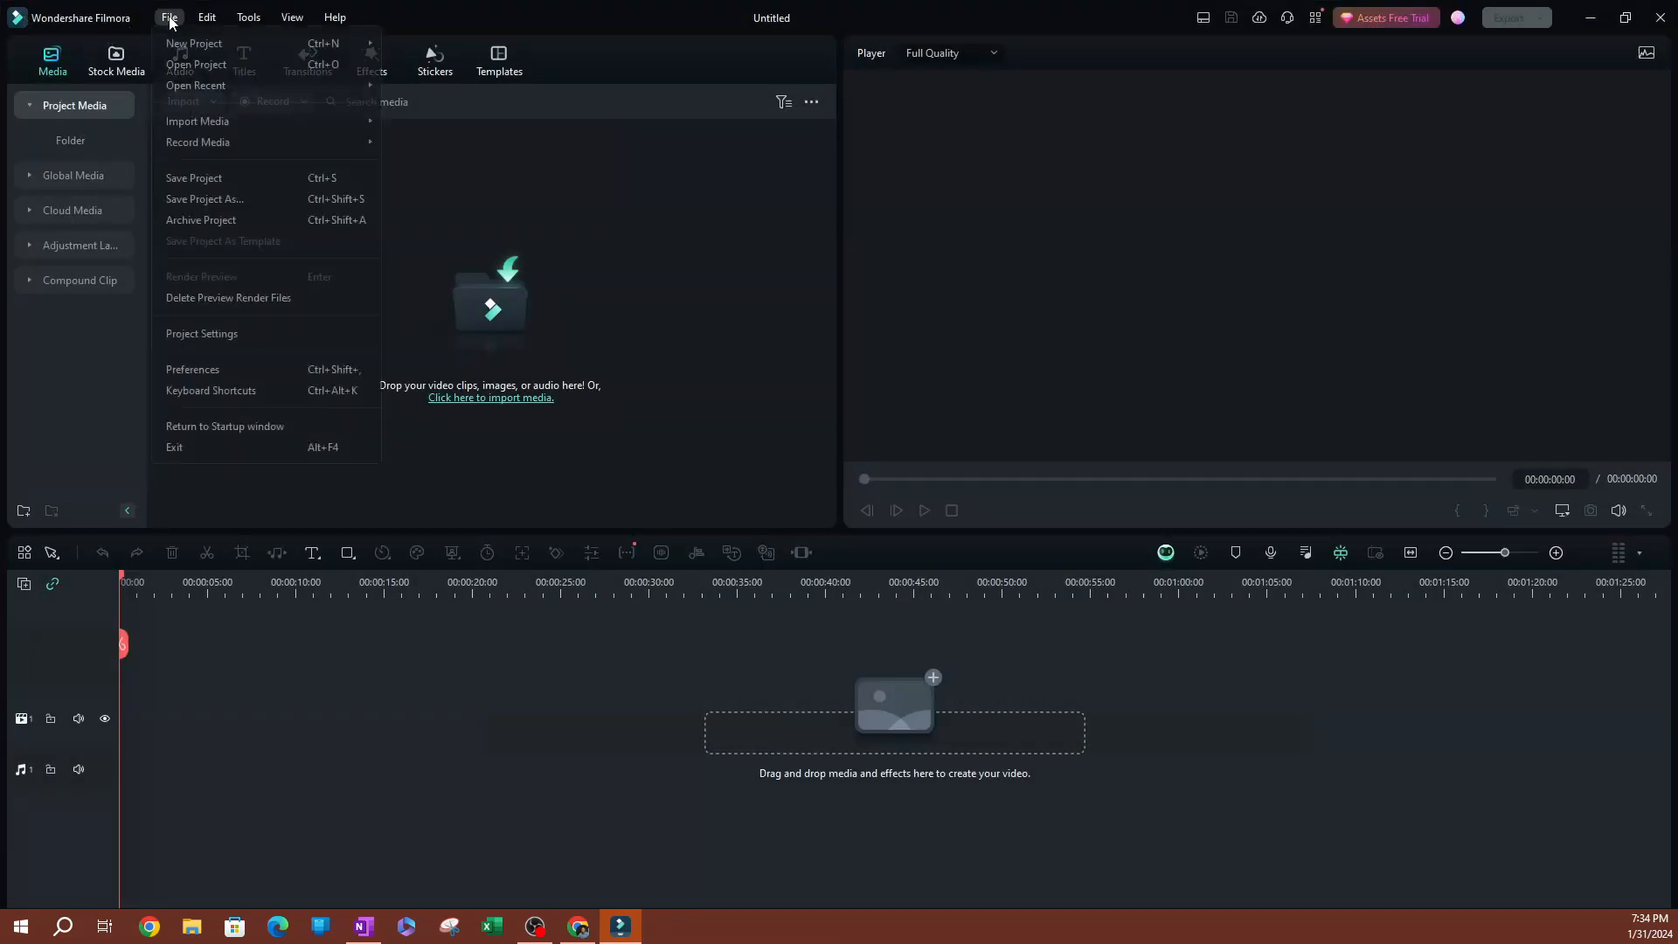
mouse_move(209, 375)
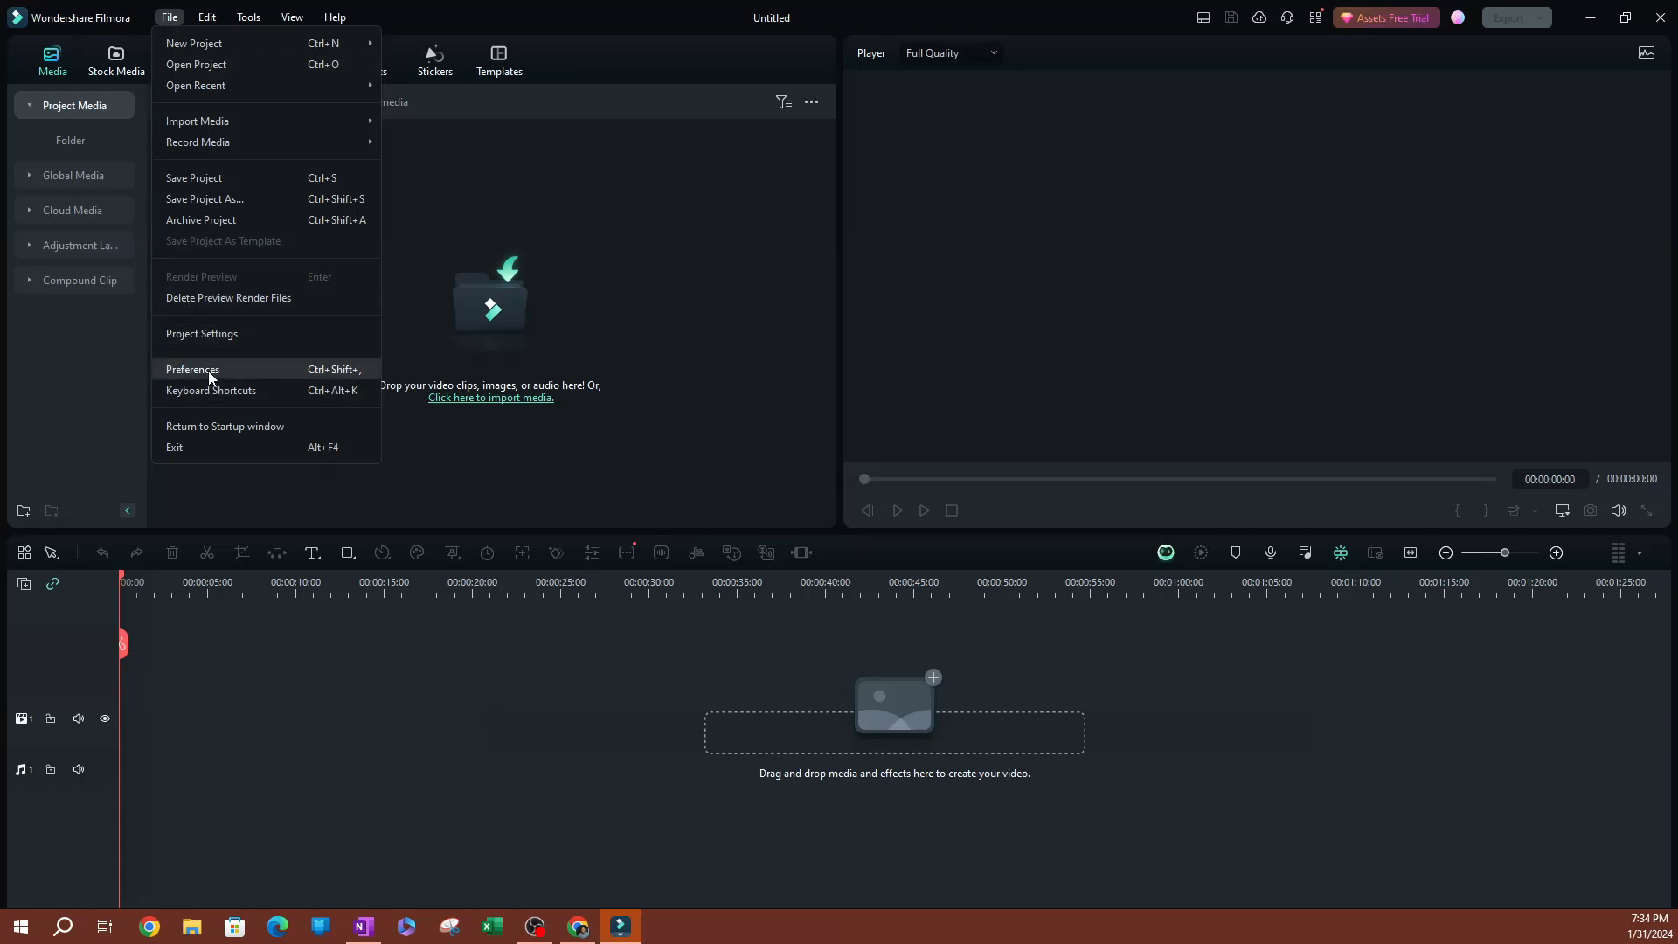
Step: Delete Thanksgiving Set Lowerthirds, dropping installed effects to 784 files, 553.92 MB
click(192, 369)
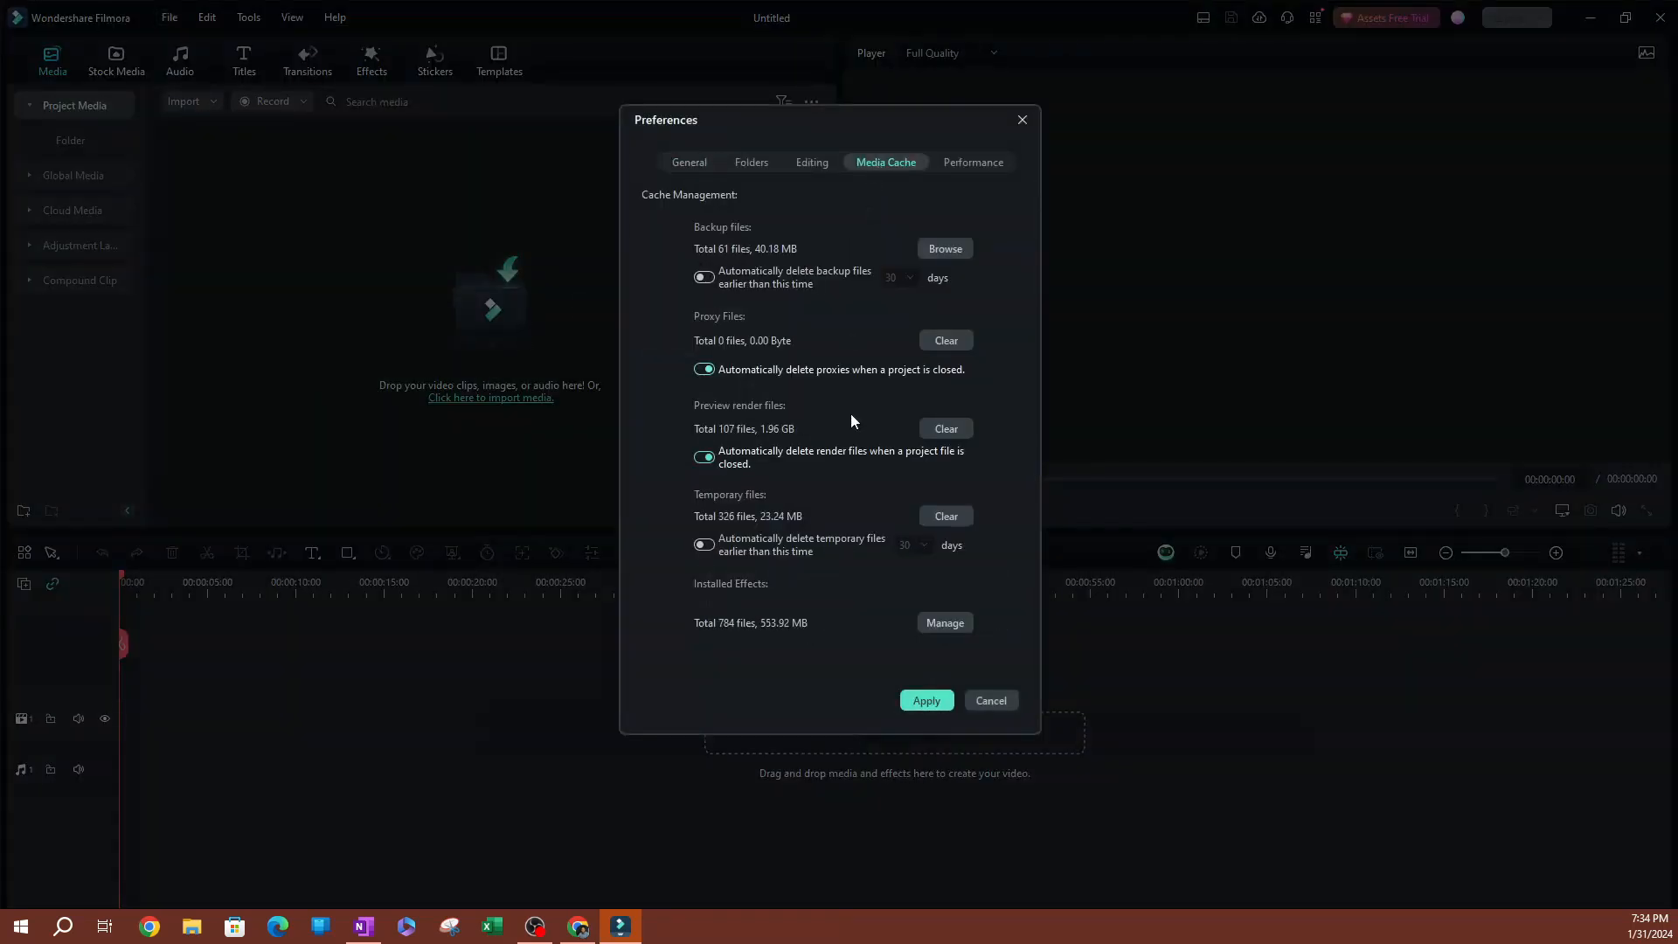
click(944, 624)
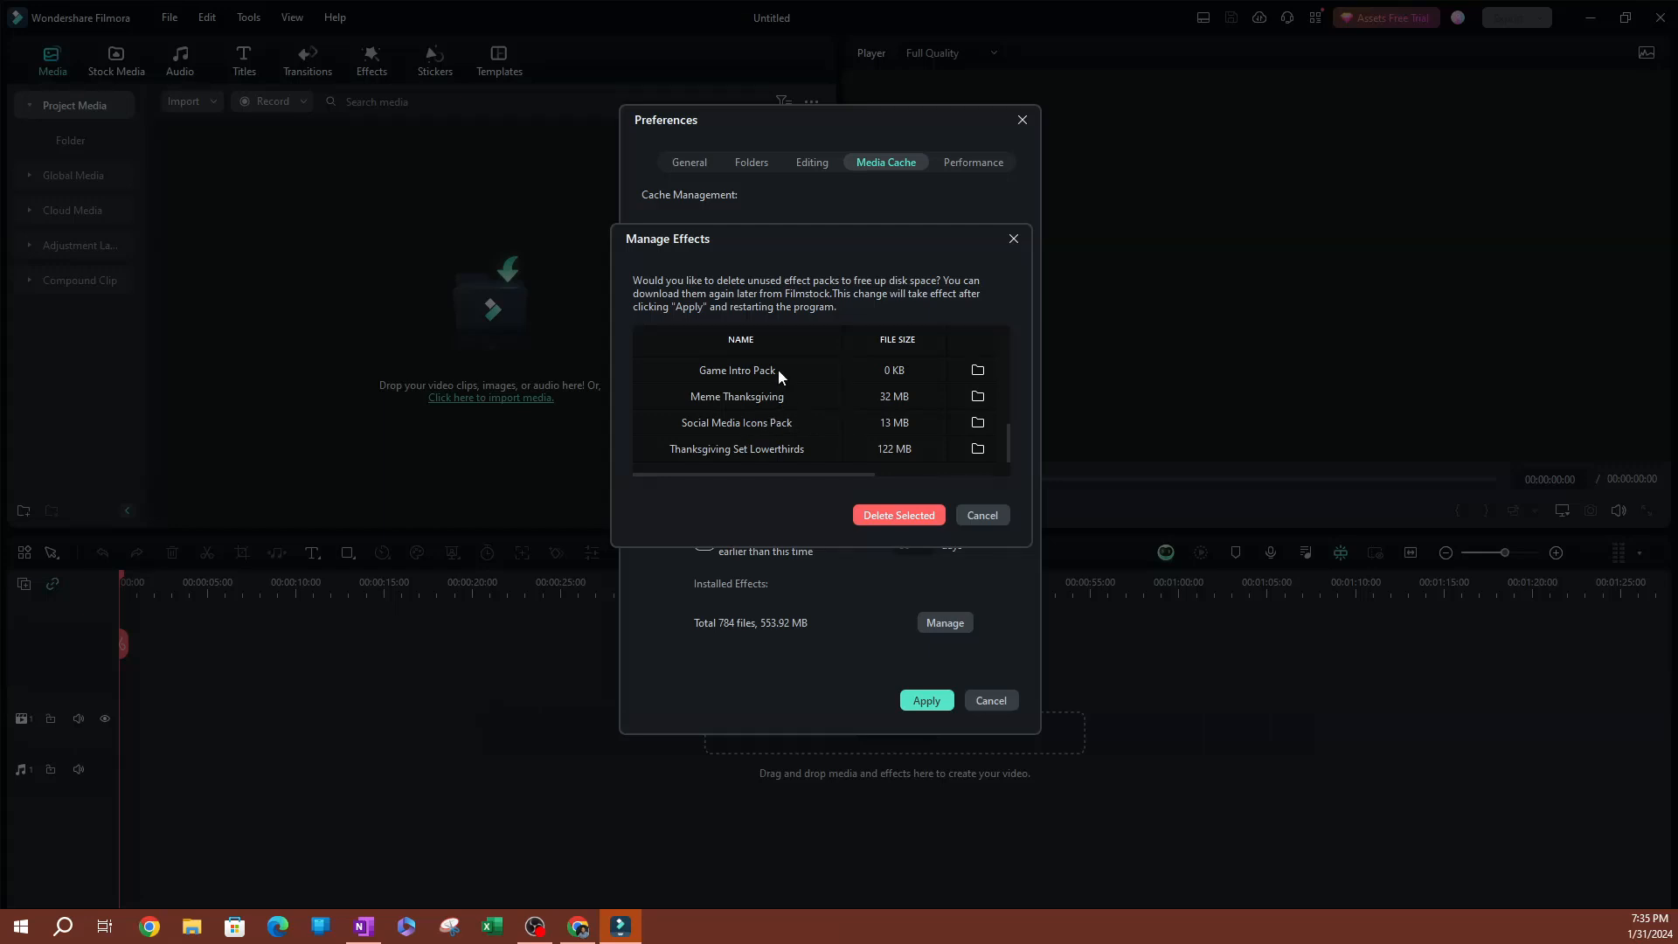
click(736, 370)
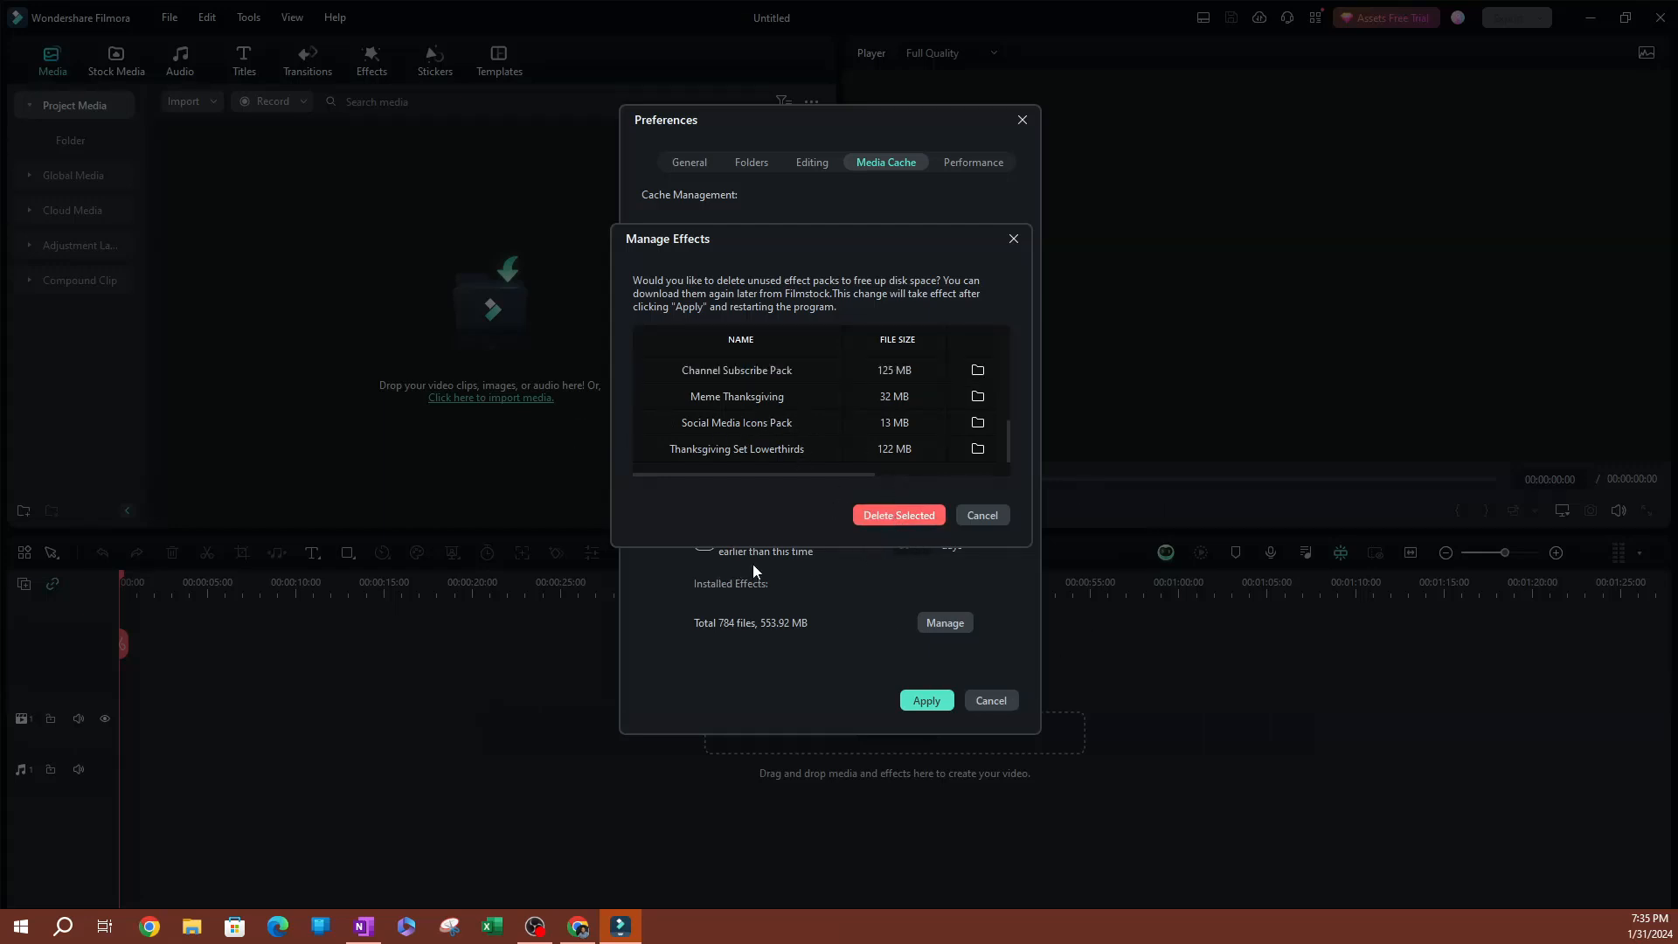
mouse_move(858, 455)
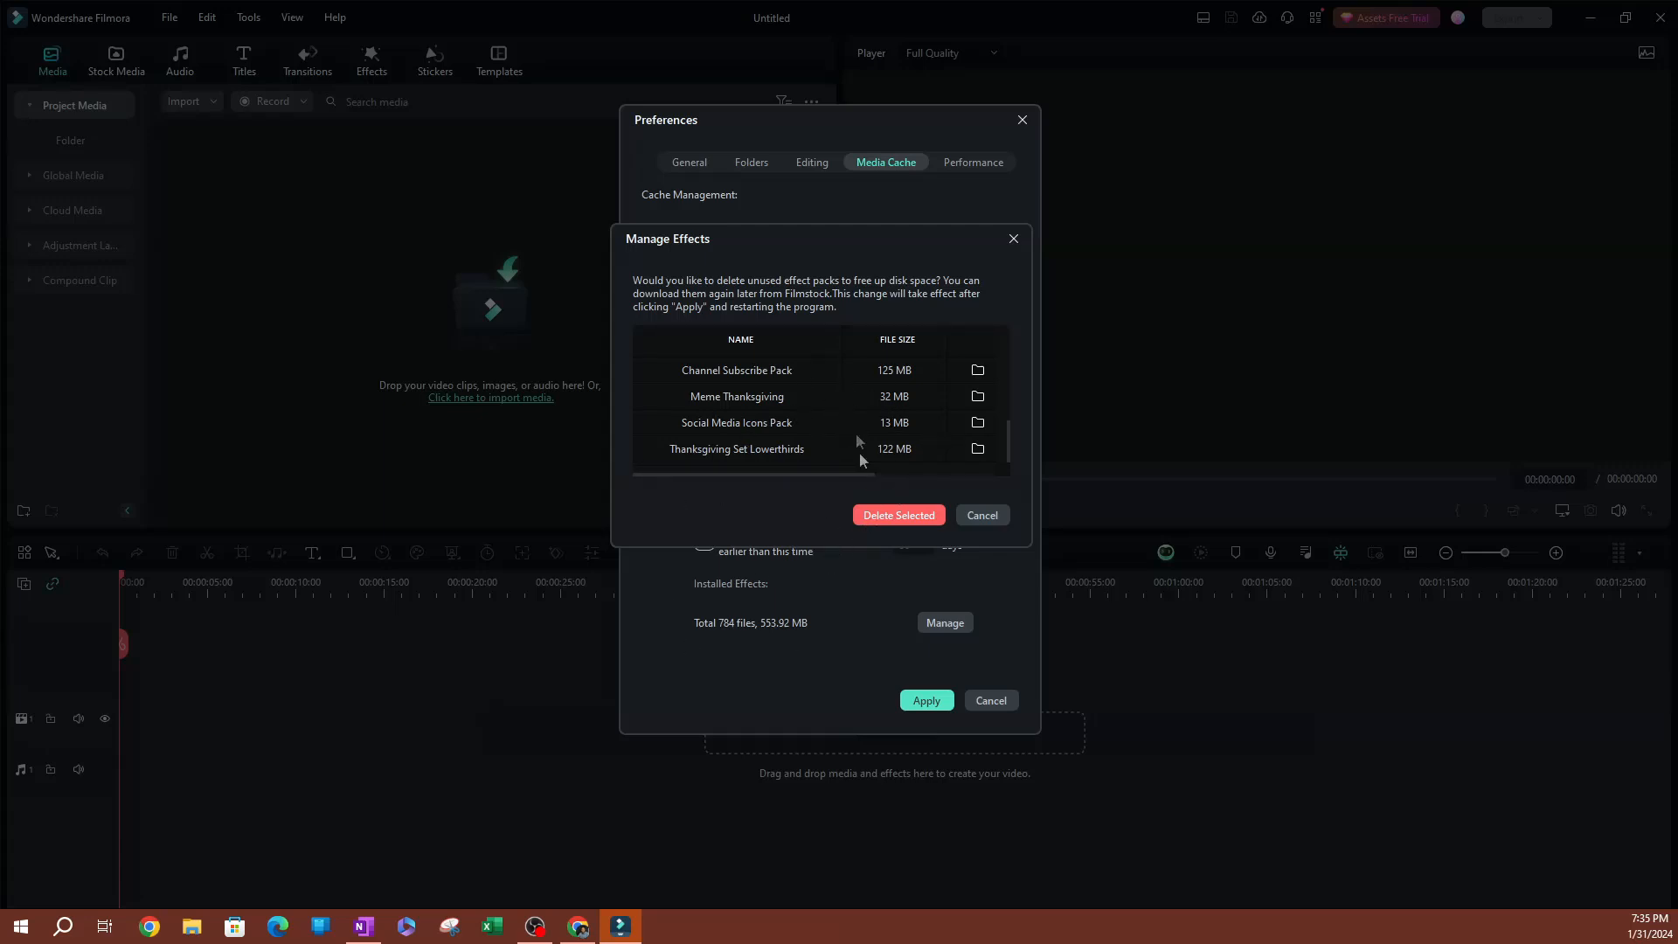
click(736, 448)
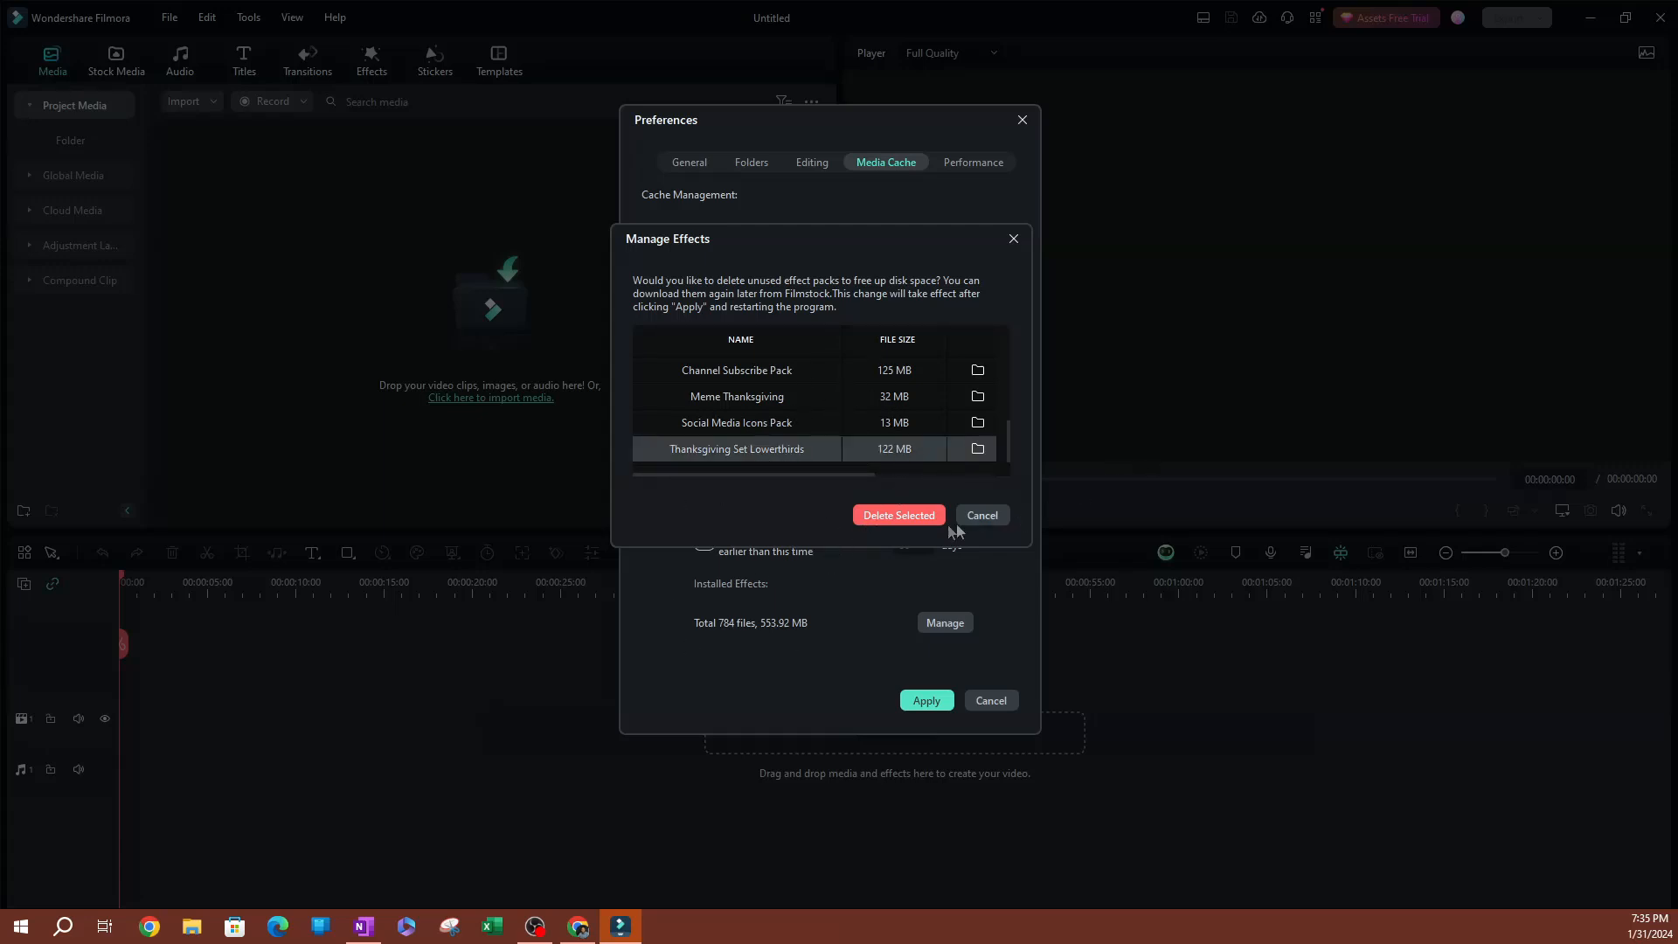
mouse_move(900, 549)
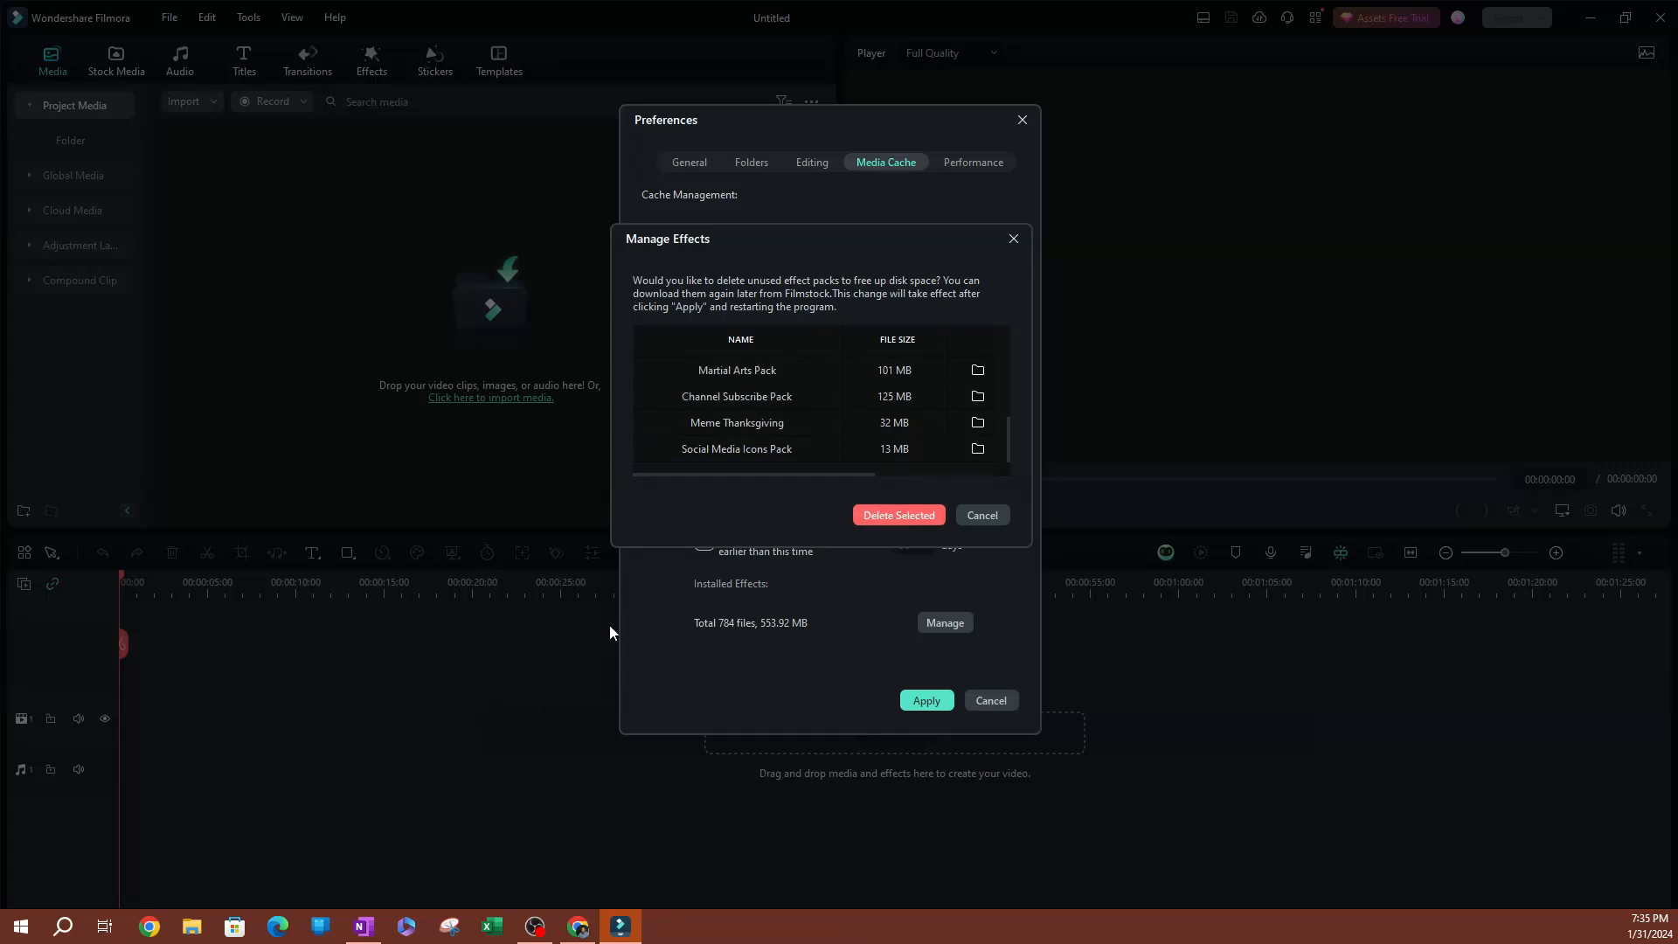
mouse_move(862, 453)
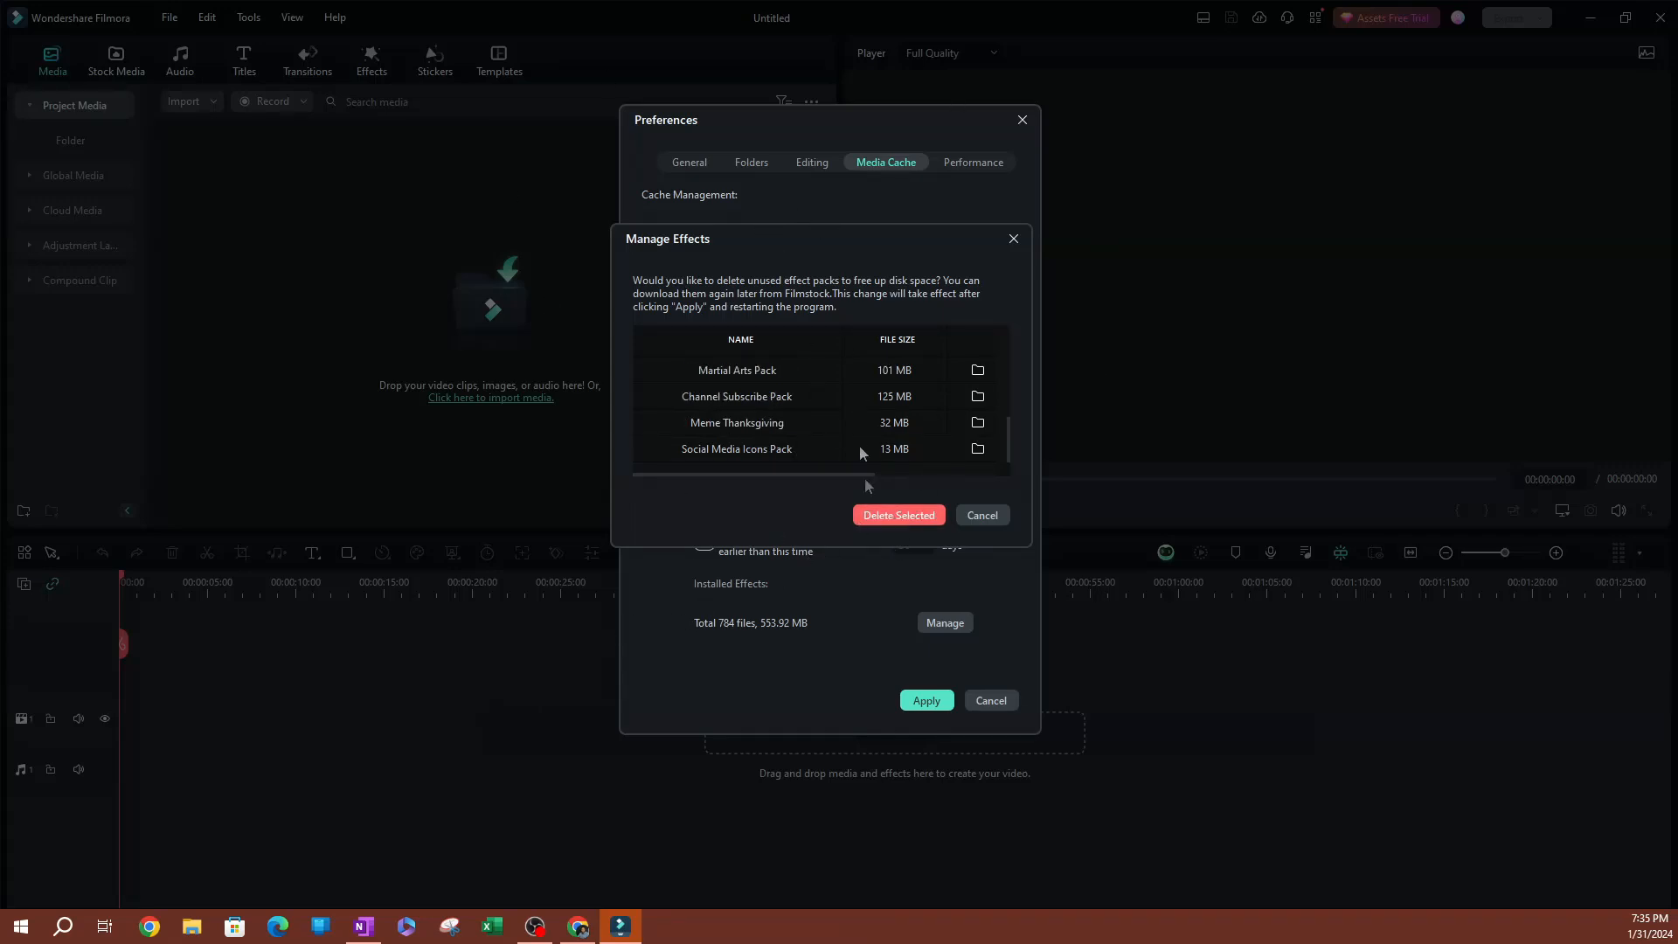
scroll(down, 3)
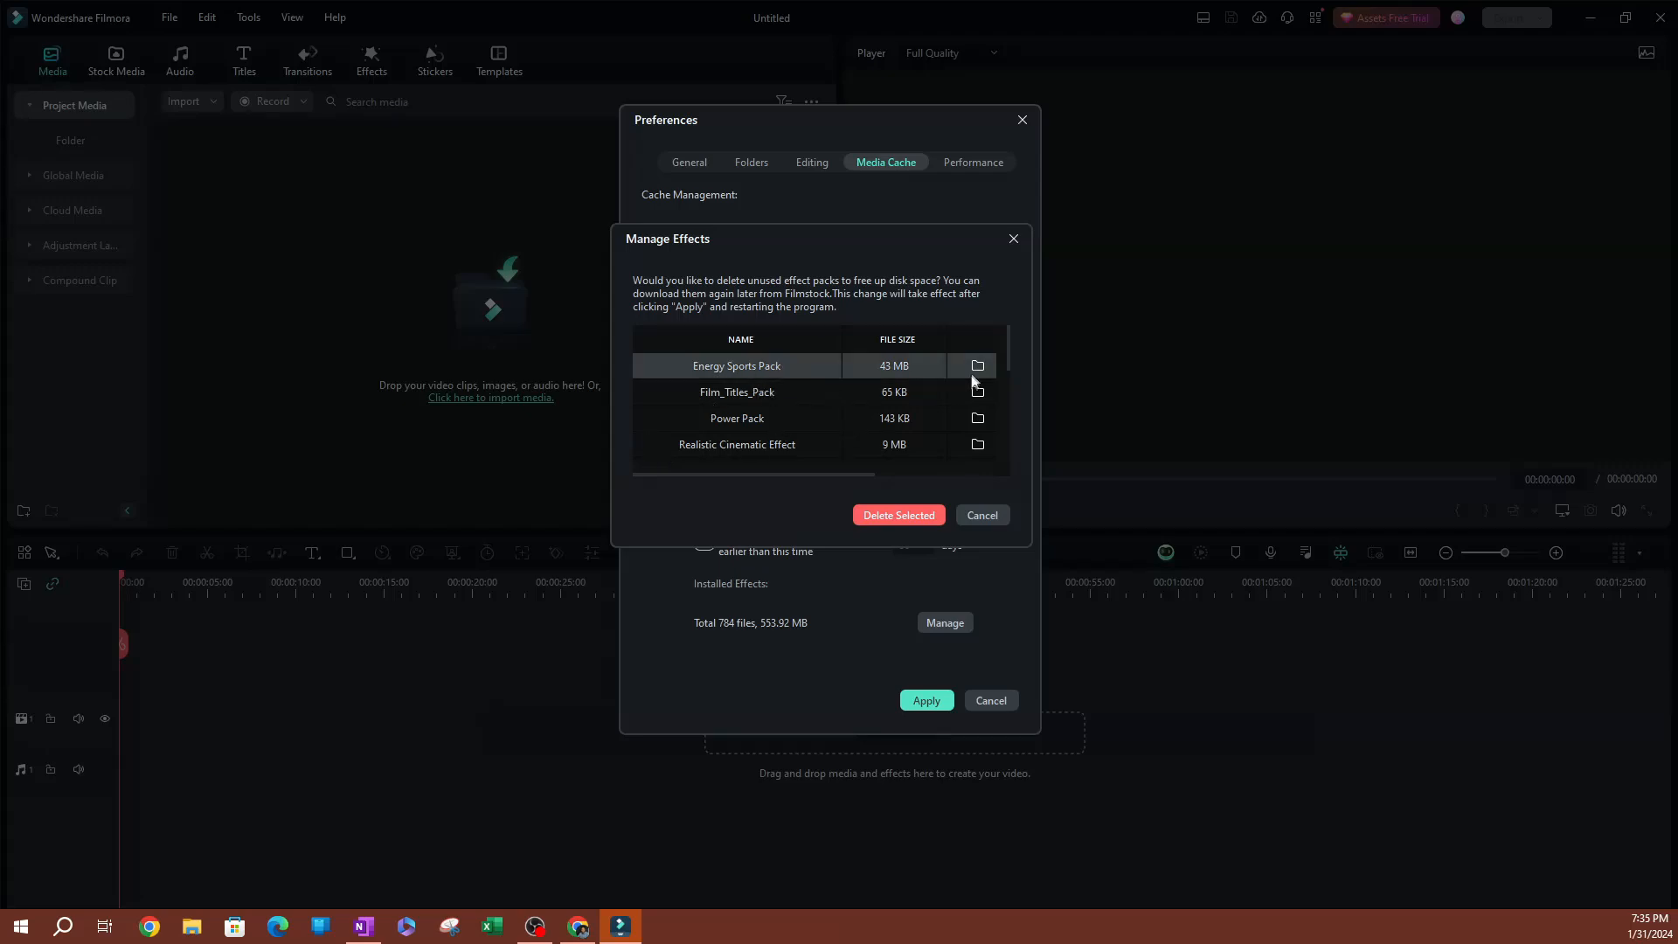
Step: Empty the Energy_Sports_Pack folder in File Explorer so it shows 0 KB
click(975, 365)
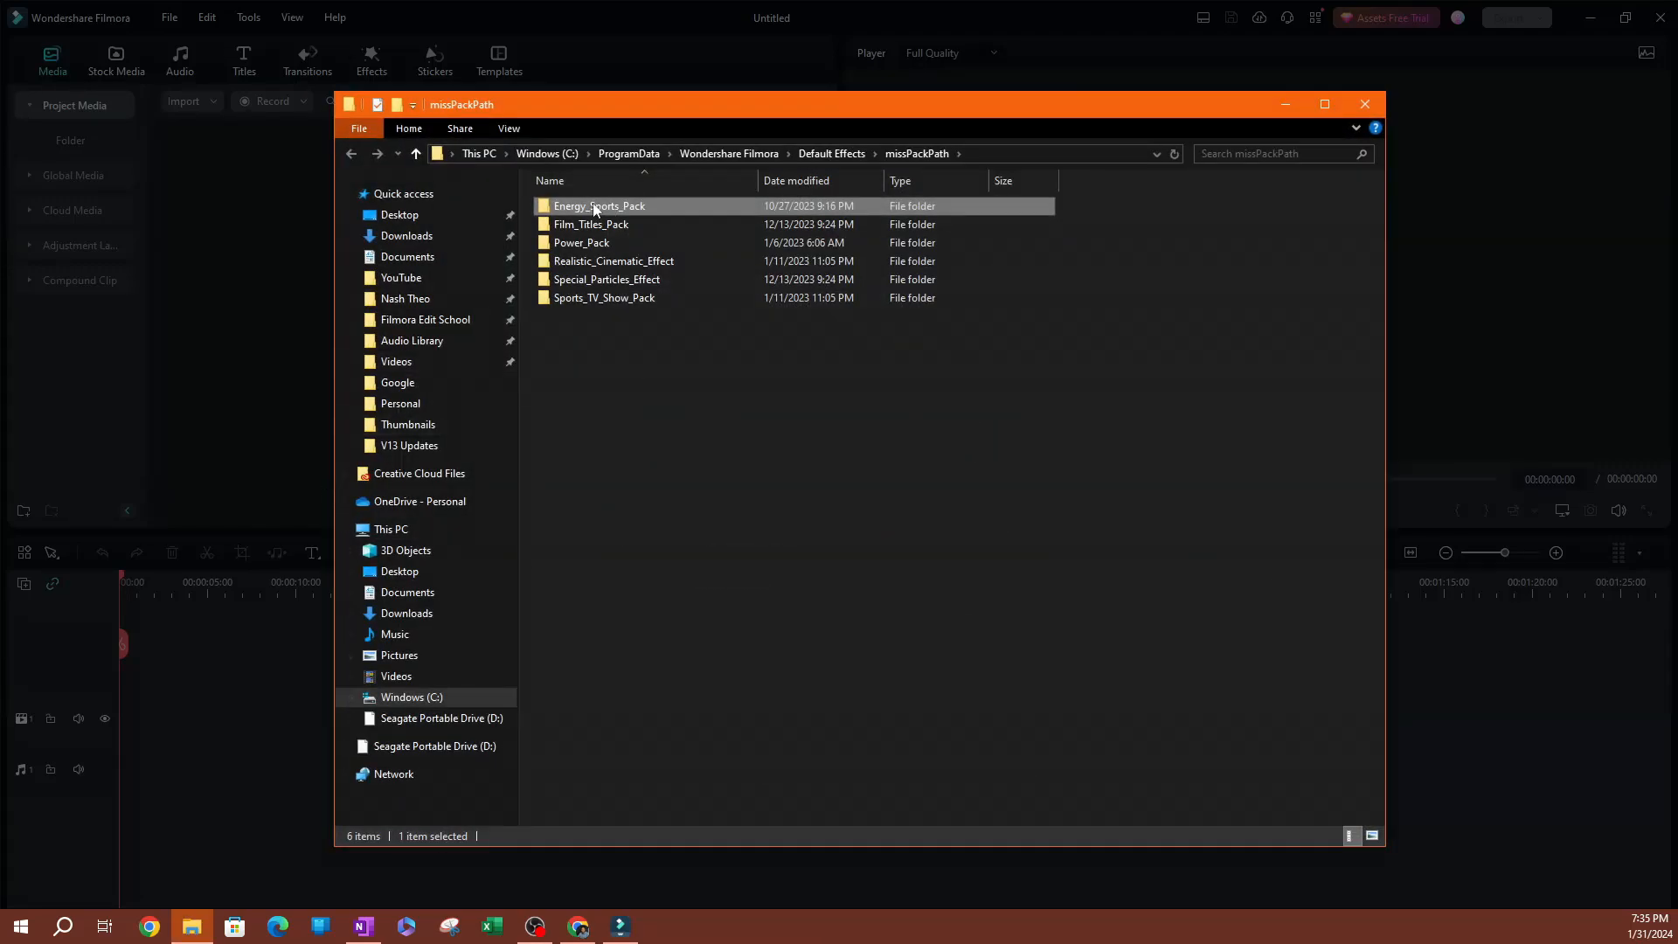
right_click(598, 205)
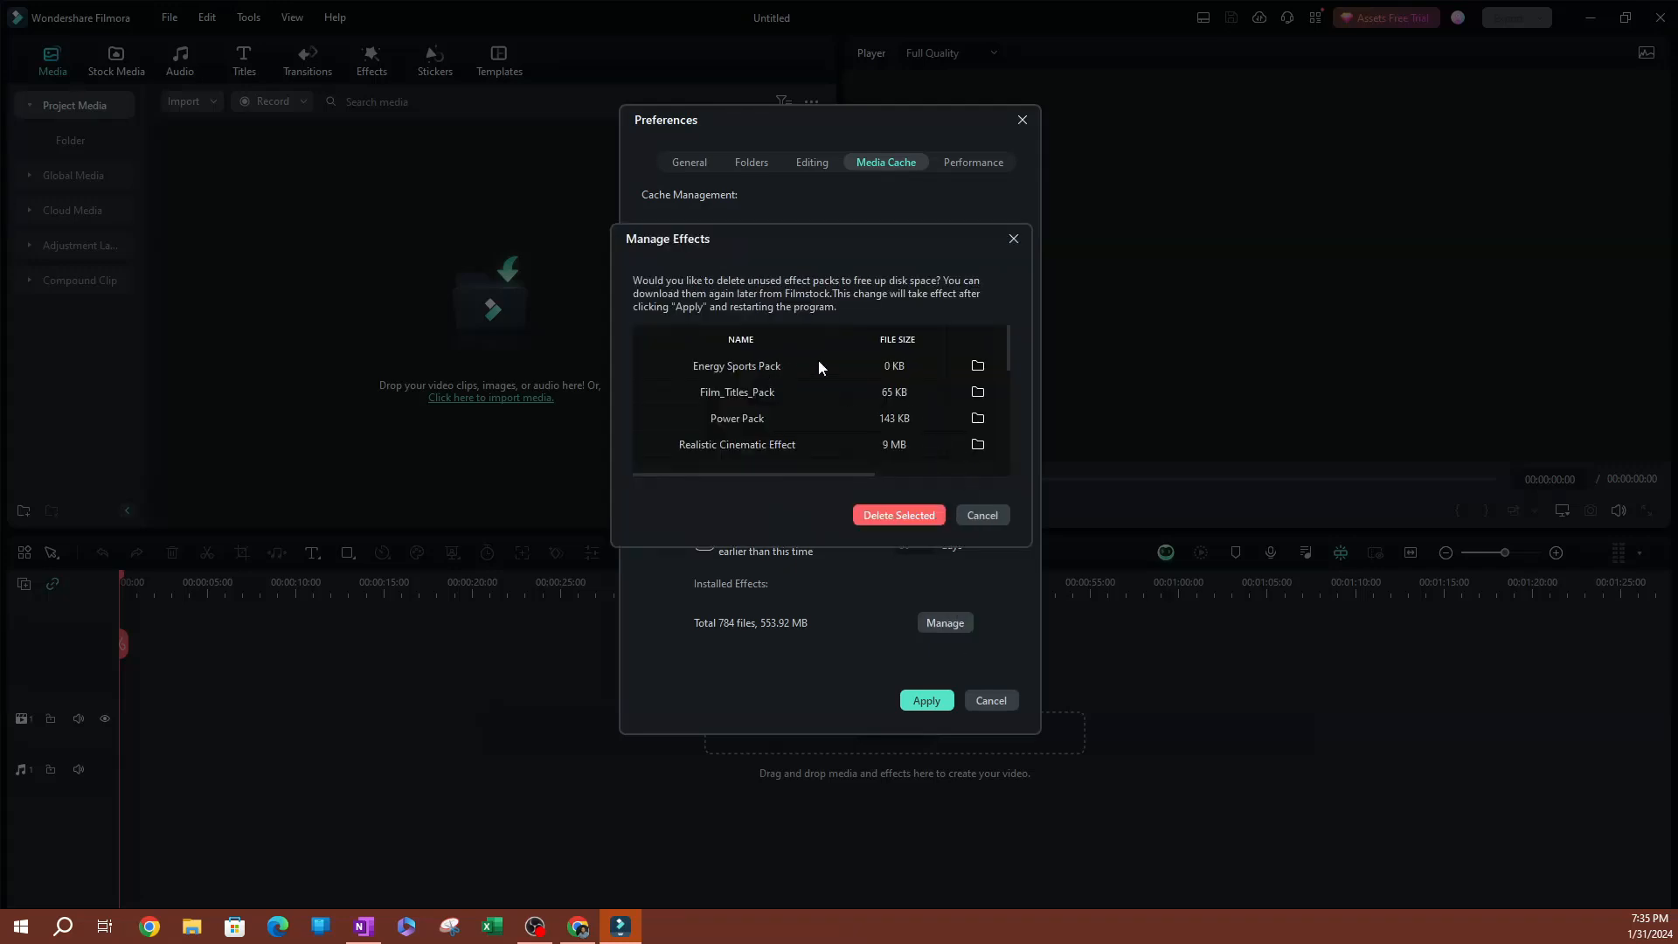
Step: Scroll the refreshed pack list to confirm it now begins with Film_Titles_Pack
click(736, 367)
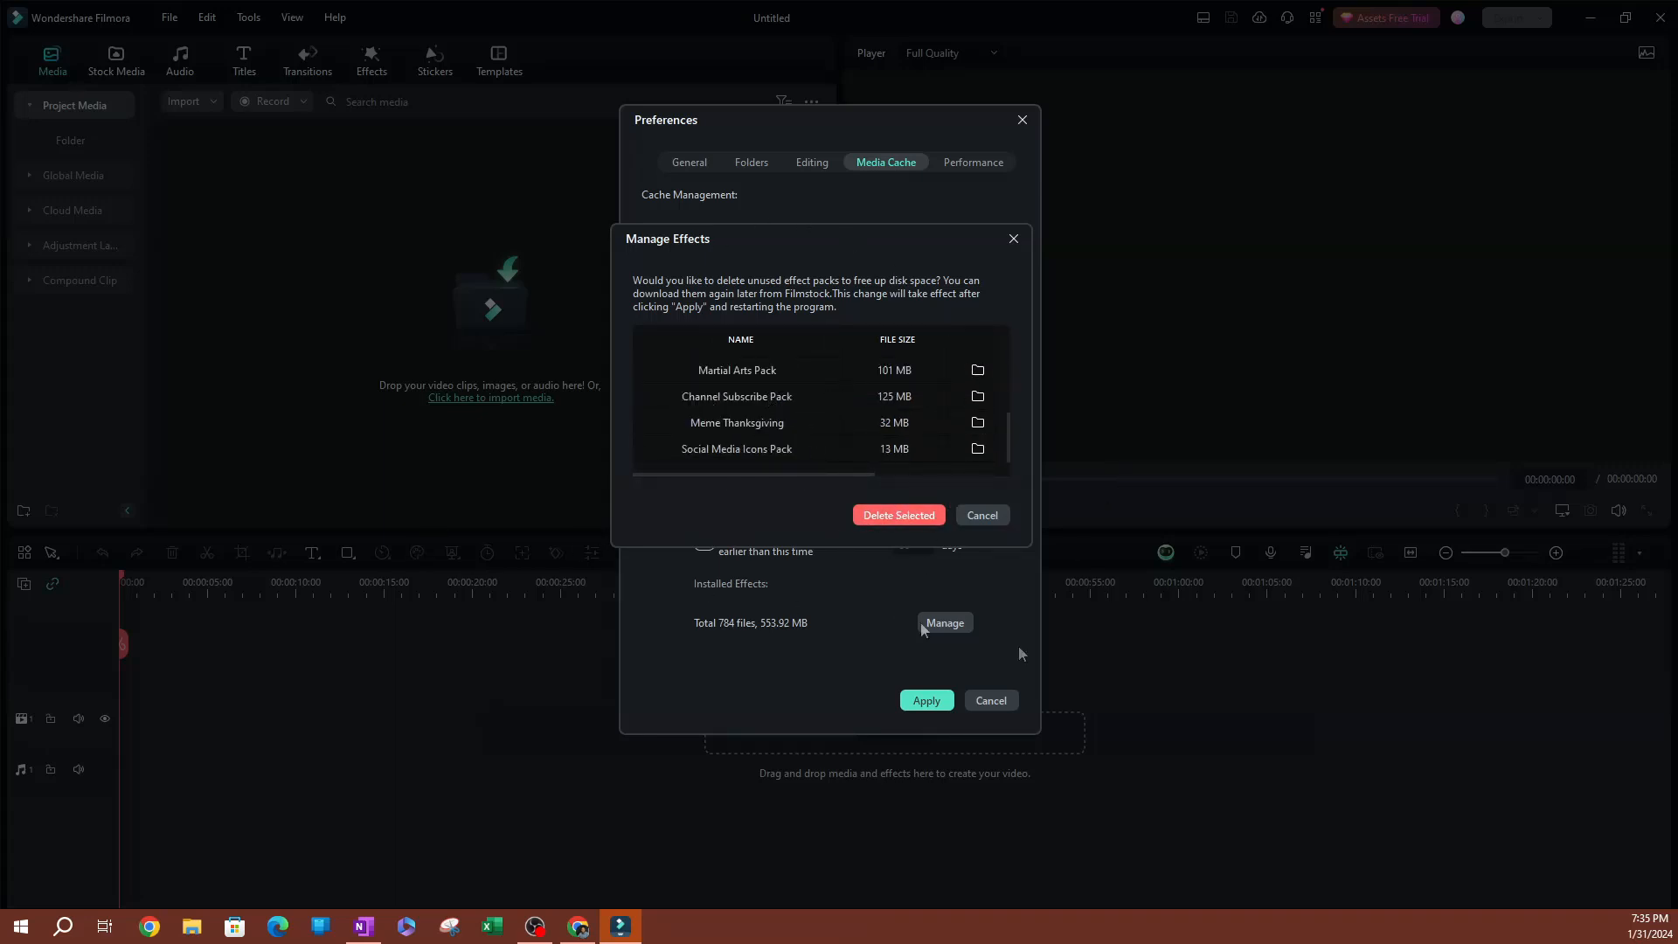
mouse_move(981, 515)
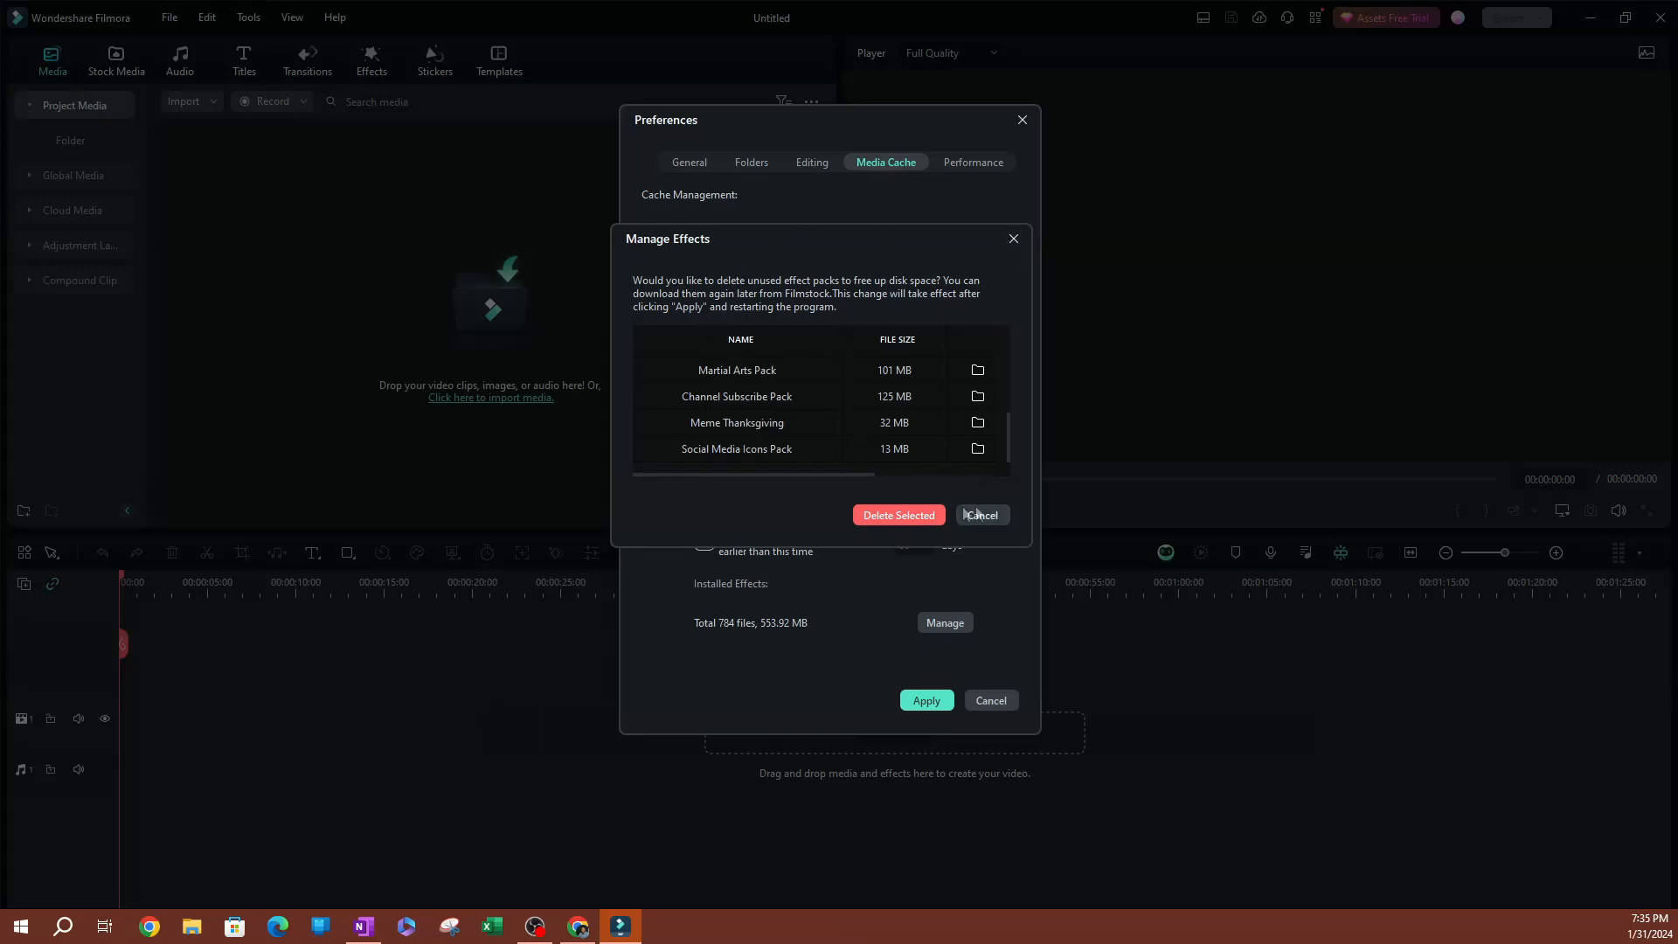
mouse_move(995, 523)
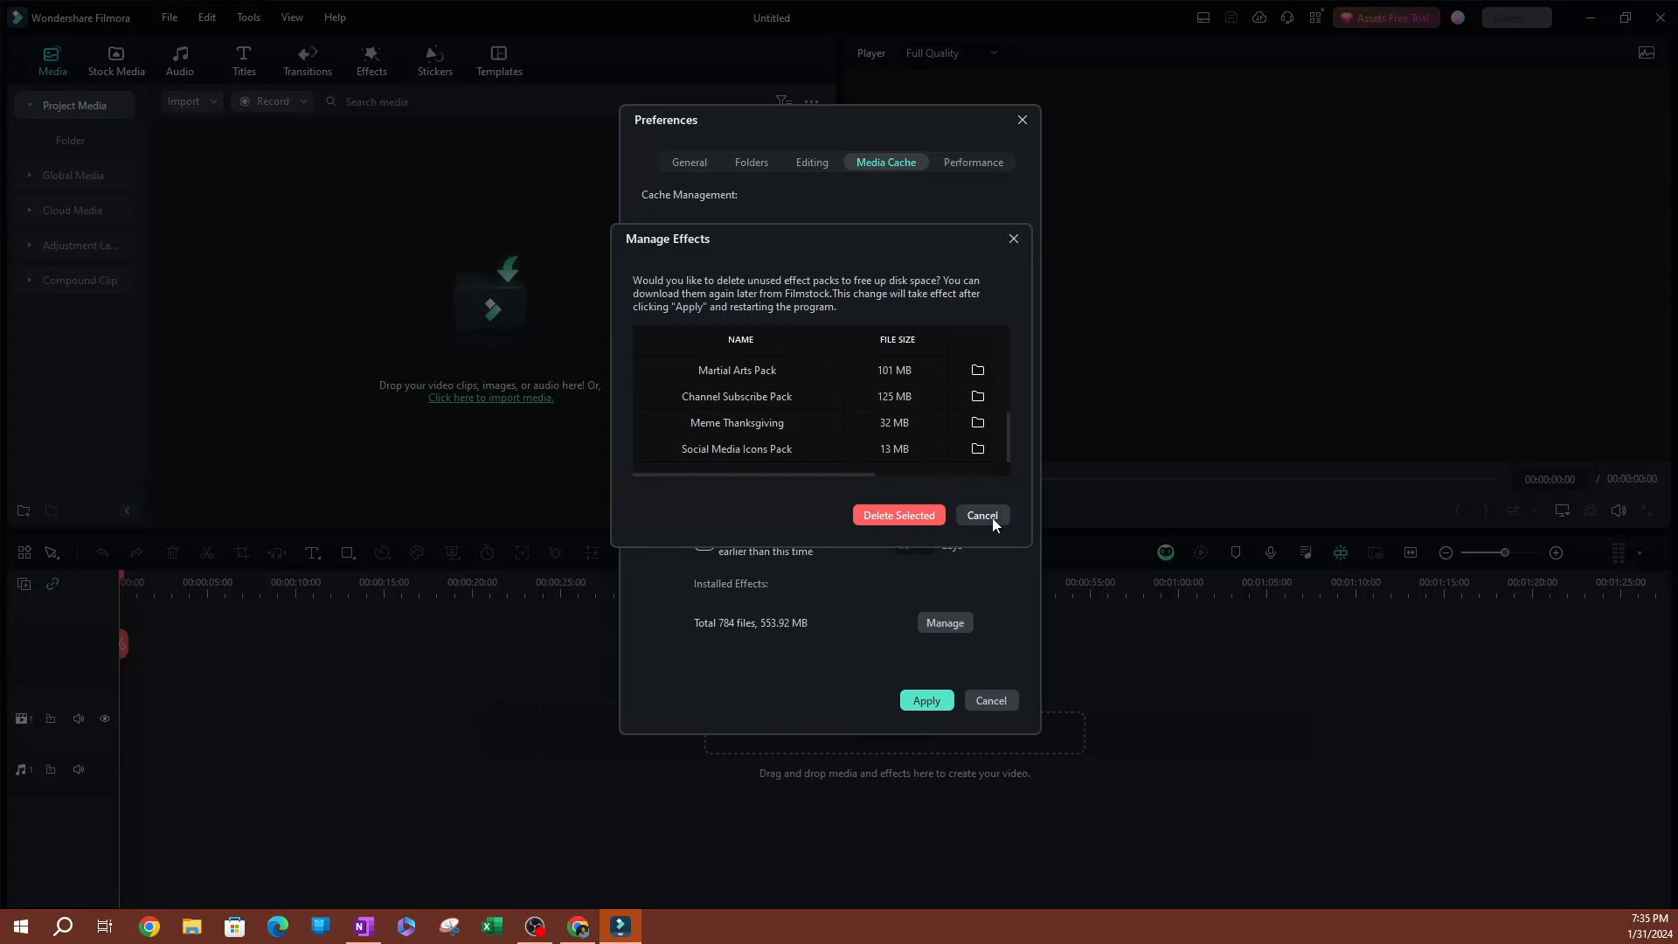
mouse_move(992, 525)
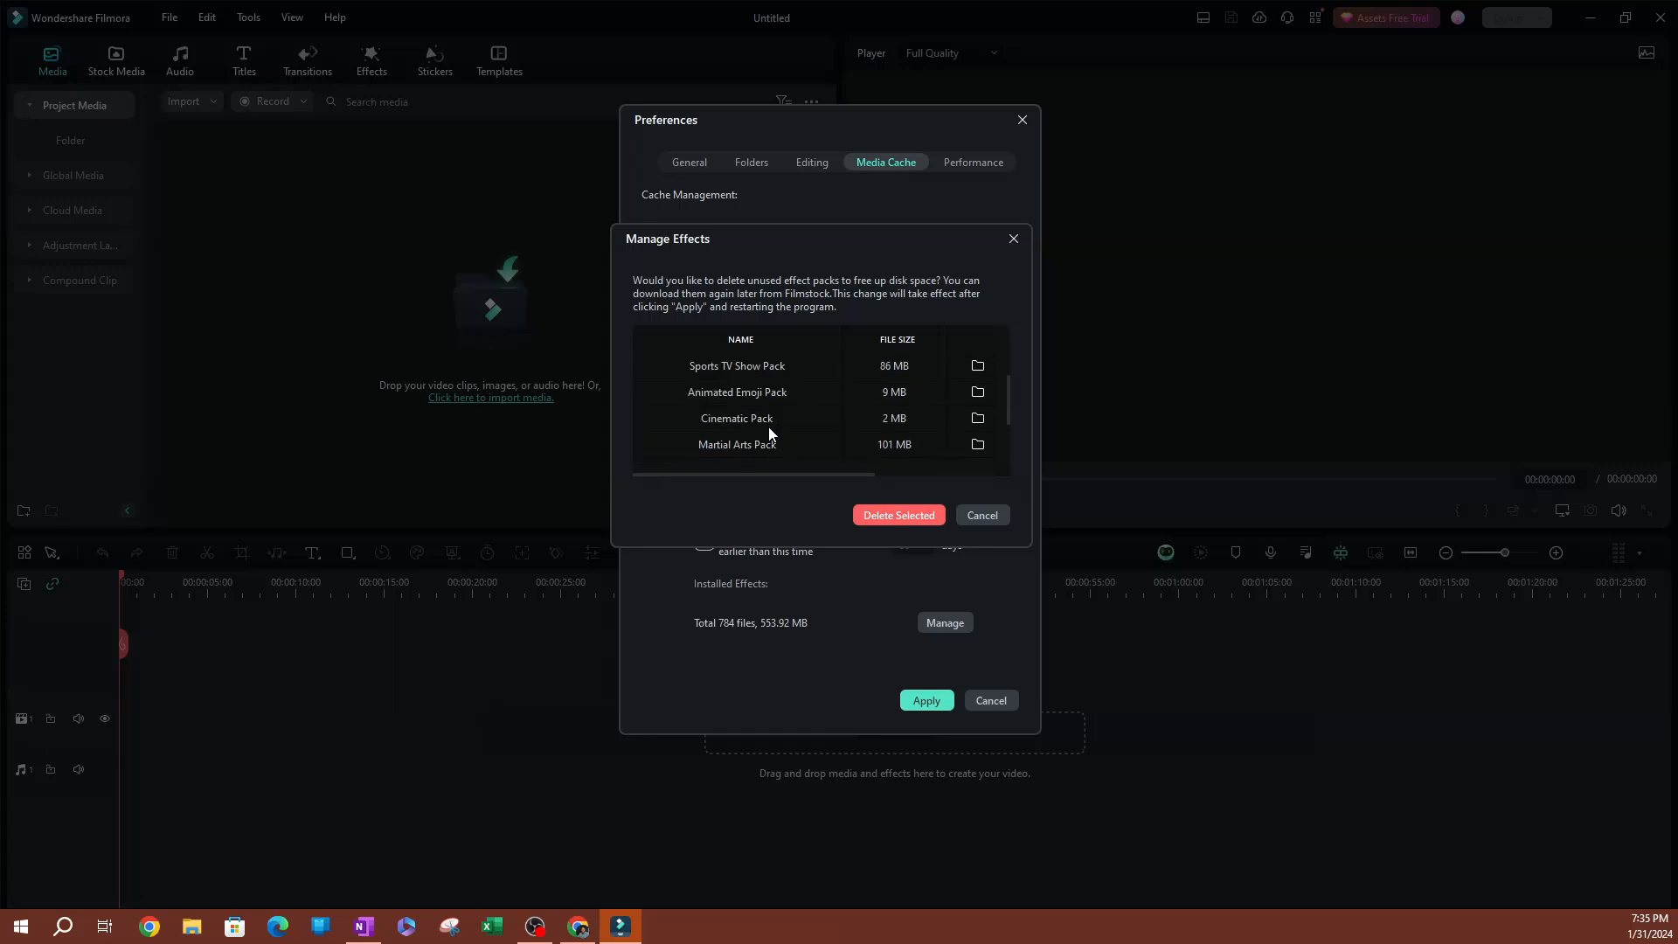
scroll(down, 3)
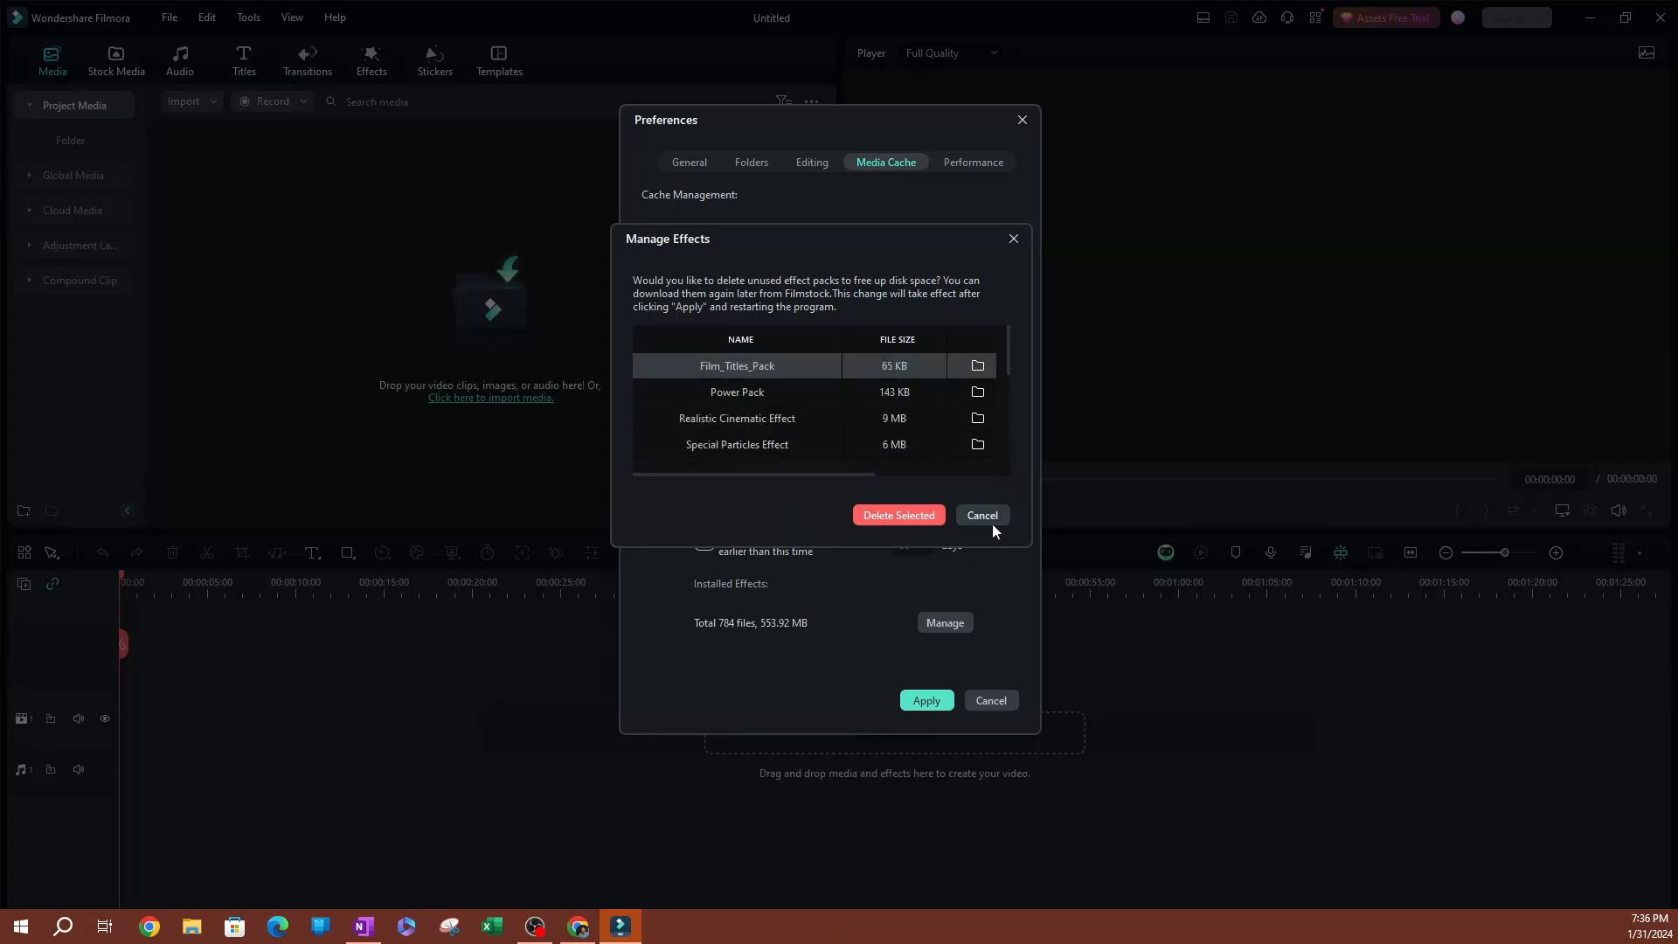
Step: Cancel Manage Effects and apply Preferences, returning to the empty untitled project
click(979, 514)
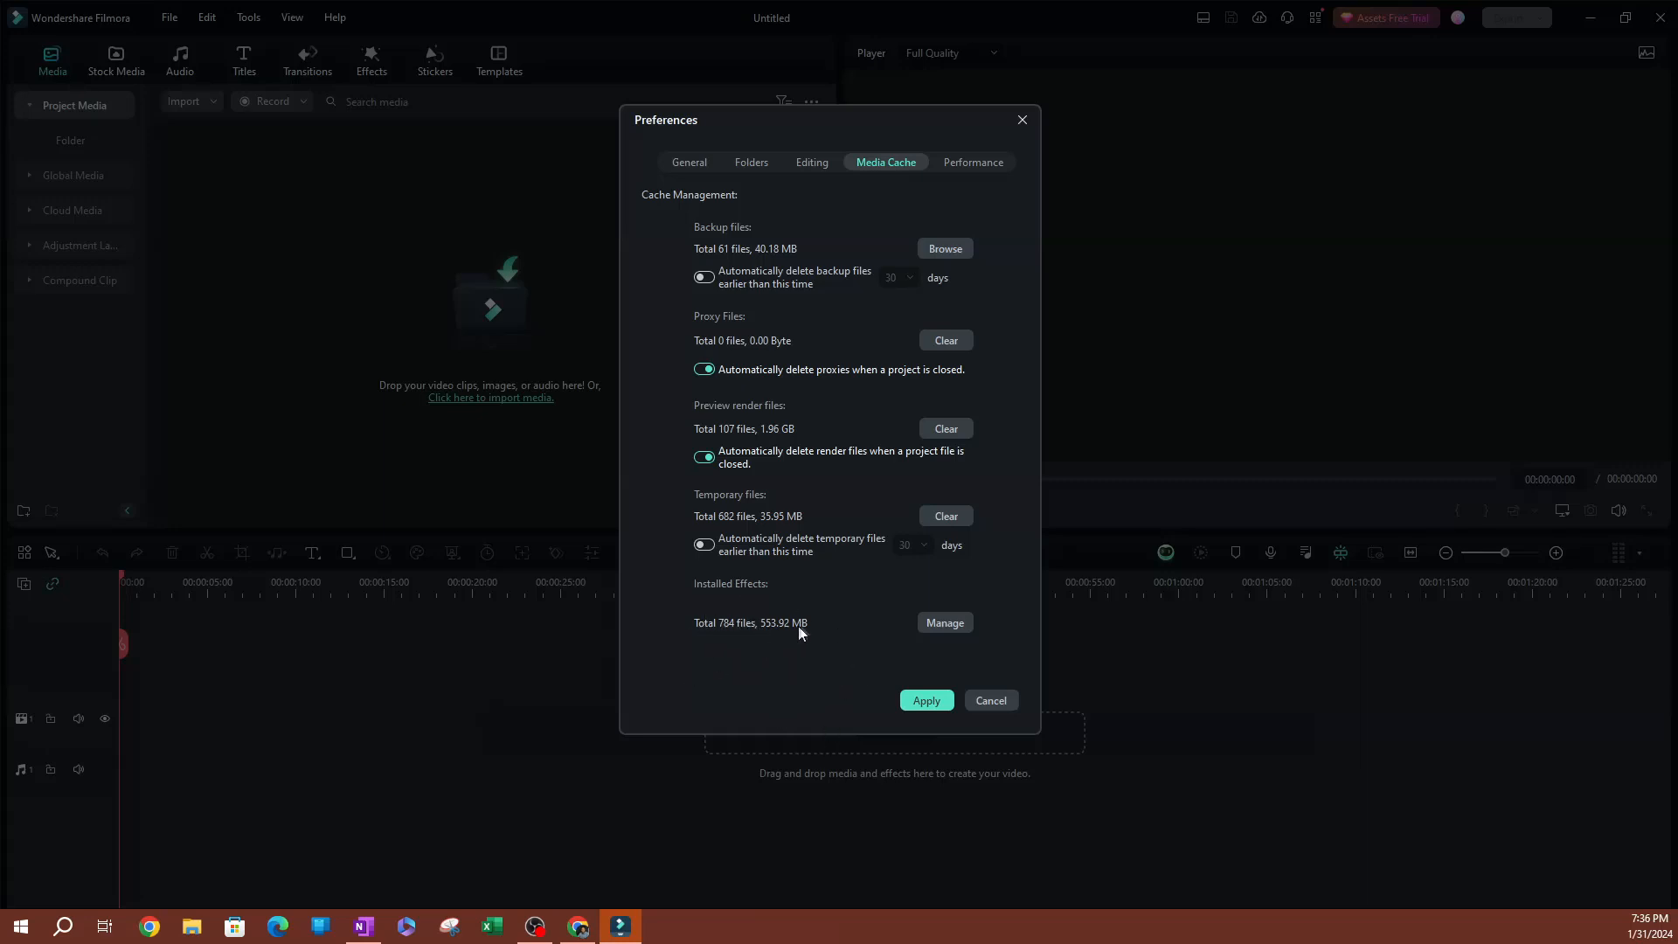
mouse_move(934, 728)
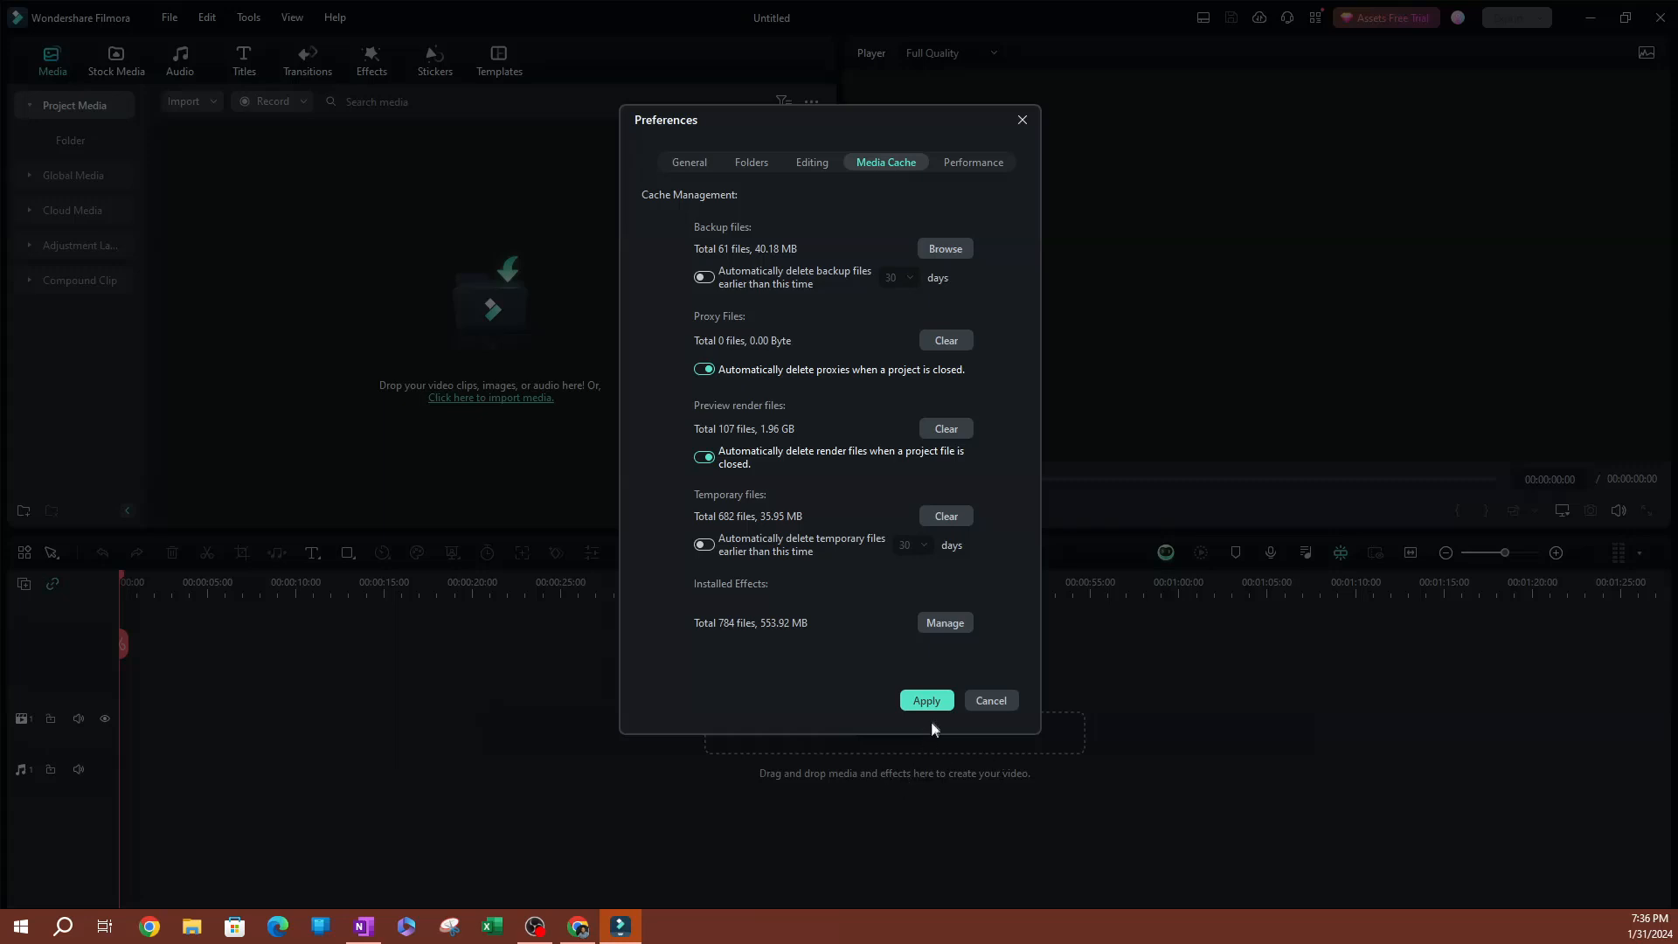
click(925, 700)
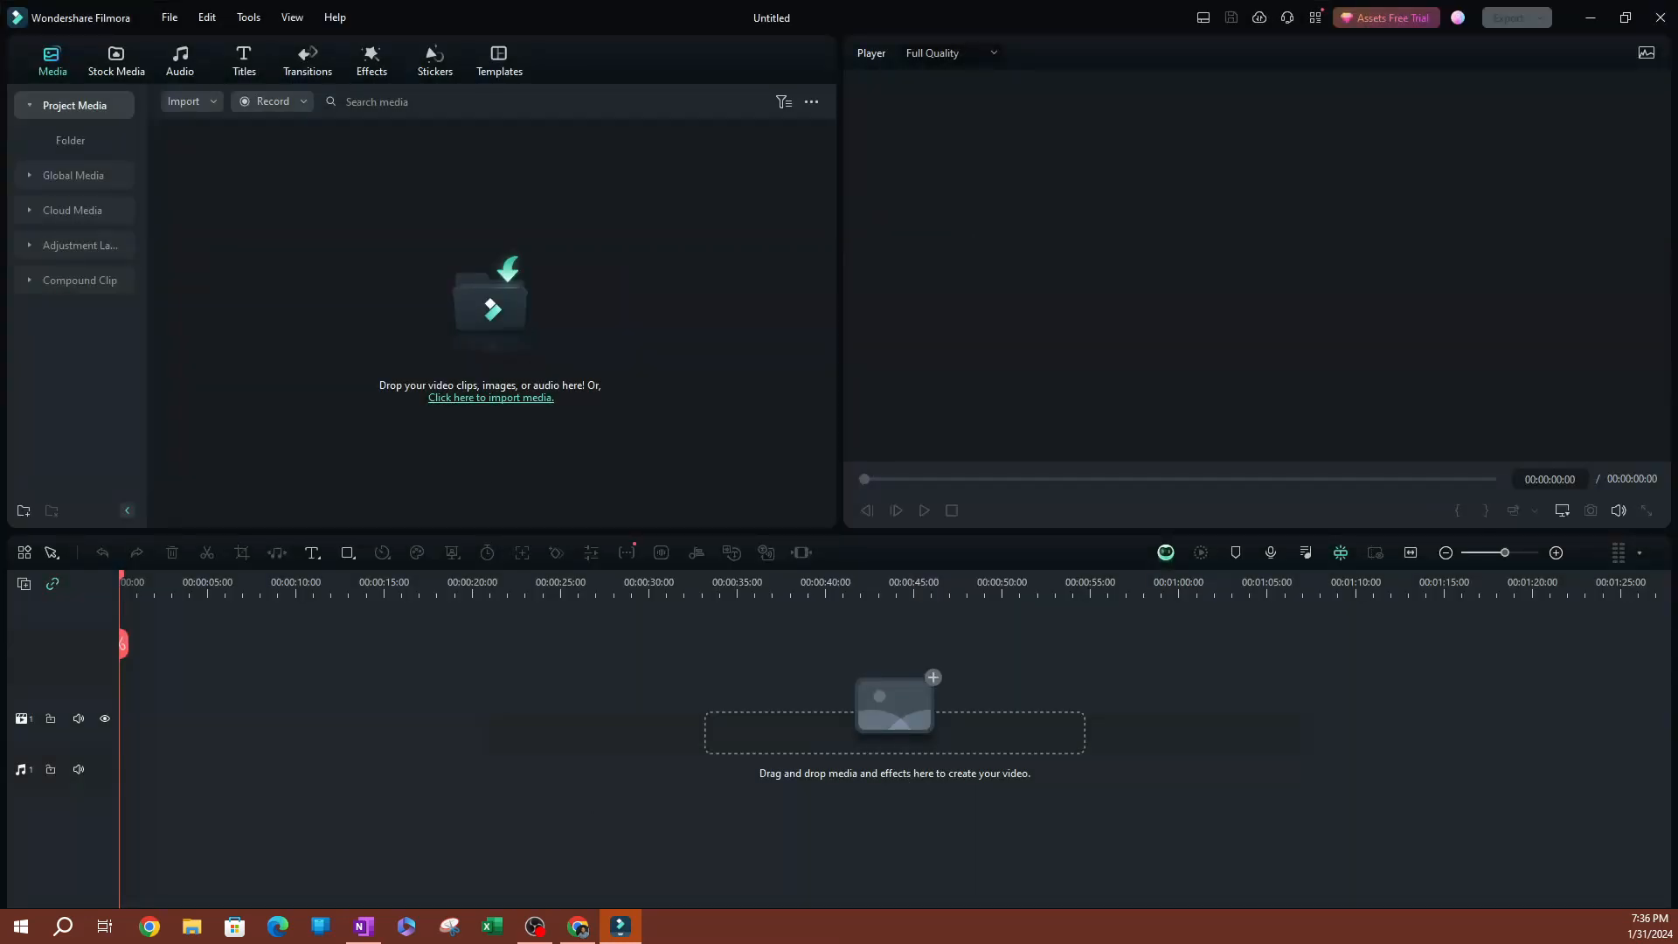
mouse_move(10, 700)
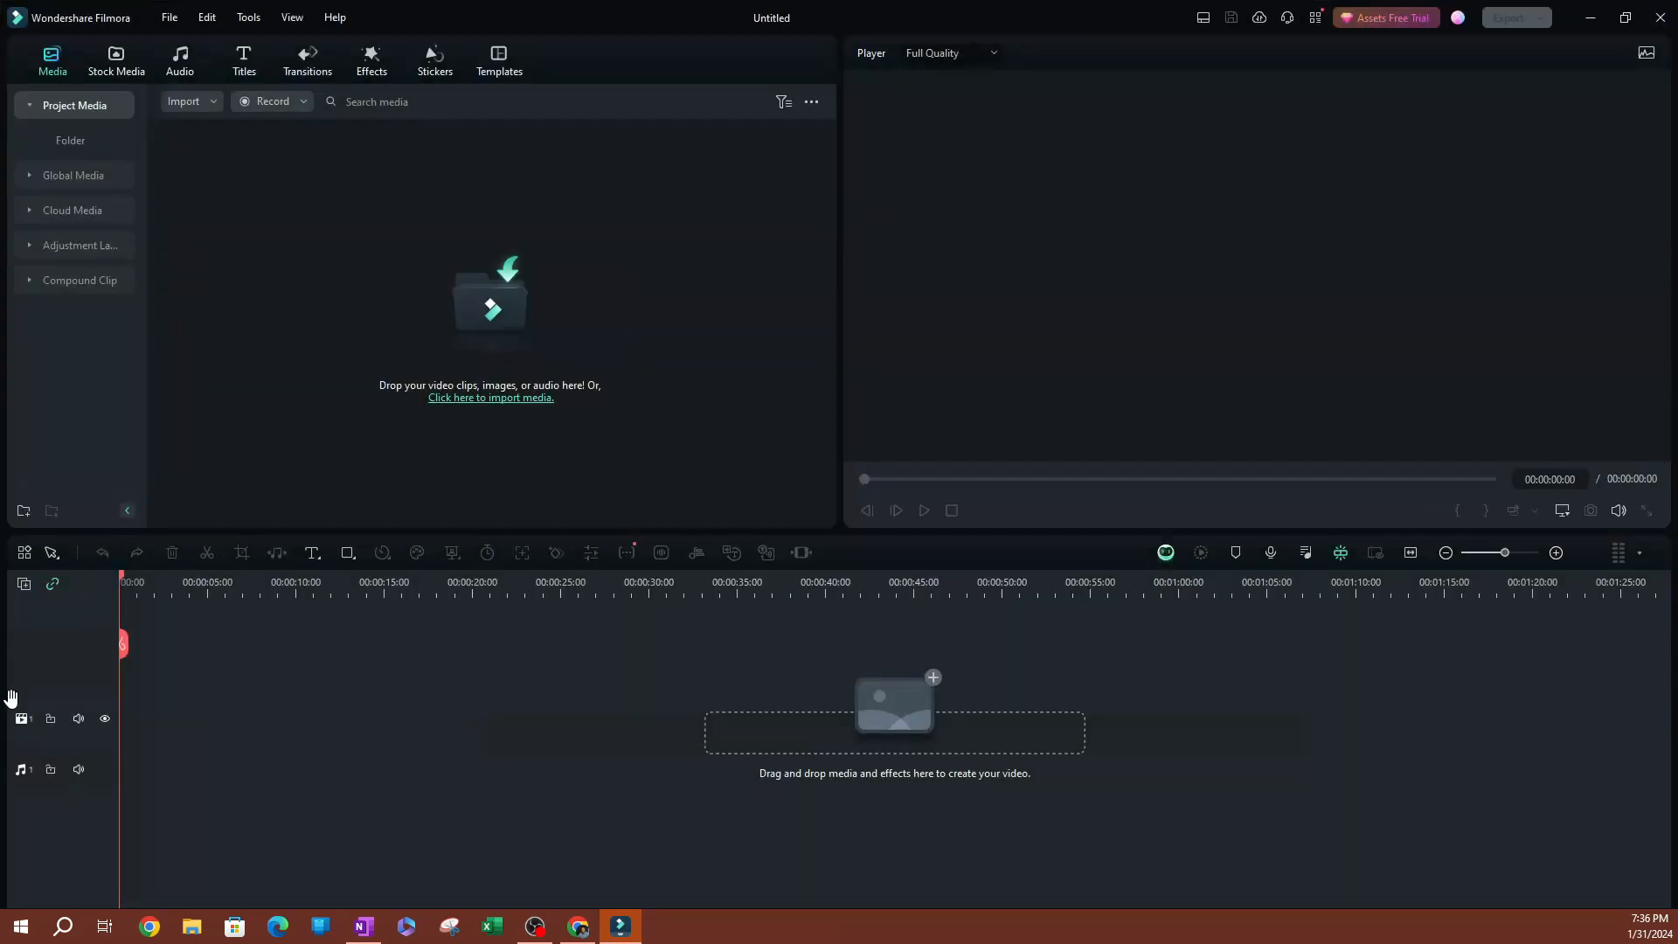